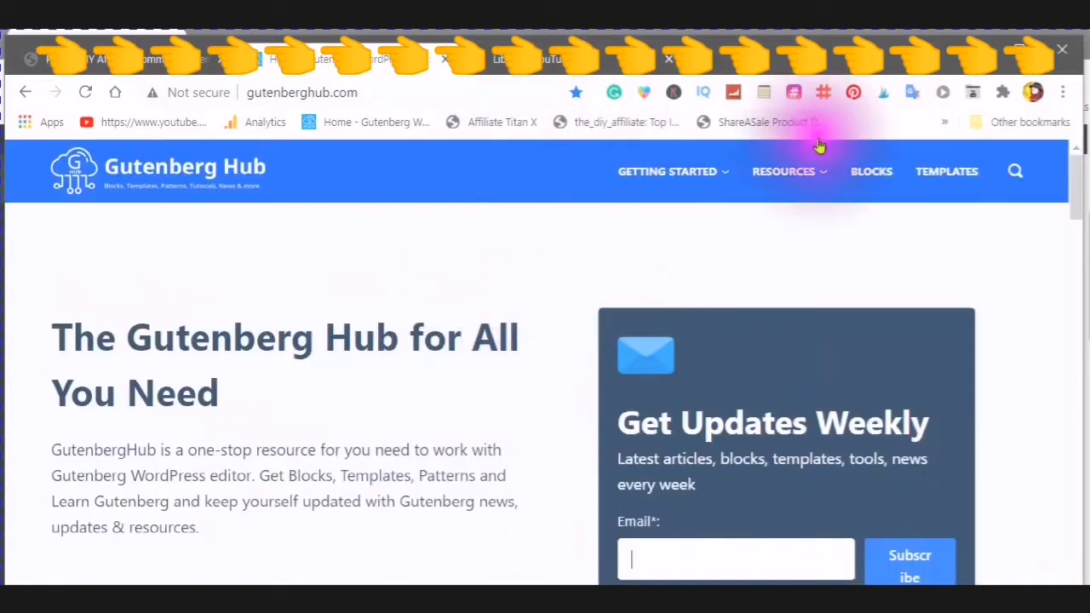
{"action": "mouse_move", "coordinate": [872, 170]}
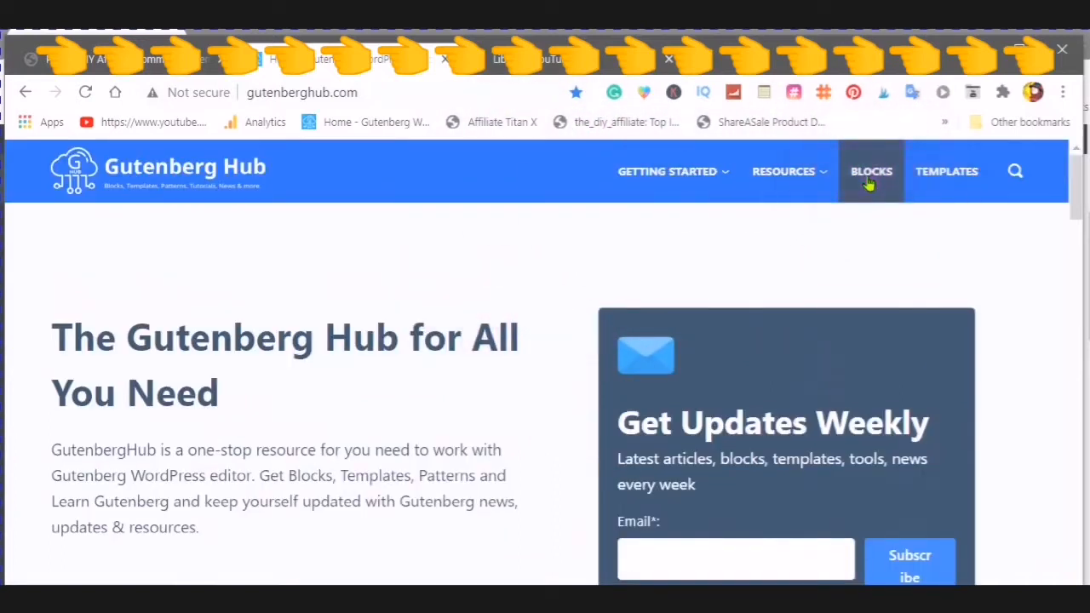
Open Gutenberg Hub's block template library and browse its Filter by Categories list.
{"action": "left_click", "coordinate": [873, 170]}
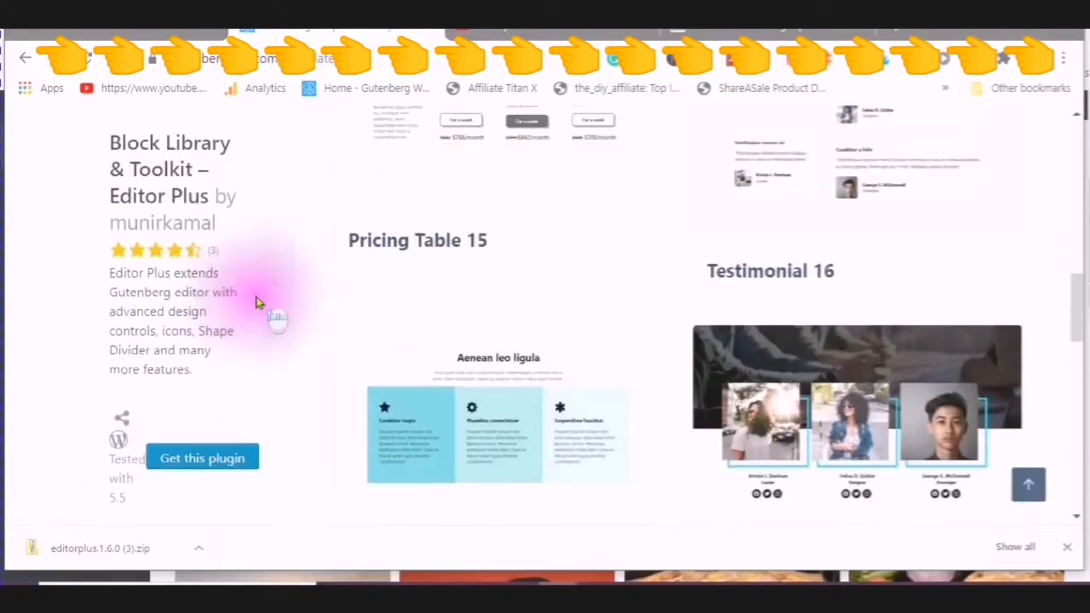
{"action": "scroll", "scroll_direction": "down", "scroll_amount": 3}
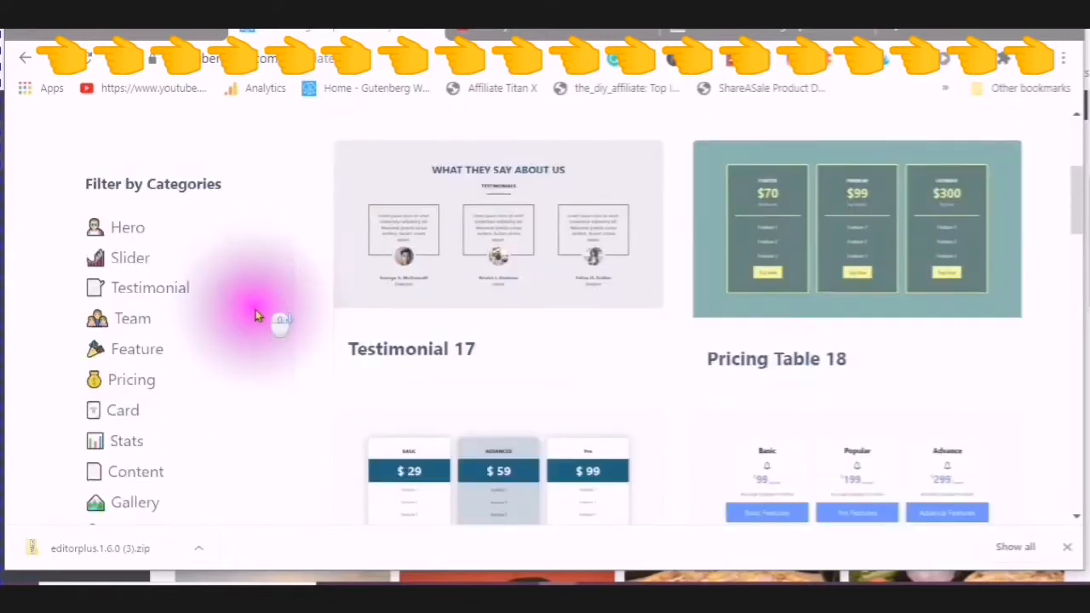
{"action": "scroll", "scroll_direction": "down", "scroll_amount": 3}
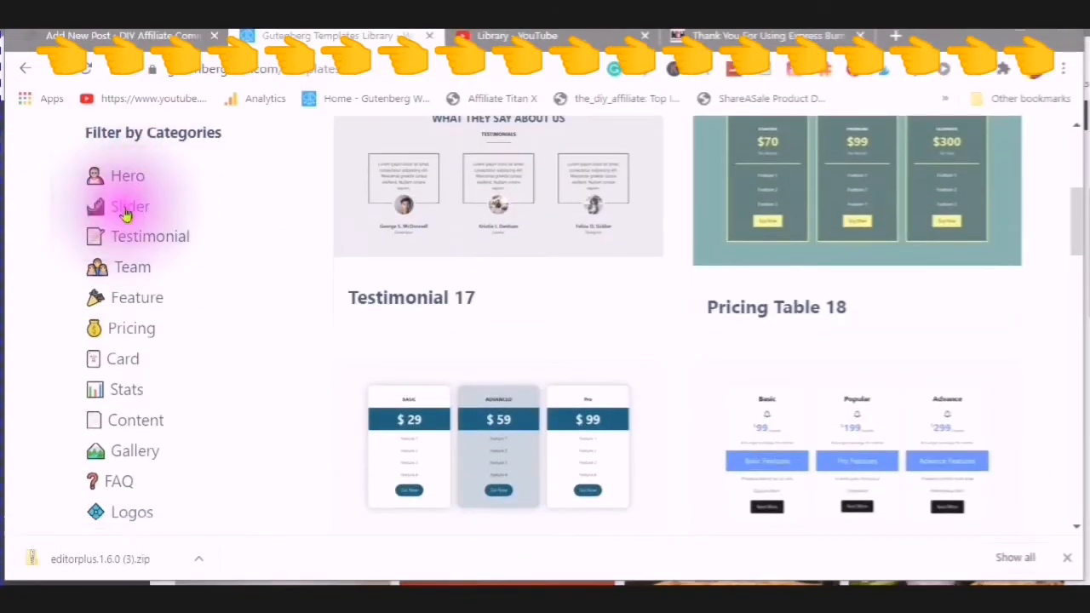
{"action": "mouse_move", "coordinate": [137, 296]}
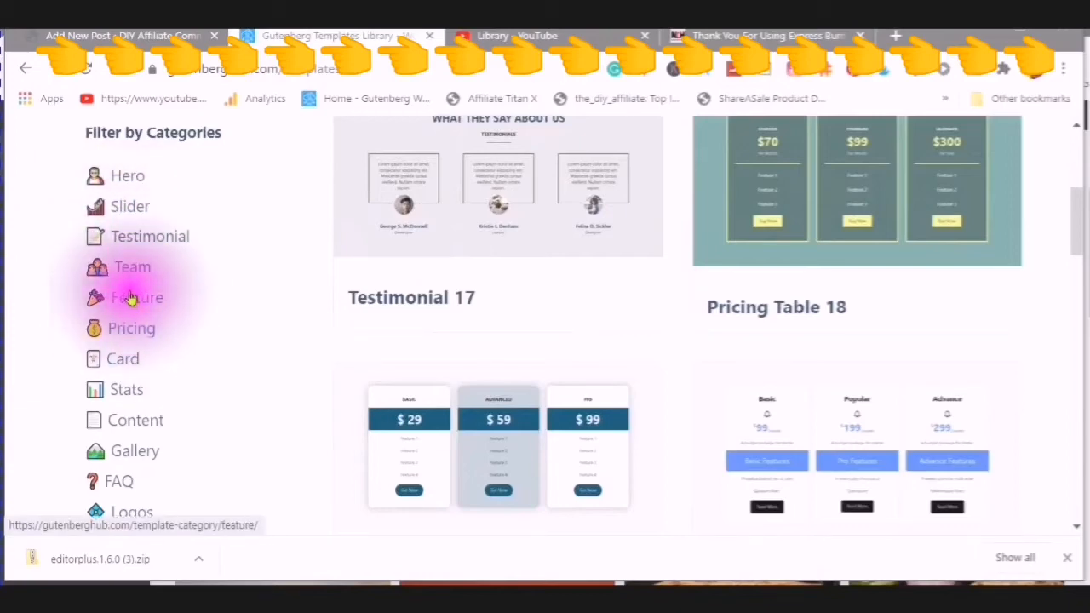
{"action": "scroll", "scroll_direction": "down", "scroll_amount": 3}
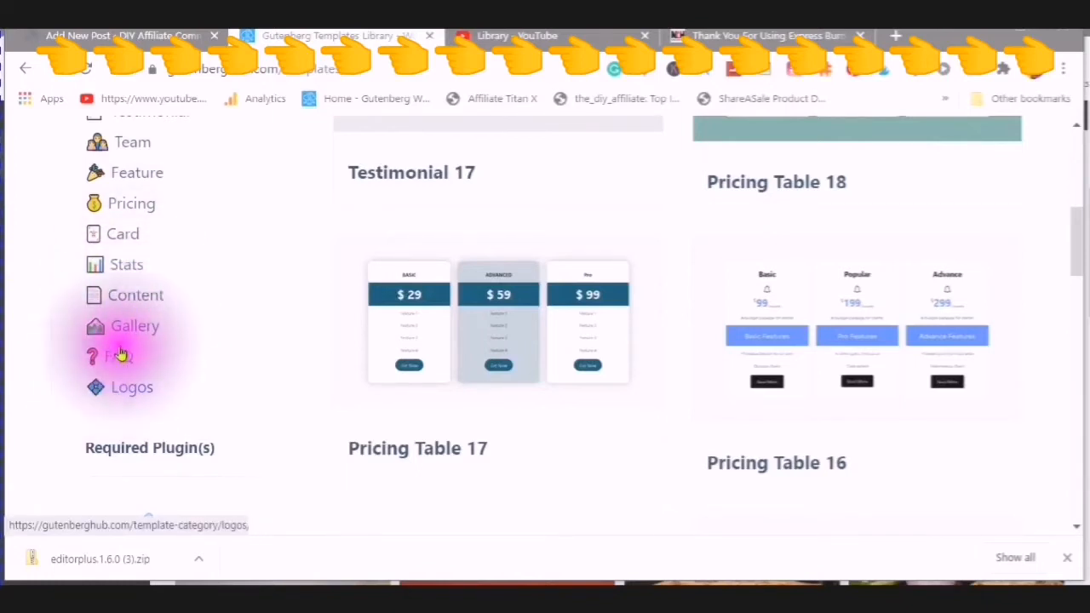
{"action": "scroll", "scroll_direction": "down", "scroll_amount": 3}
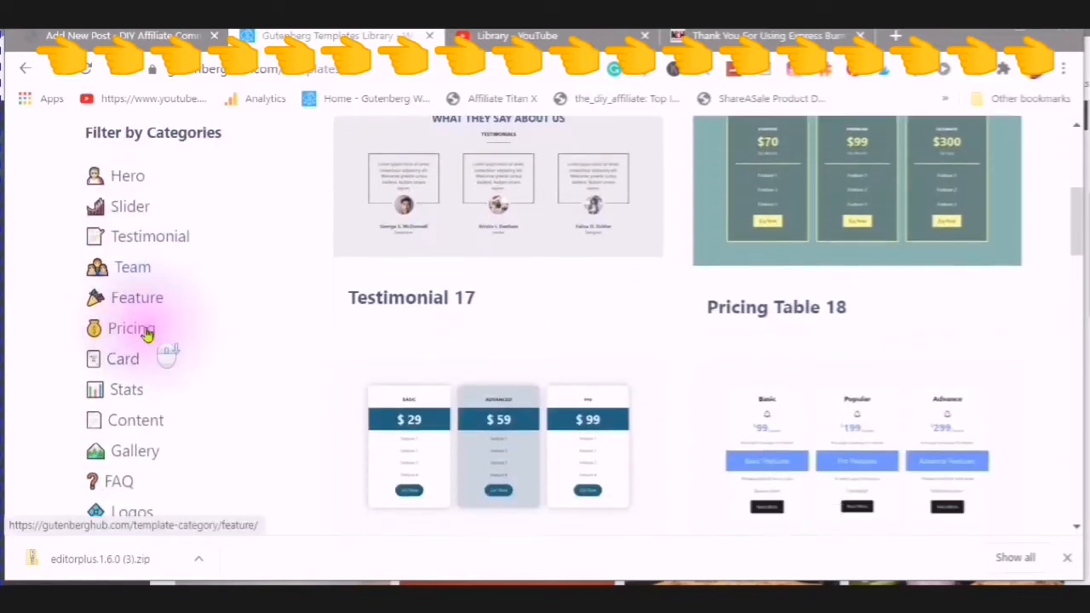
Scroll through the template grid down to the Required Plugin(s) section showing Editor Plus.
{"action": "scroll", "scroll_direction": "down", "scroll_amount": 3}
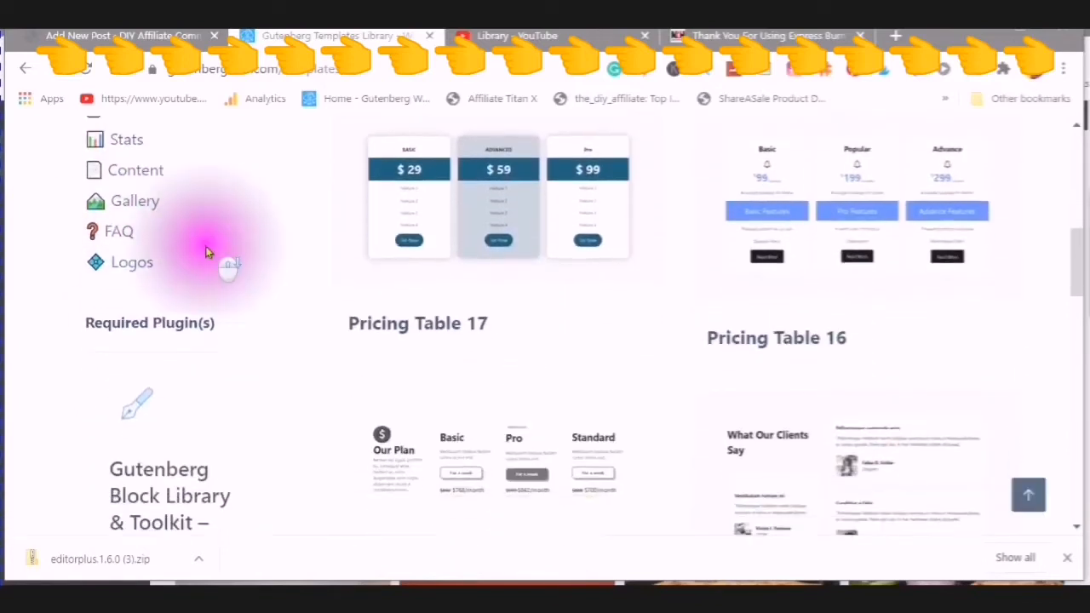
{"action": "scroll", "scroll_direction": "down", "scroll_amount": 3}
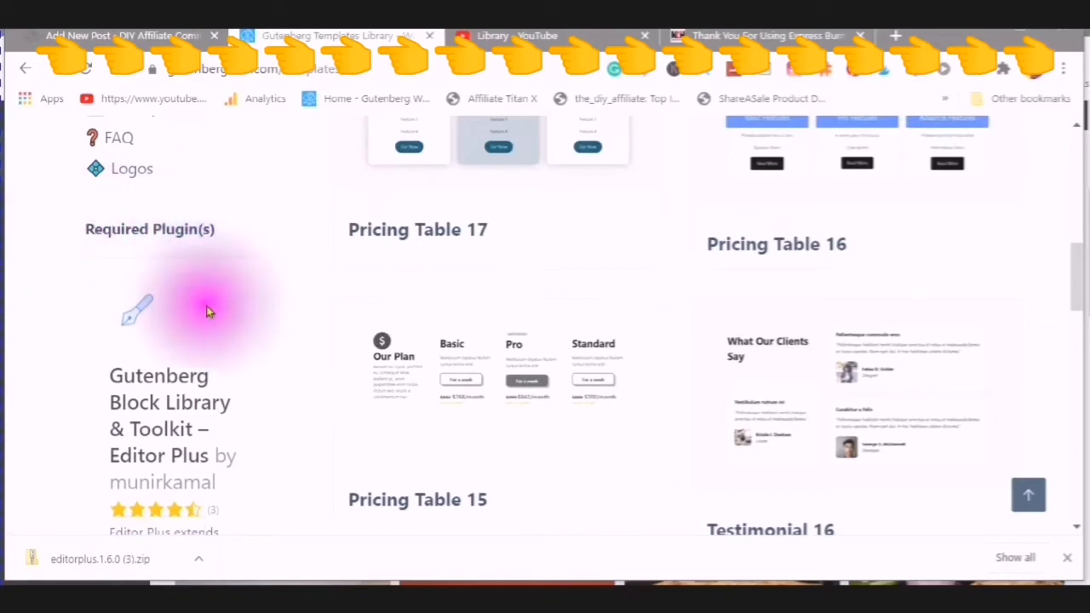
{"action": "scroll", "scroll_direction": "down", "scroll_amount": 3}
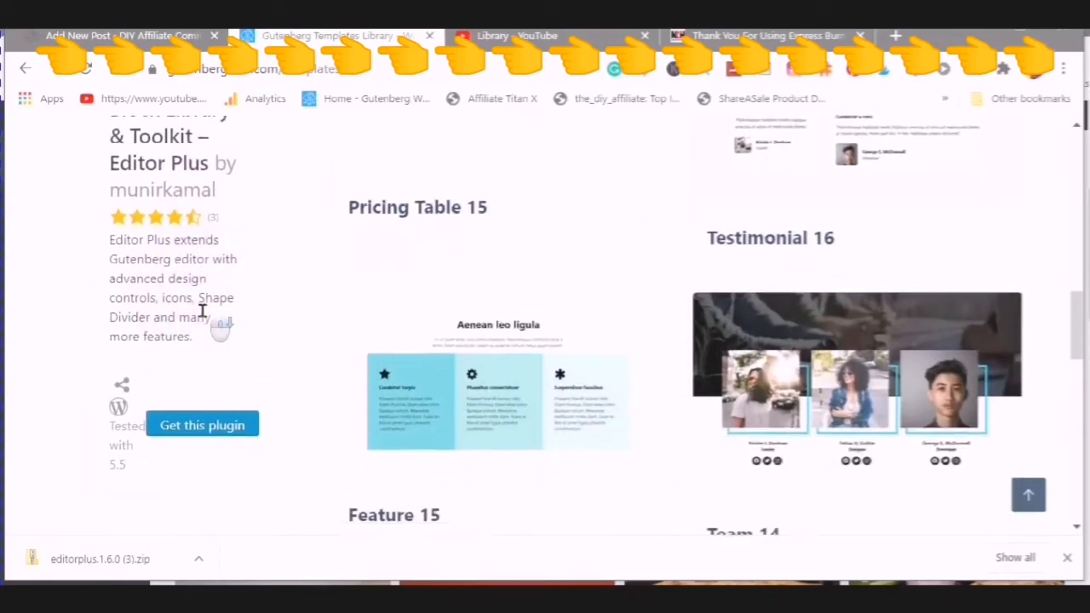
{"action": "scroll", "scroll_direction": "down", "scroll_amount": 3}
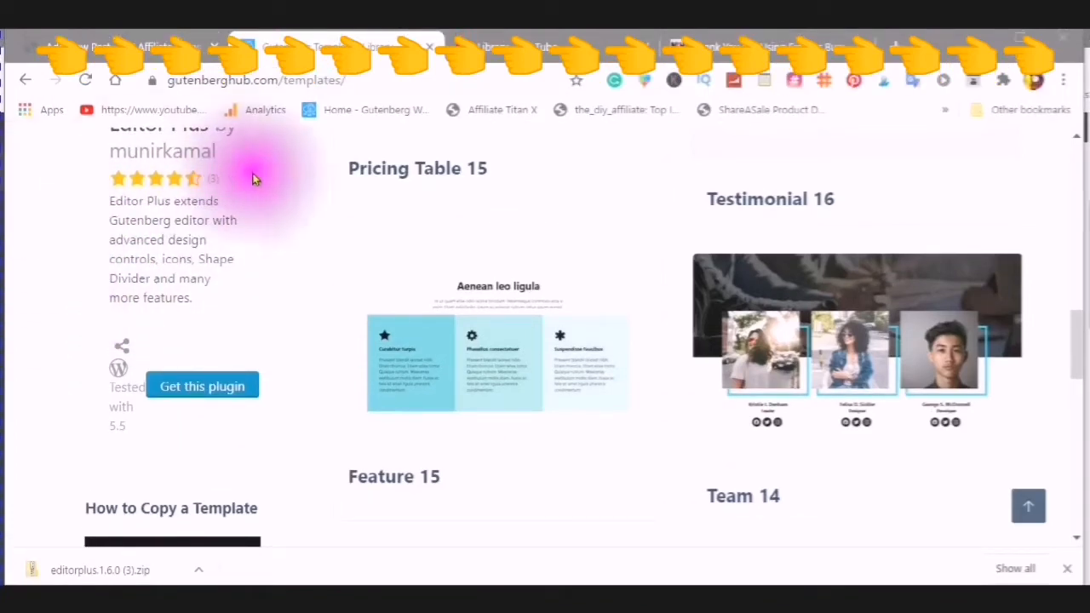
{"action": "mouse_move", "coordinate": [100, 282]}
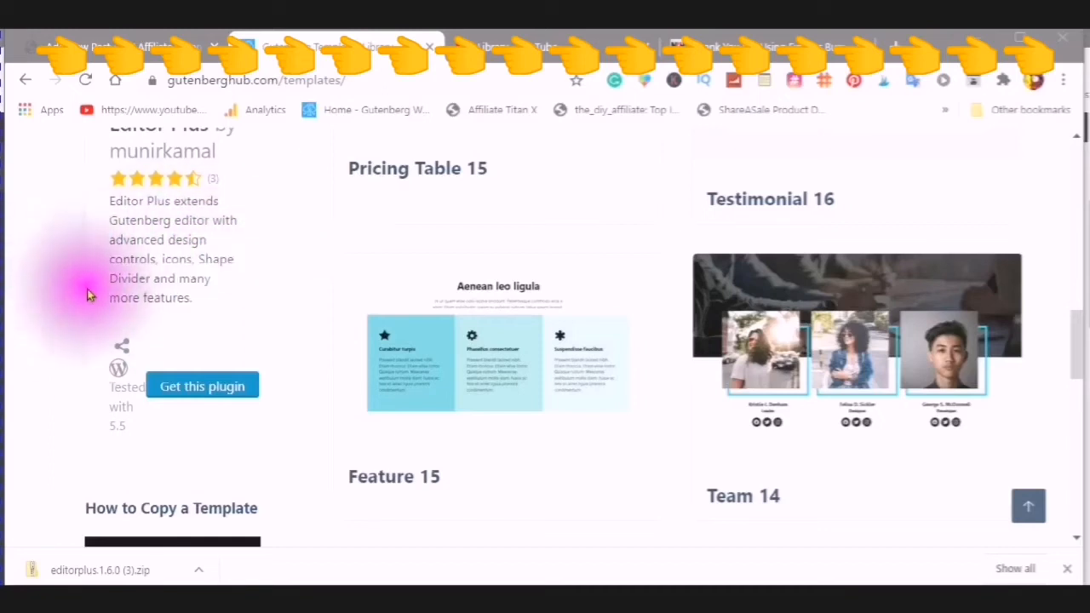
{"action": "mouse_move", "coordinate": [204, 293]}
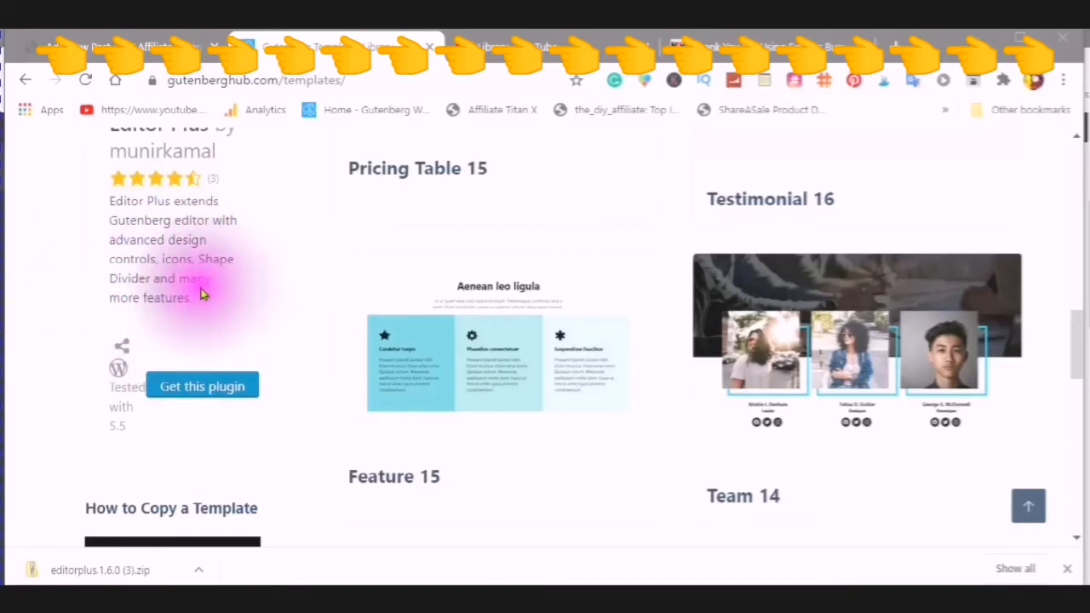
{"action": "scroll", "scroll_direction": "down", "scroll_amount": 3}
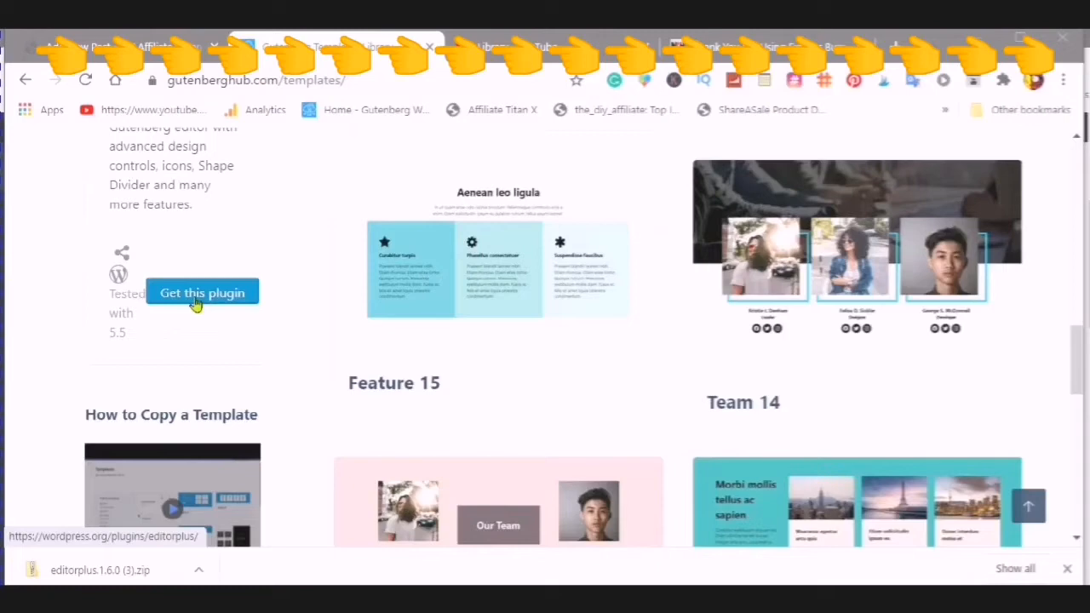
Download the Editor Plus plugin zip from its WordPress.org page and save it to the computer.
{"action": "left_click", "coordinate": [201, 293]}
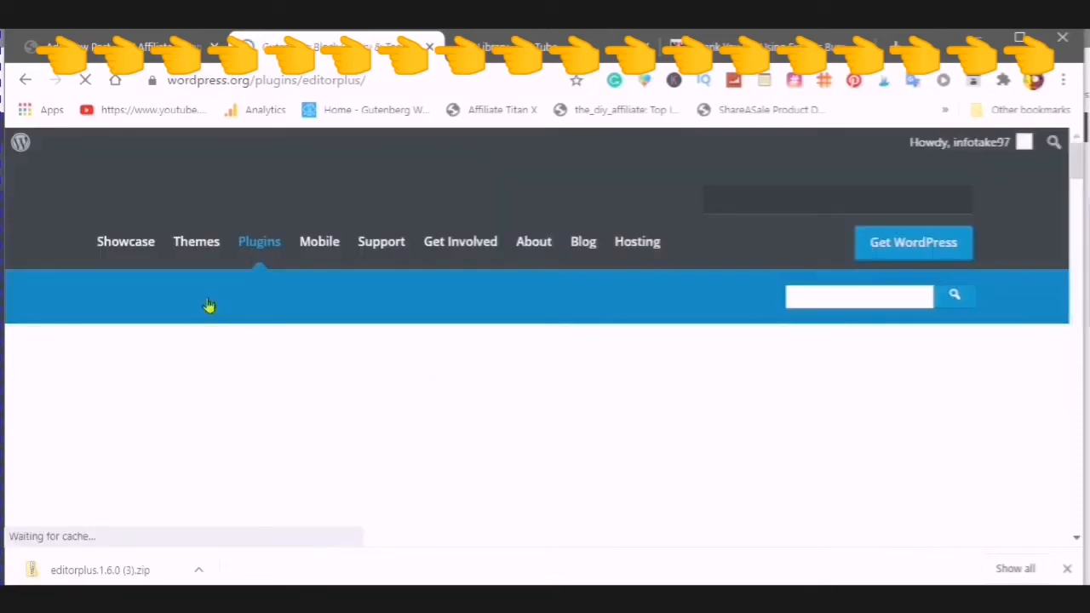
{"action": "left_click", "coordinate": [548, 305]}
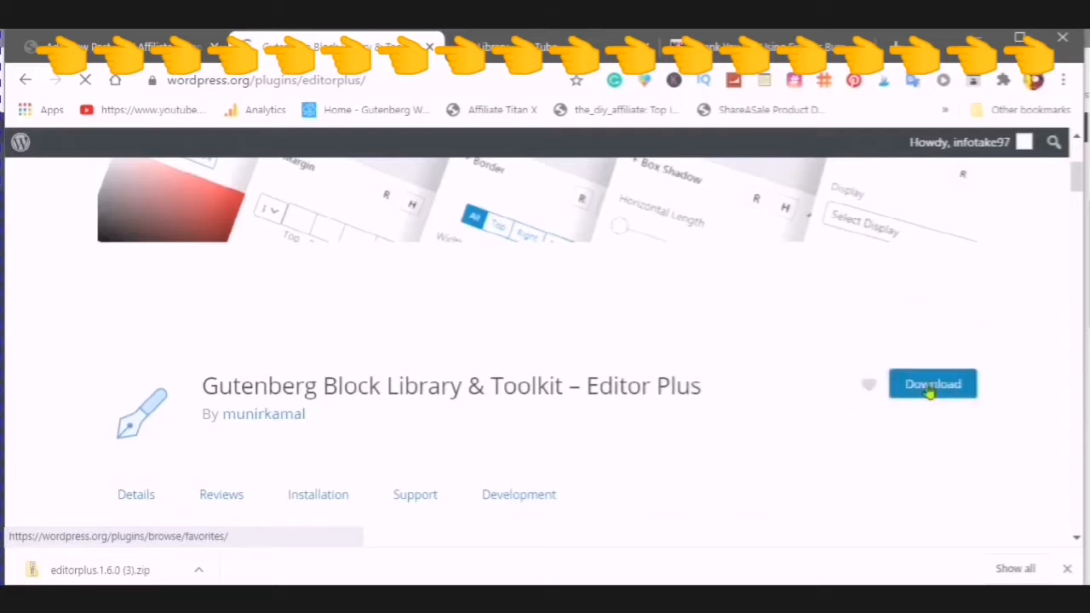
{"action": "left_click", "coordinate": [934, 383]}
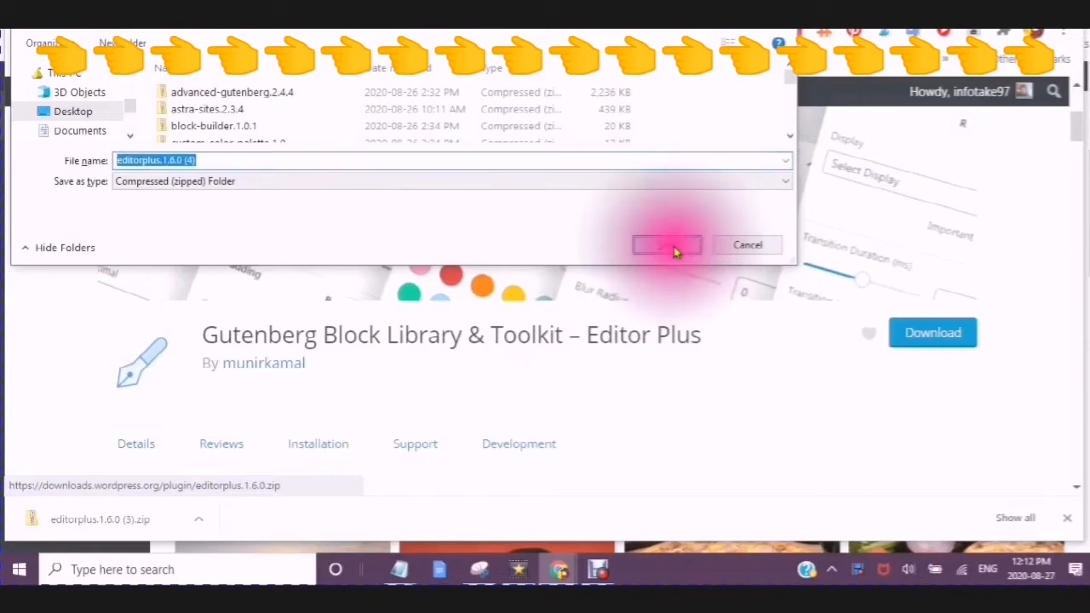
{"action": "left_click", "coordinate": [667, 245]}
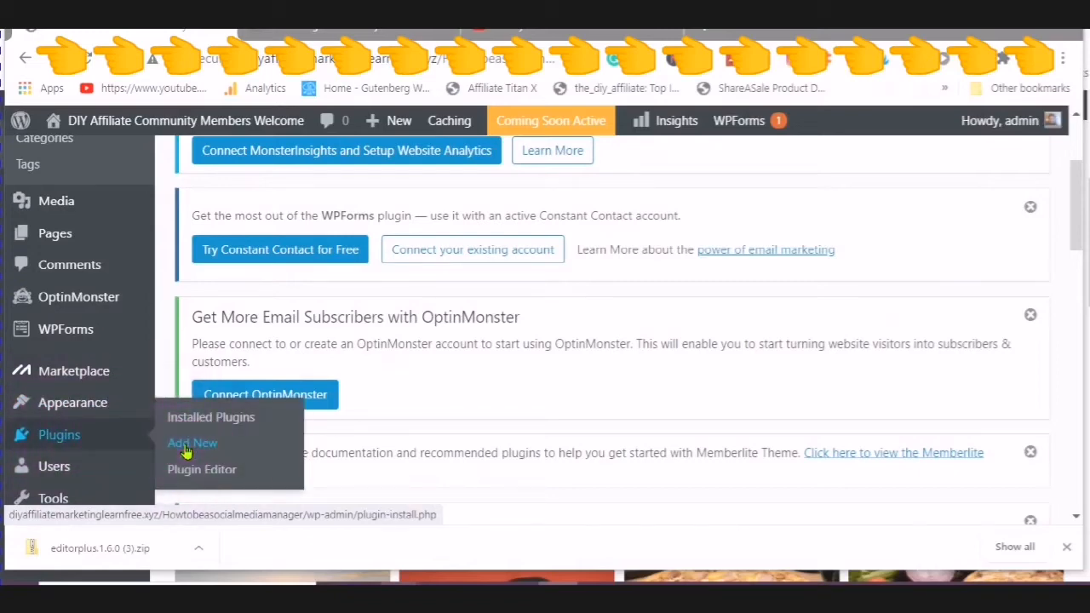
Upload the editorplus zip via Plugins > Add New; WordPress reports the plugin is already installed.
{"action": "left_click", "coordinate": [193, 443]}
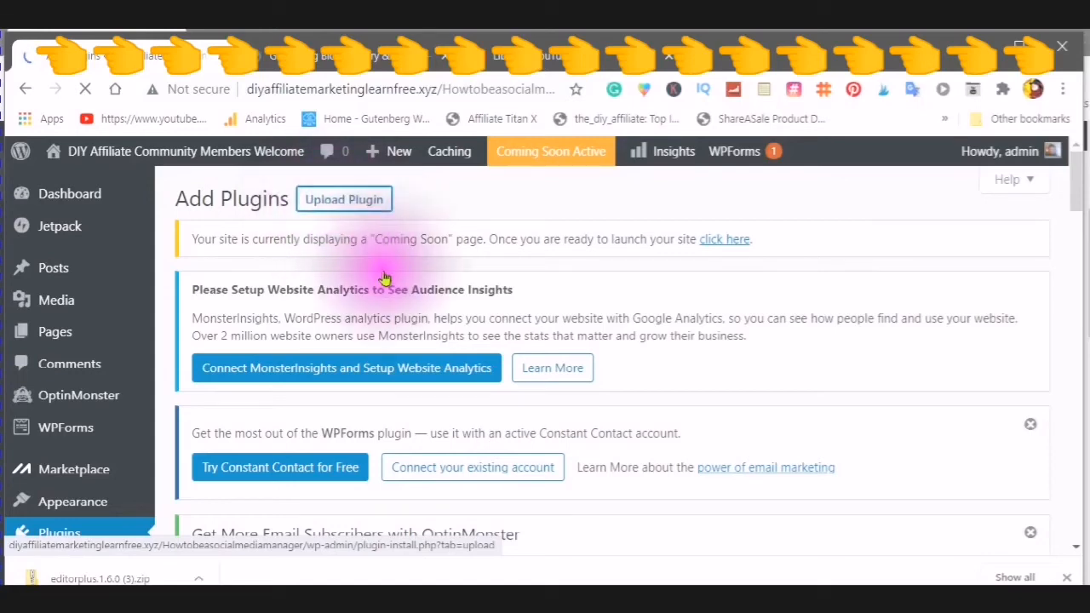
{"action": "scroll", "scroll_direction": "down", "scroll_amount": 3}
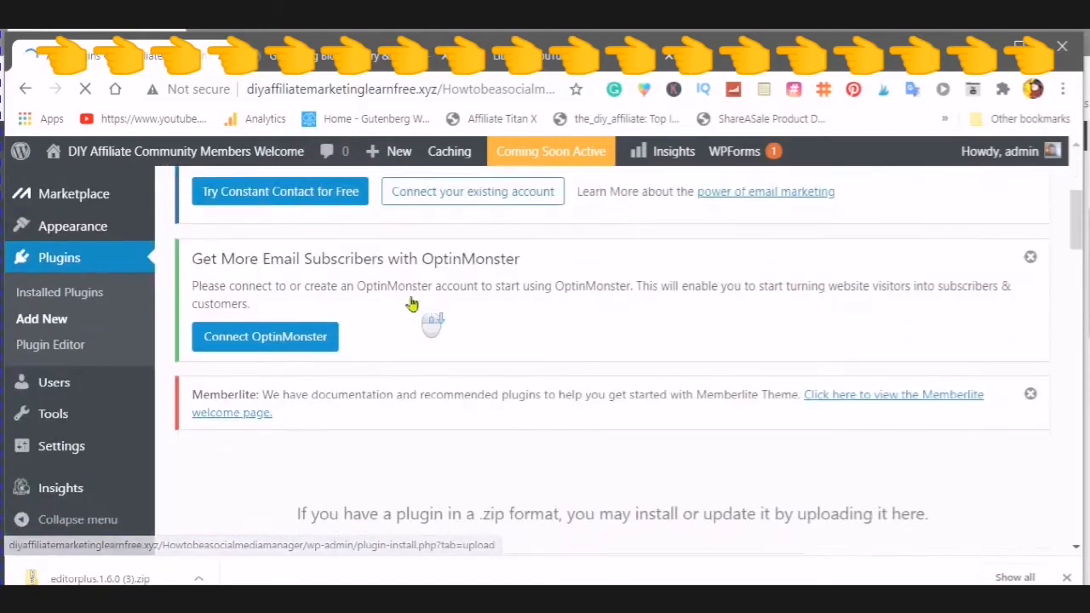
{"action": "scroll", "scroll_direction": "down", "scroll_amount": 3}
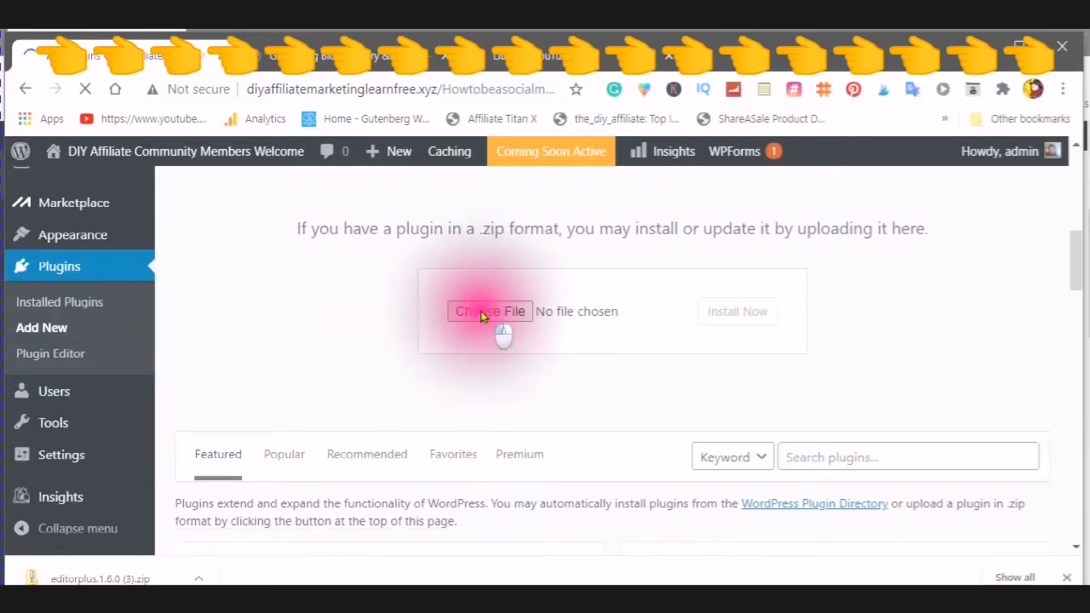
{"action": "left_click", "coordinate": [736, 310]}
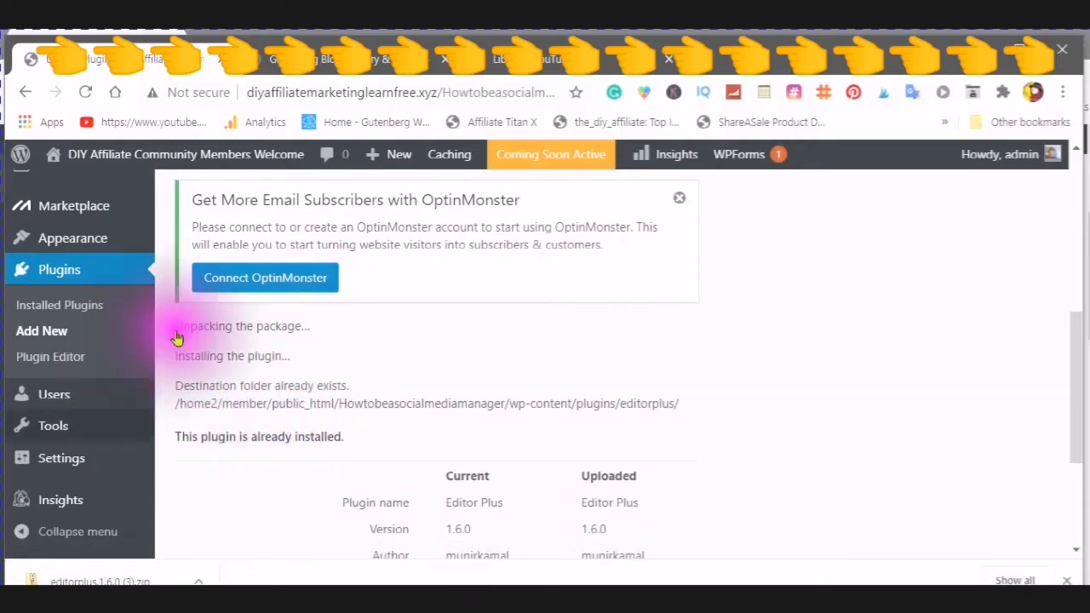
{"action": "mouse_move", "coordinate": [123, 373]}
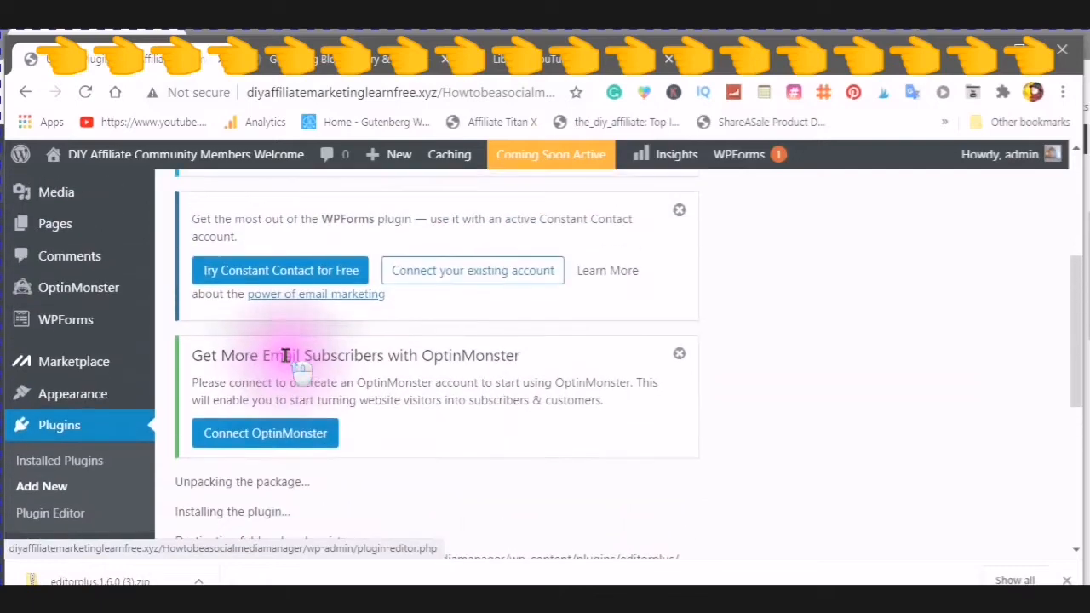
{"action": "scroll", "scroll_direction": "down", "scroll_amount": 3}
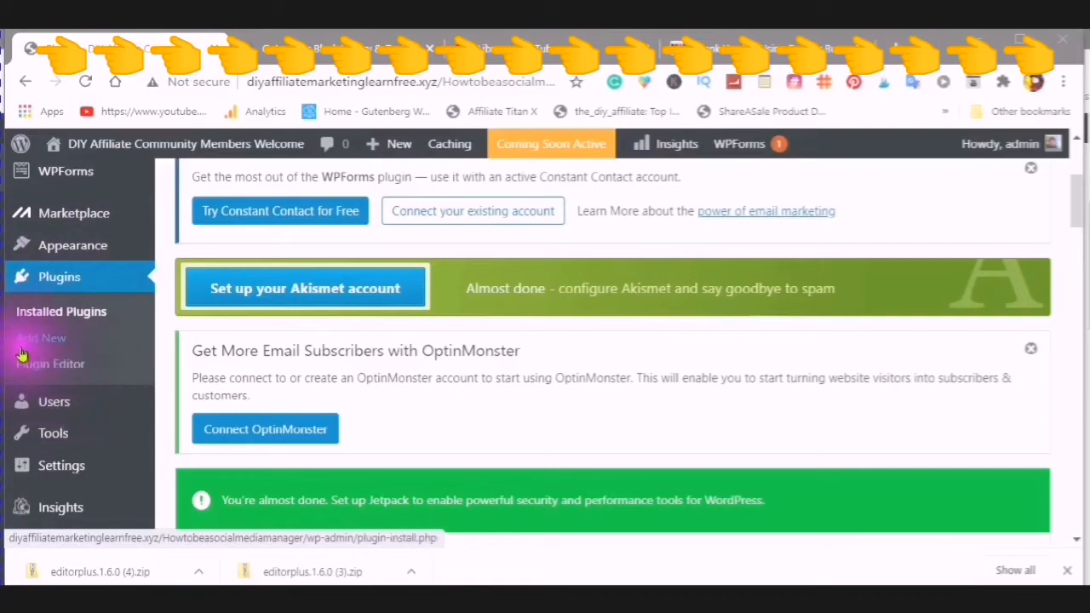
Search the plugin directory on Add New for 'gutenberg editor'.
{"action": "left_click", "coordinate": [41, 337]}
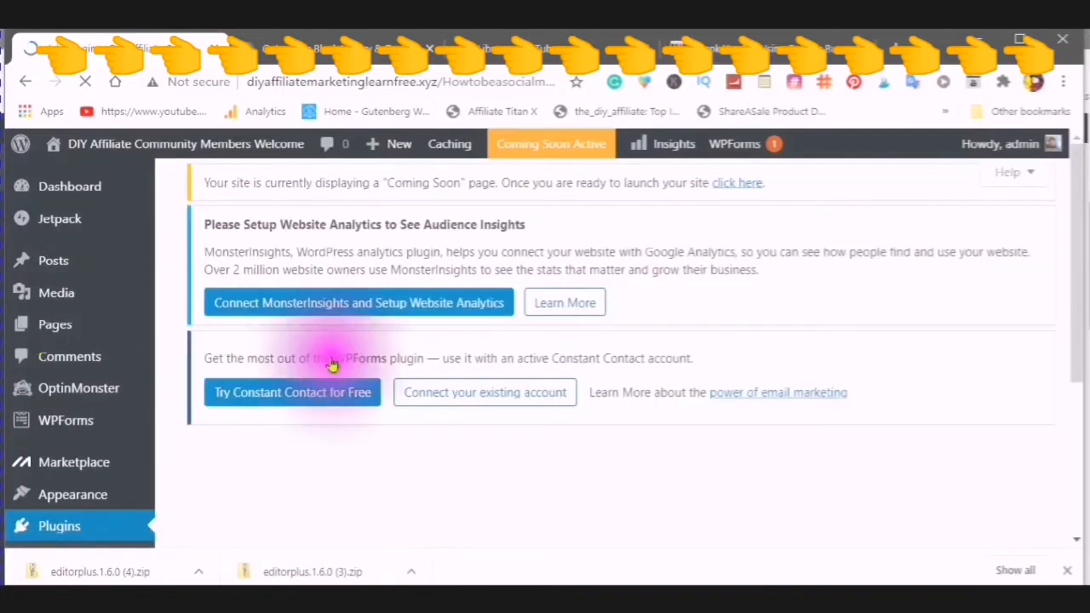
{"action": "scroll", "scroll_direction": "down", "scroll_amount": 3}
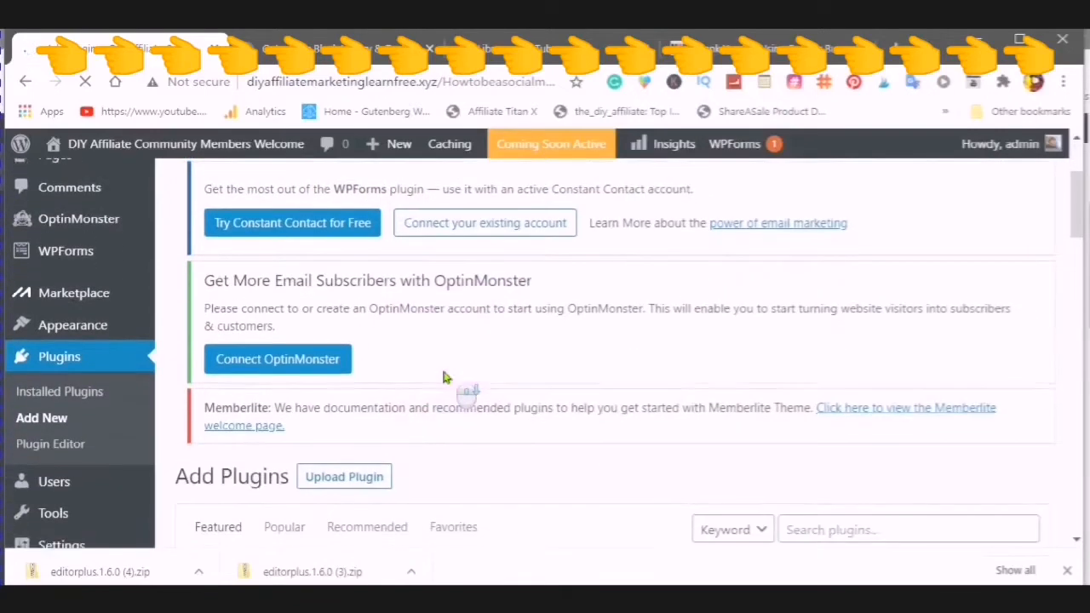
{"action": "scroll", "scroll_direction": "down", "scroll_amount": 3}
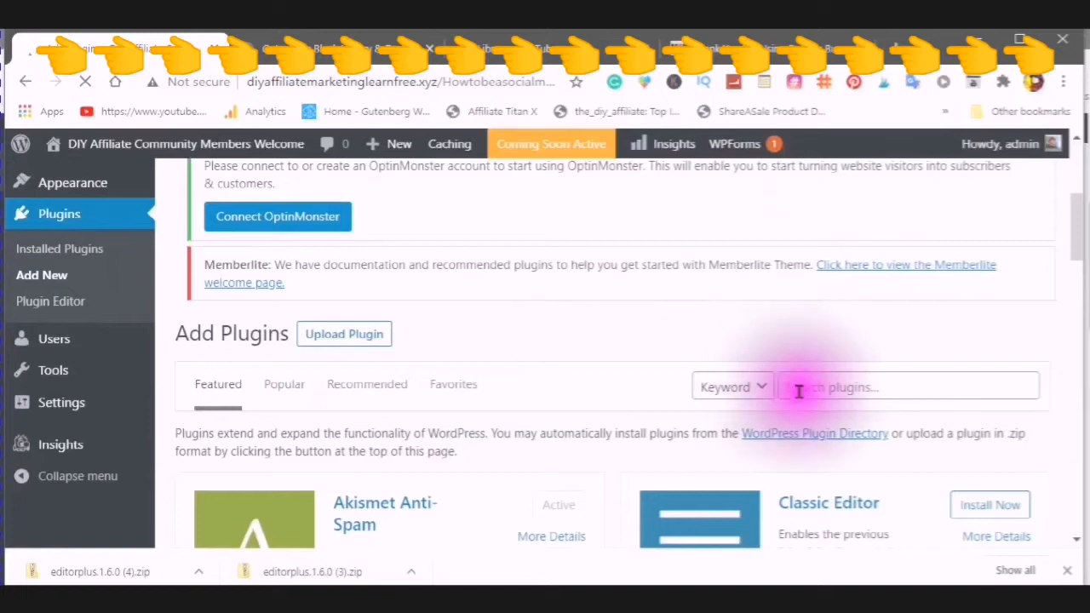
{"action": "left_click", "coordinate": [906, 387]}
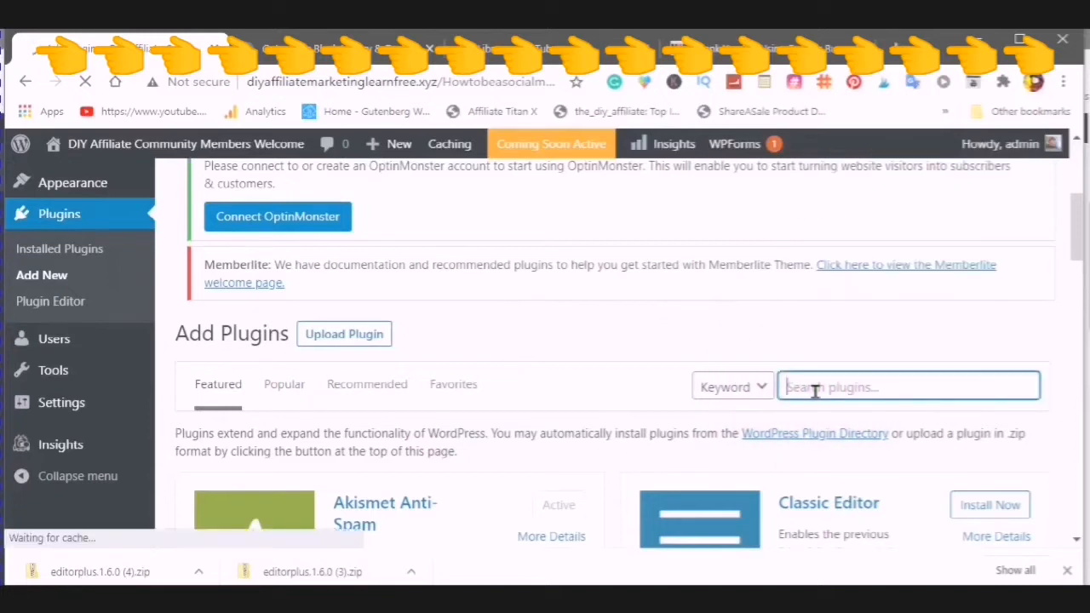
{"action": "type", "text": "gutenberg"}
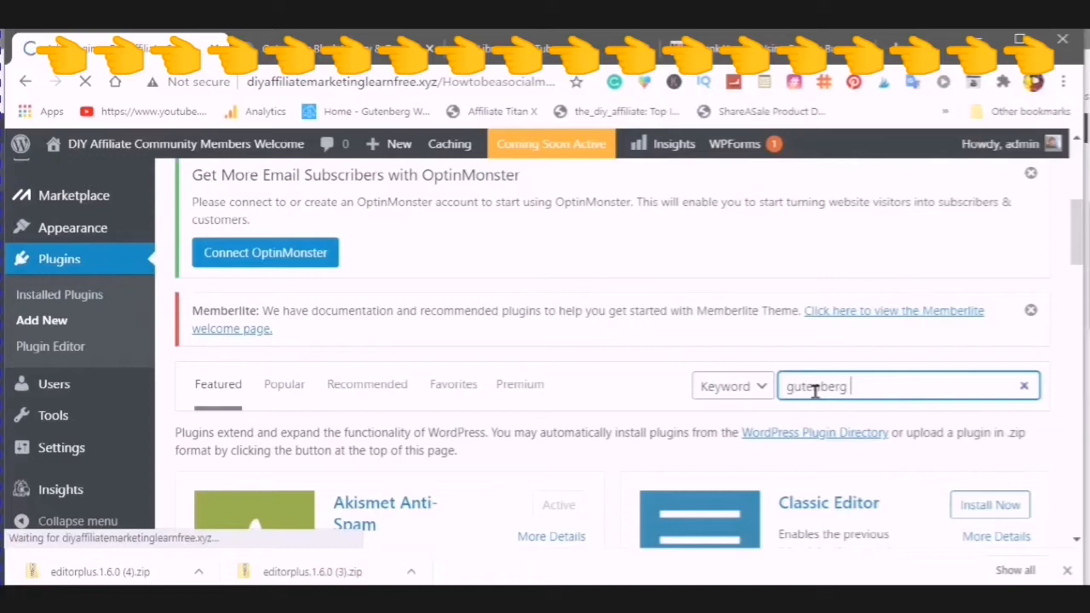
{"action": "type", "text": "editor"}
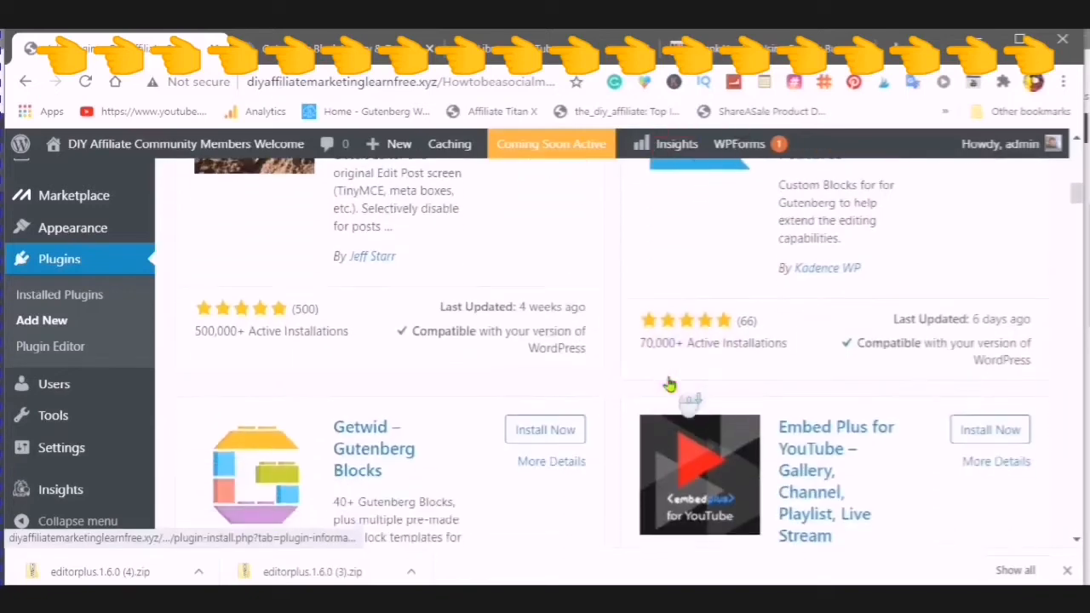
Find 'Gutenberg Block Library & Toolkit – Editor Plus' in the results, marked as already active.
{"action": "scroll", "scroll_direction": "down", "scroll_amount": 3}
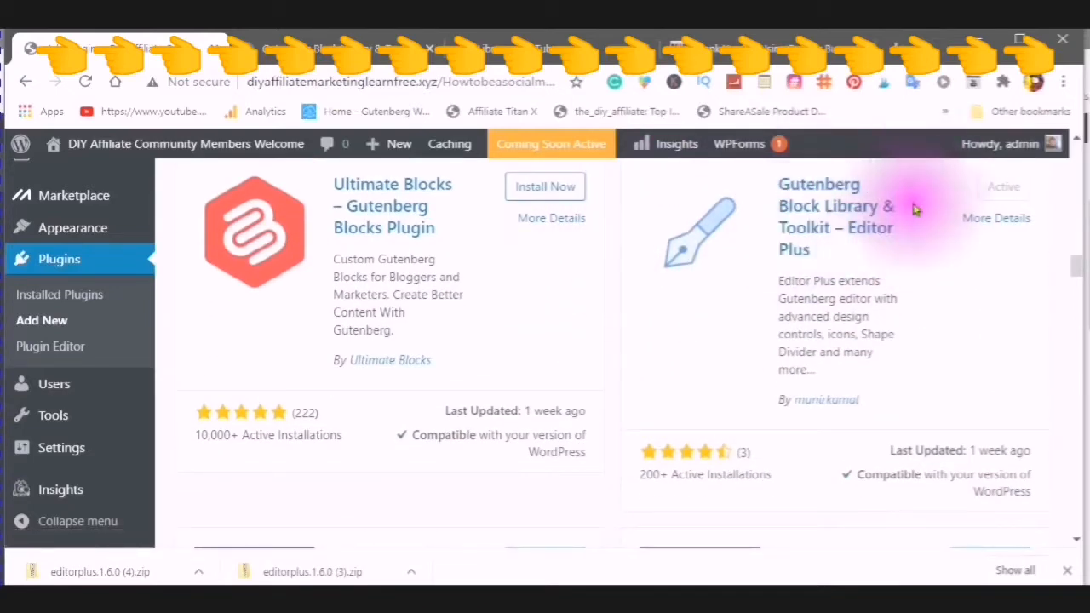
{"action": "mouse_move", "coordinate": [893, 204]}
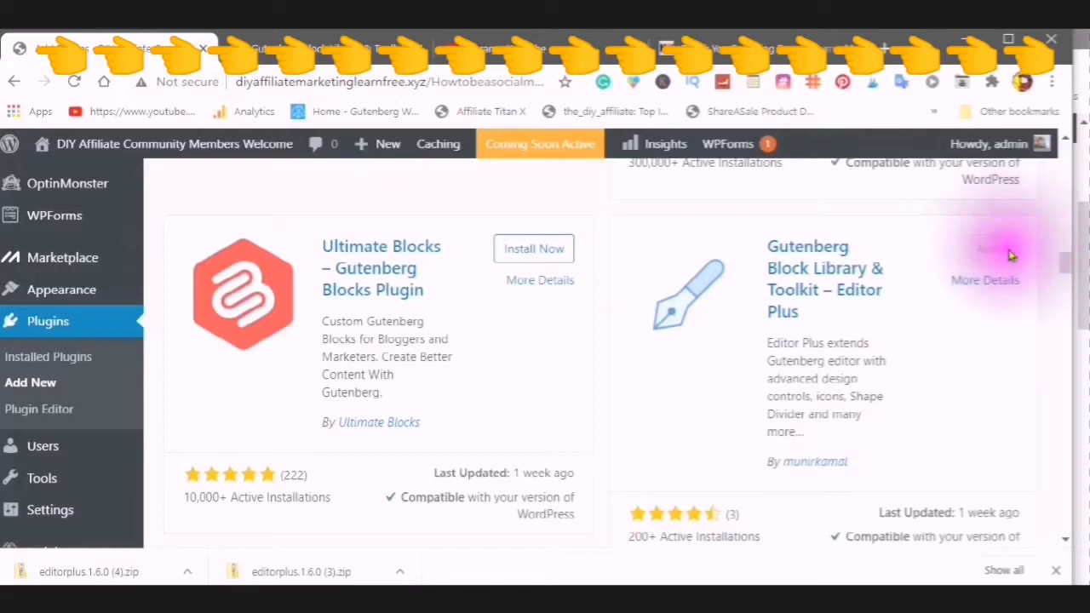
{"action": "left_click", "coordinate": [535, 248]}
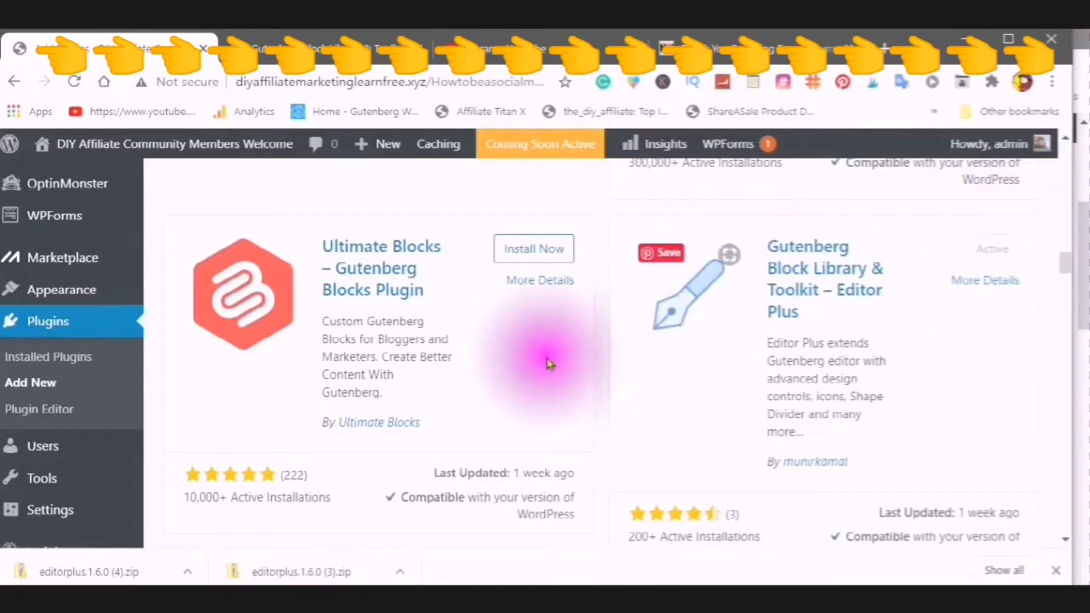
{"action": "mouse_move", "coordinate": [672, 424]}
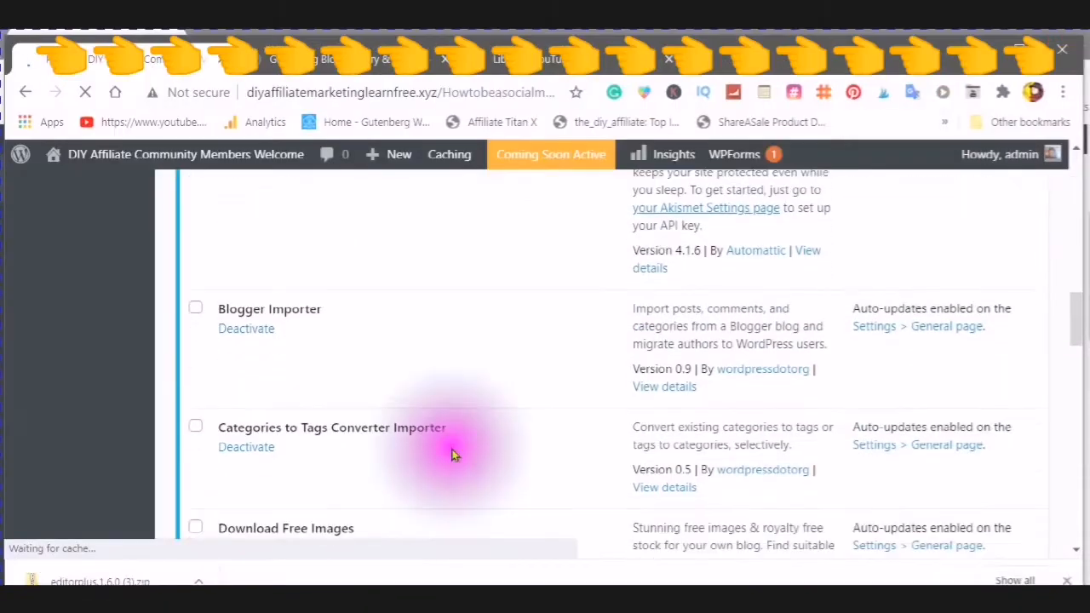
Show the installed plugins list with Editor Plus active and head to its Settings submenu.
{"action": "scroll", "scroll_direction": "down", "scroll_amount": 3}
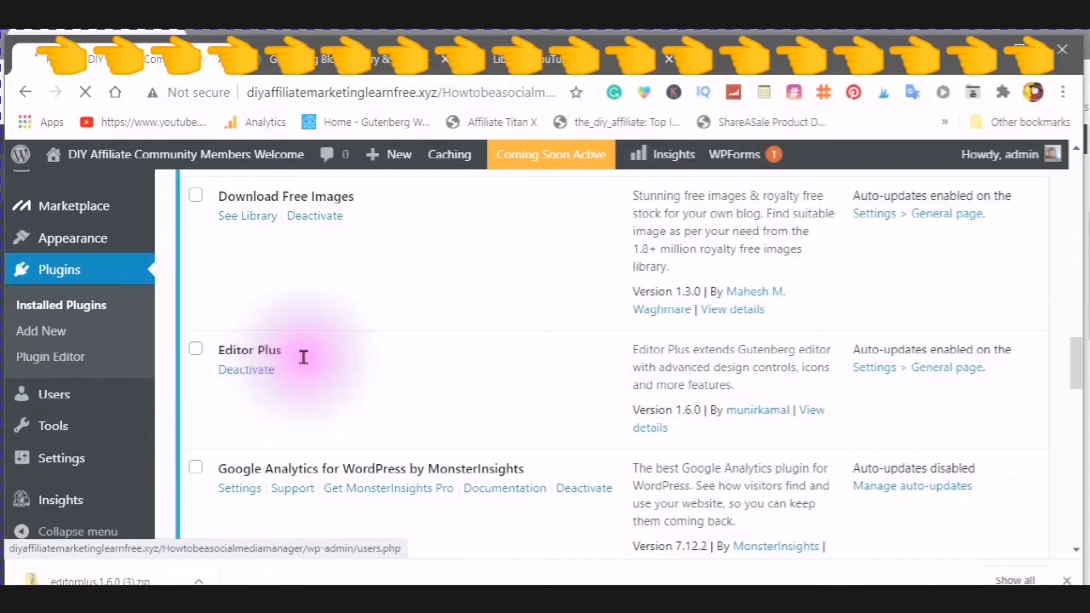
{"action": "left_click", "coordinate": [246, 368]}
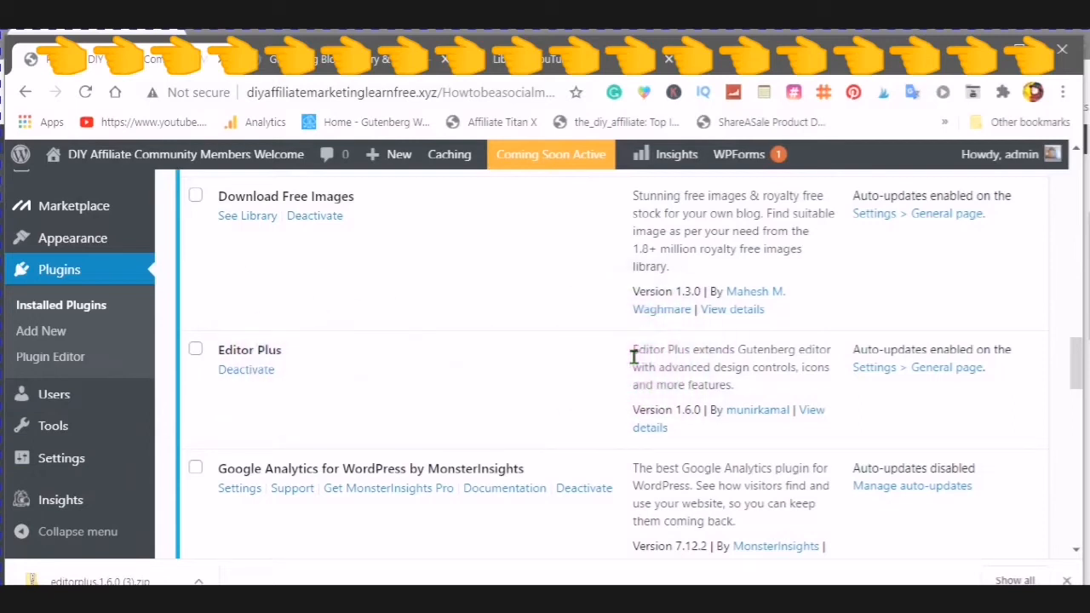
{"action": "mouse_move", "coordinate": [54, 394]}
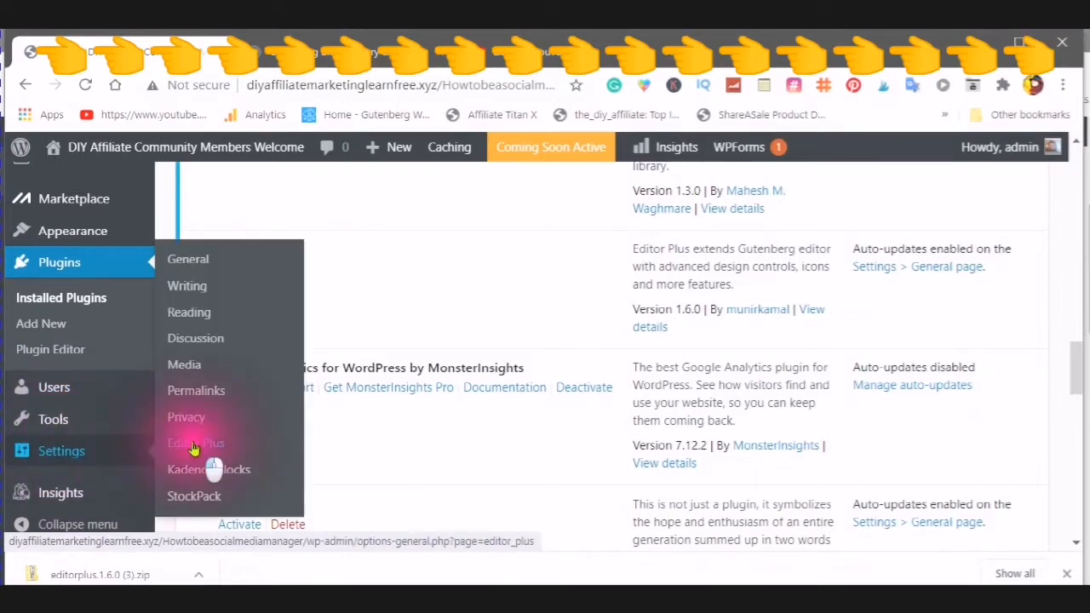
{"action": "left_click", "coordinate": [196, 443]}
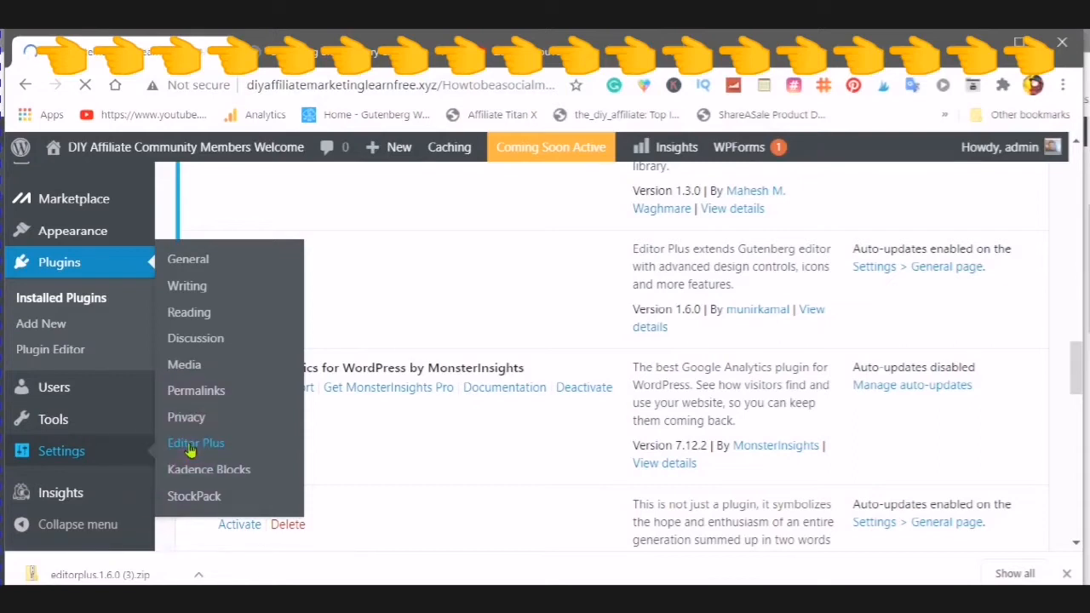
Review the Editor Plus Extensions list — Visual Styler, CSS Editor, GutenbergHub blocks — all enabled.
{"action": "left_click", "coordinate": [196, 443]}
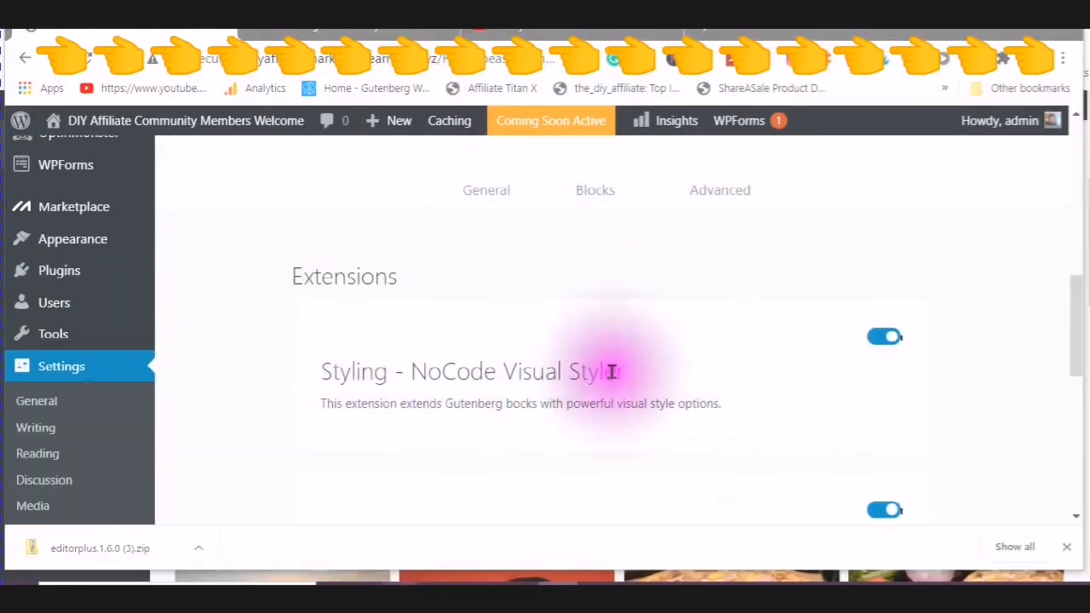
{"action": "scroll", "scroll_direction": "down", "scroll_amount": 3}
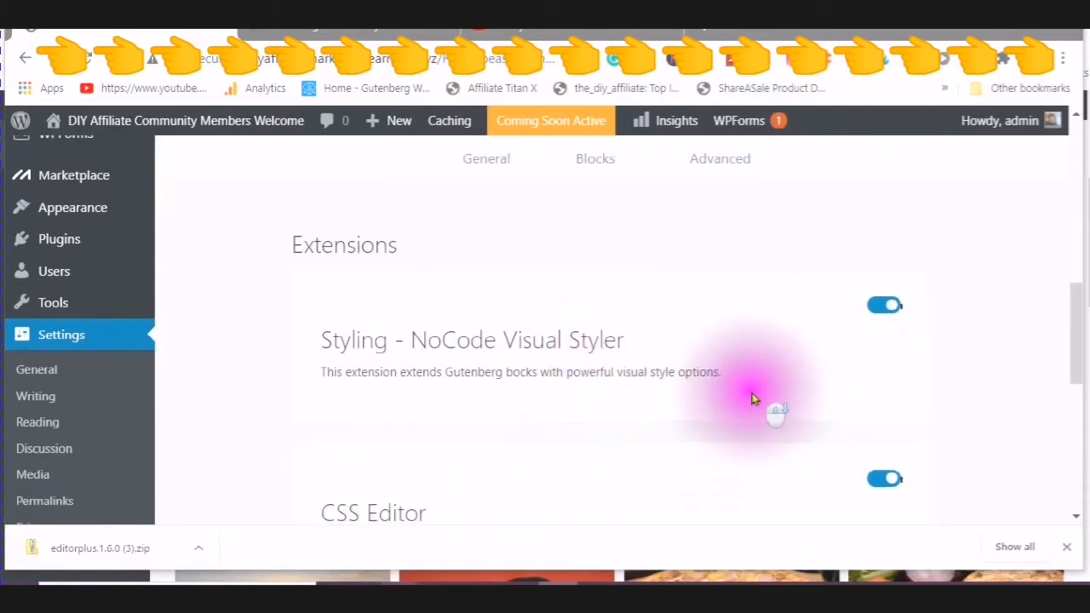
{"action": "scroll", "scroll_direction": "down", "scroll_amount": 3}
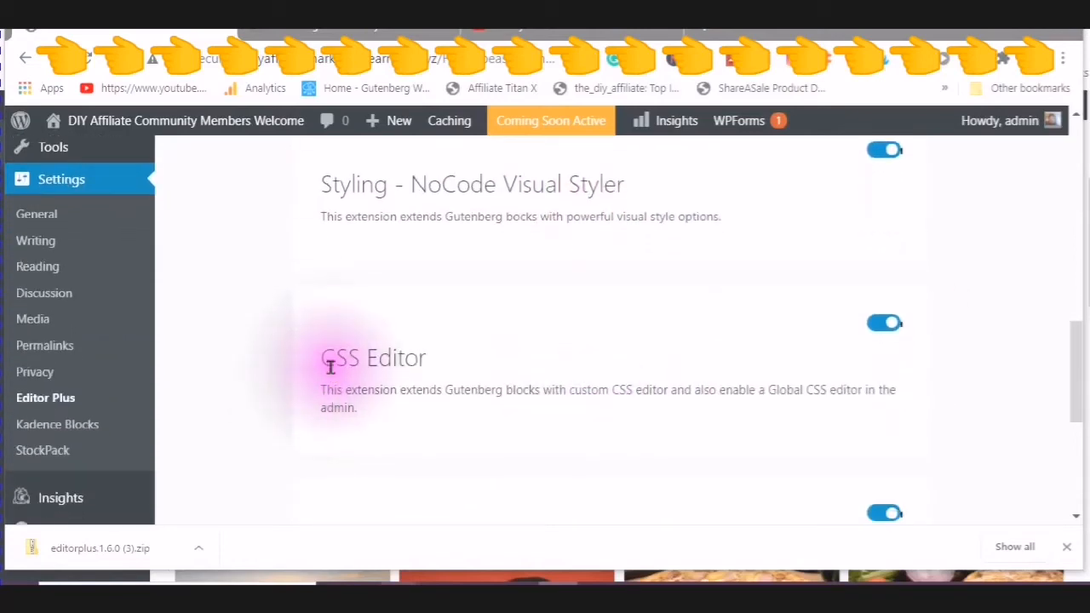
{"action": "mouse_move", "coordinate": [860, 371]}
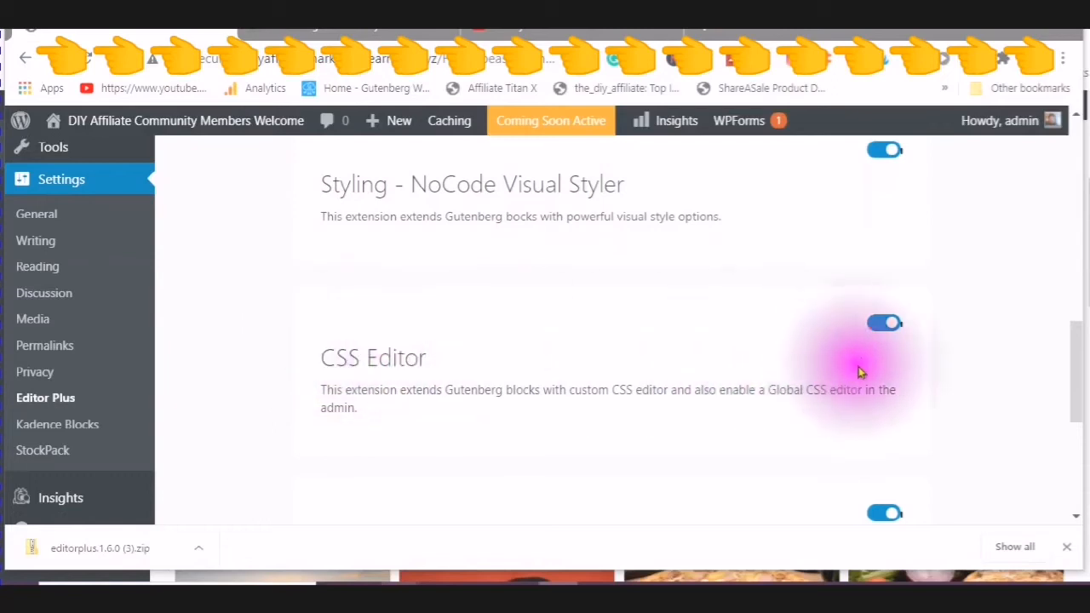
{"action": "scroll", "scroll_direction": "down", "scroll_amount": 3}
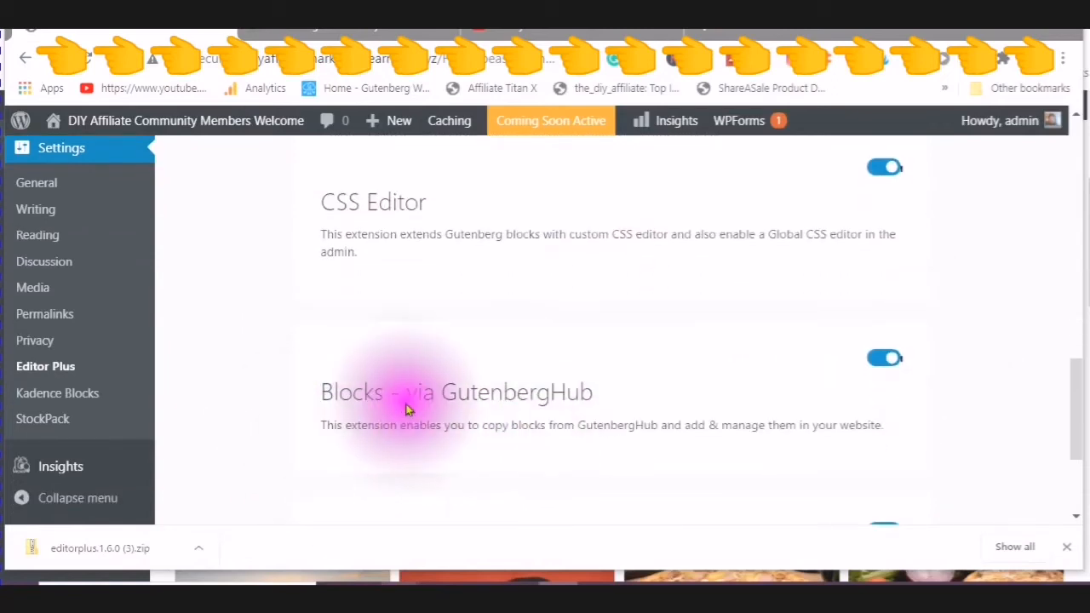
{"action": "left_click", "coordinate": [886, 358]}
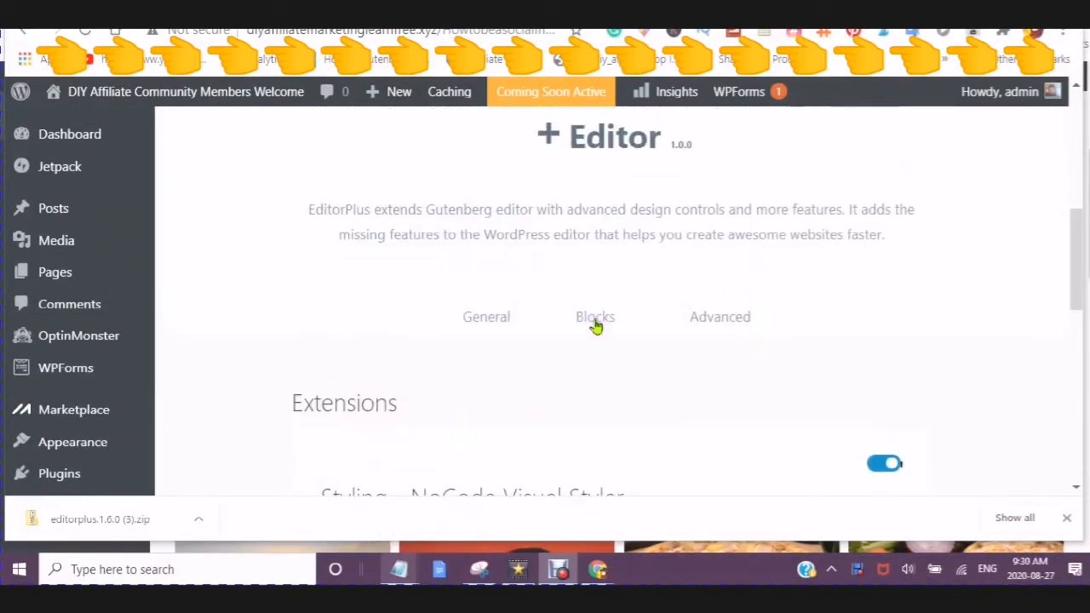
View the Editor Plus Blocks tab listing Pricing 7 and Feature 7, glancing at the Advanced Custom CSS tab.
{"action": "left_click", "coordinate": [594, 317]}
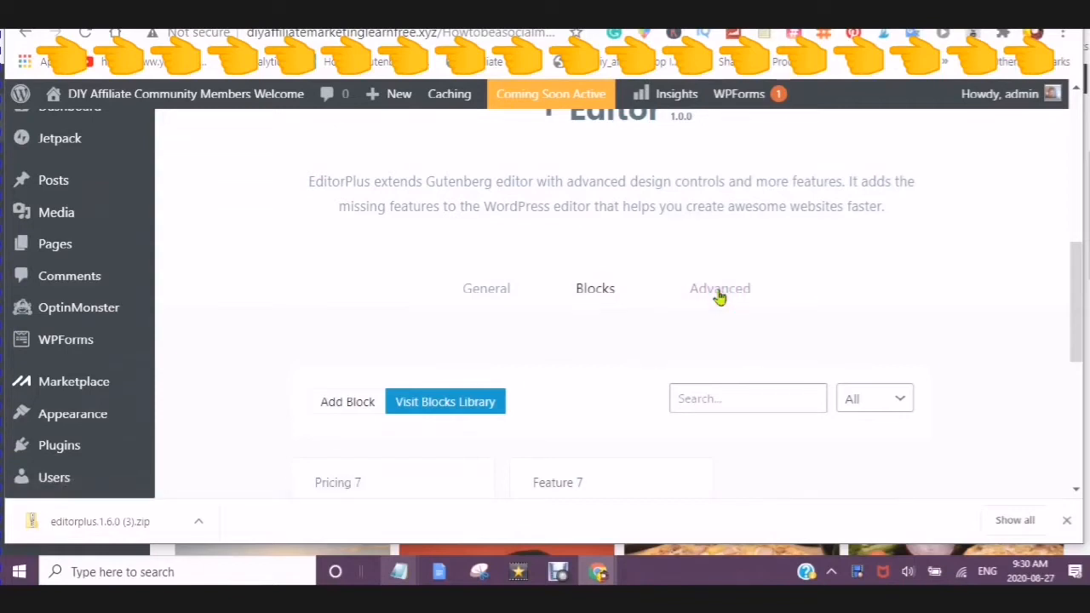
{"action": "left_click", "coordinate": [719, 288]}
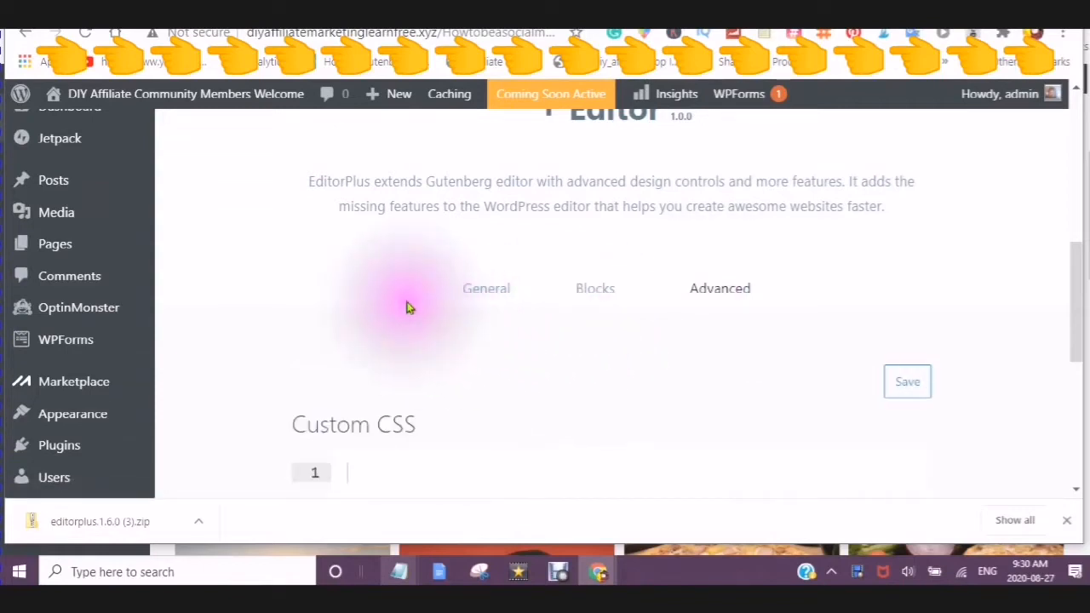
{"action": "mouse_move", "coordinate": [452, 414]}
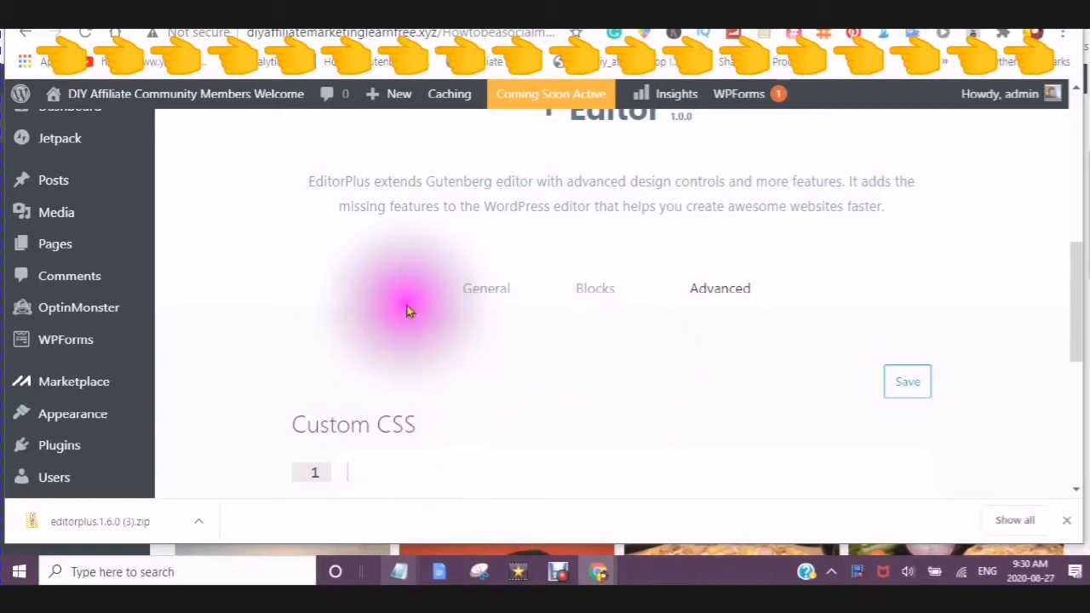
{"action": "left_click", "coordinate": [596, 288]}
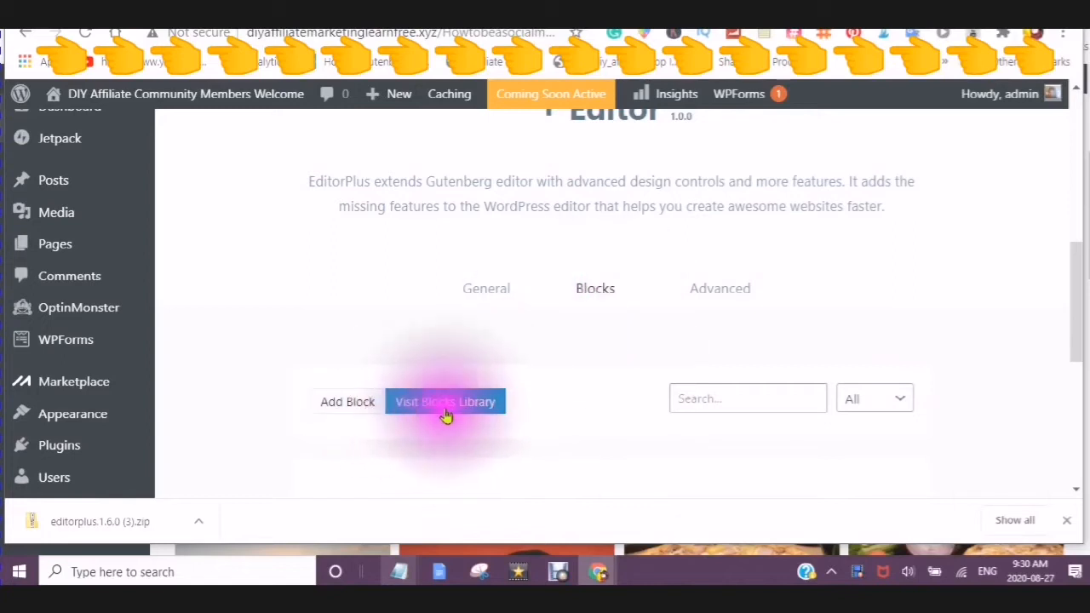
Visit the GutenbergHub blocks library and filter it to the Testimonial category.
{"action": "left_click", "coordinate": [446, 402]}
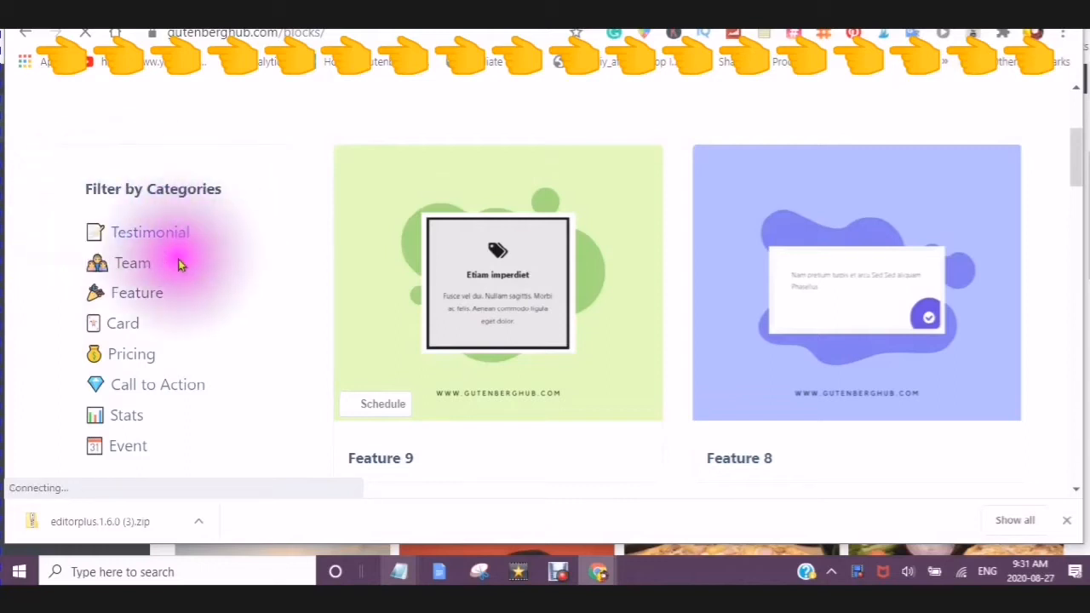
{"action": "scroll", "scroll_direction": "down", "scroll_amount": 3}
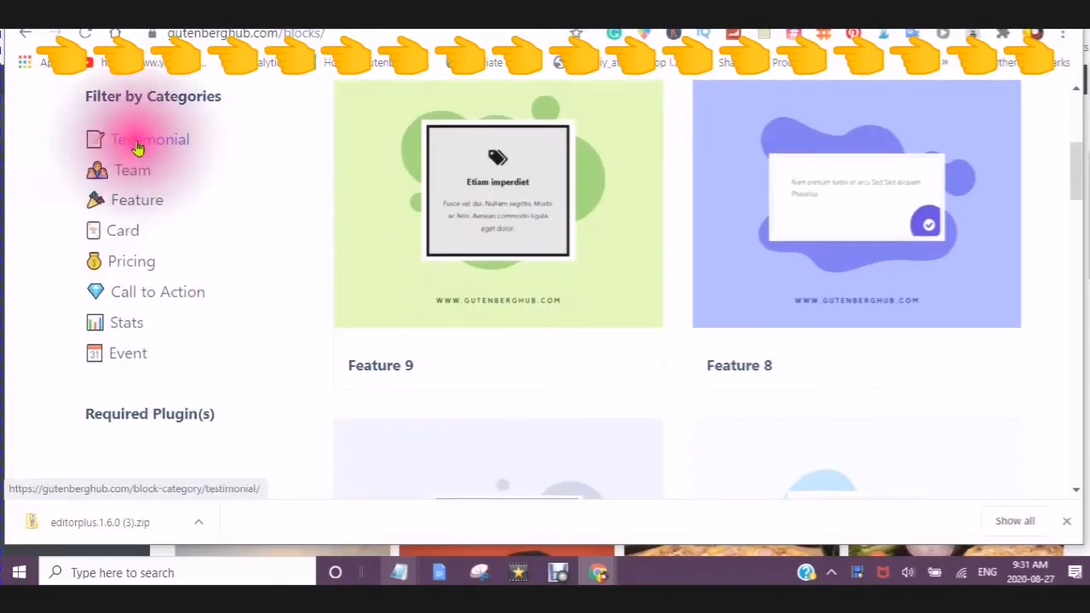
{"action": "left_click", "coordinate": [150, 140]}
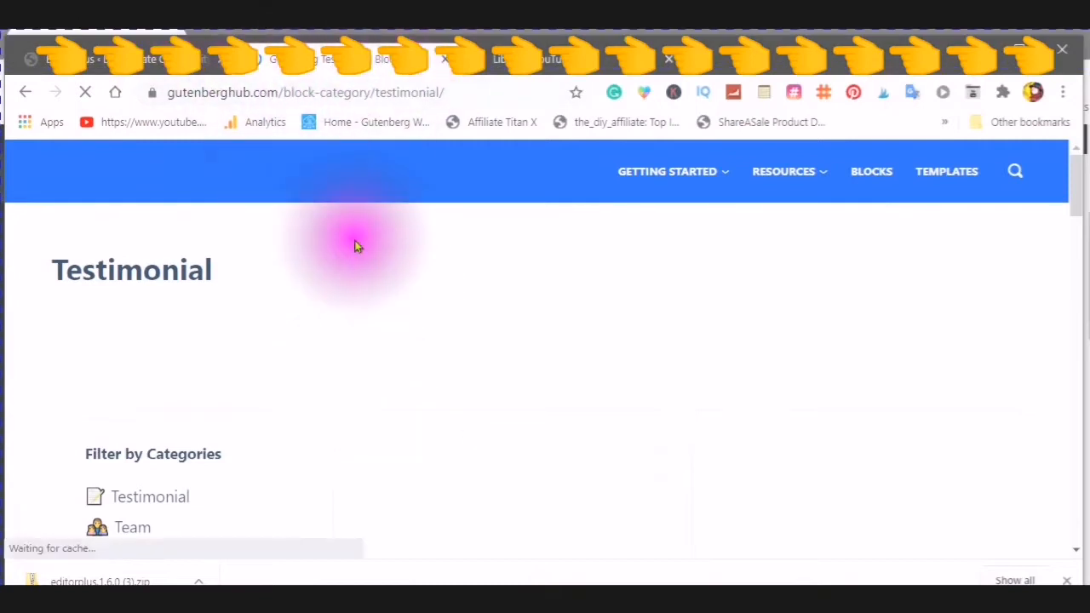
{"action": "scroll", "scroll_direction": "down", "scroll_amount": 3}
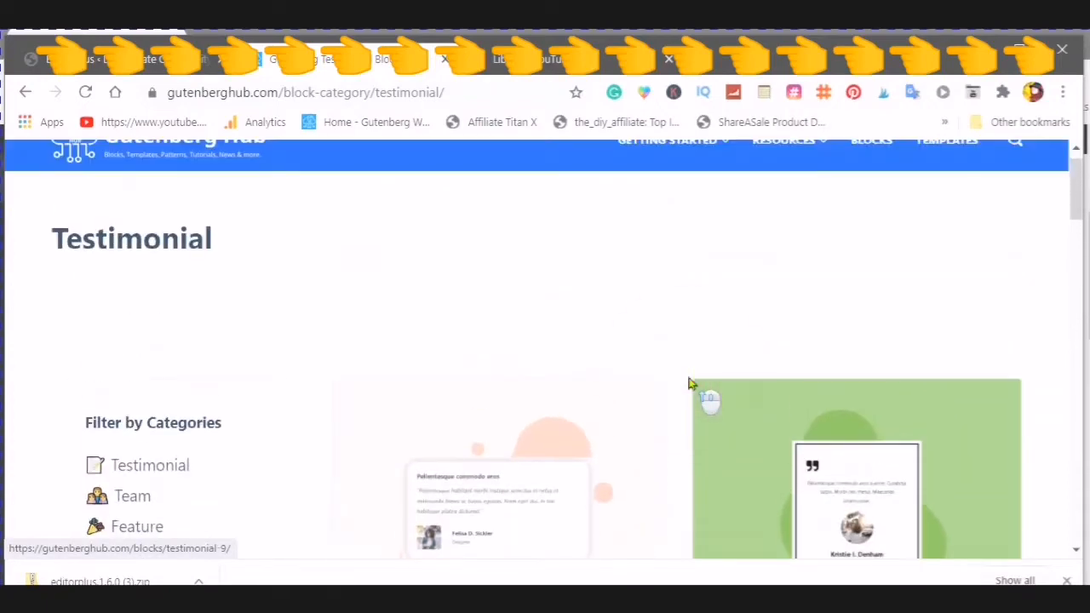
{"action": "scroll", "scroll_direction": "down", "scroll_amount": 3}
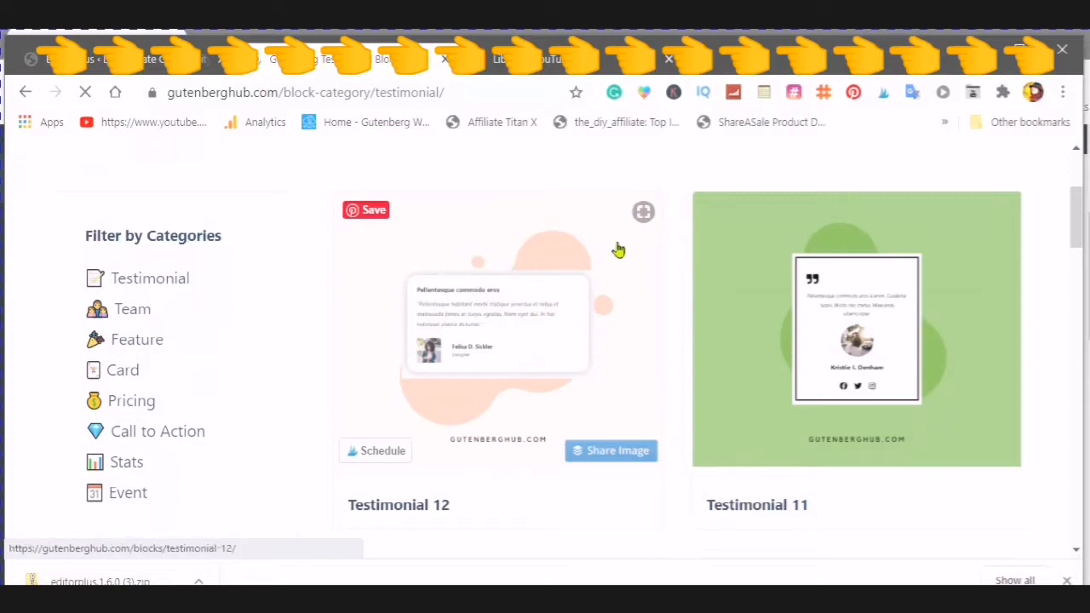
Copy the block code of the Testimonial 12 design from its page.
{"action": "left_click", "coordinate": [399, 505]}
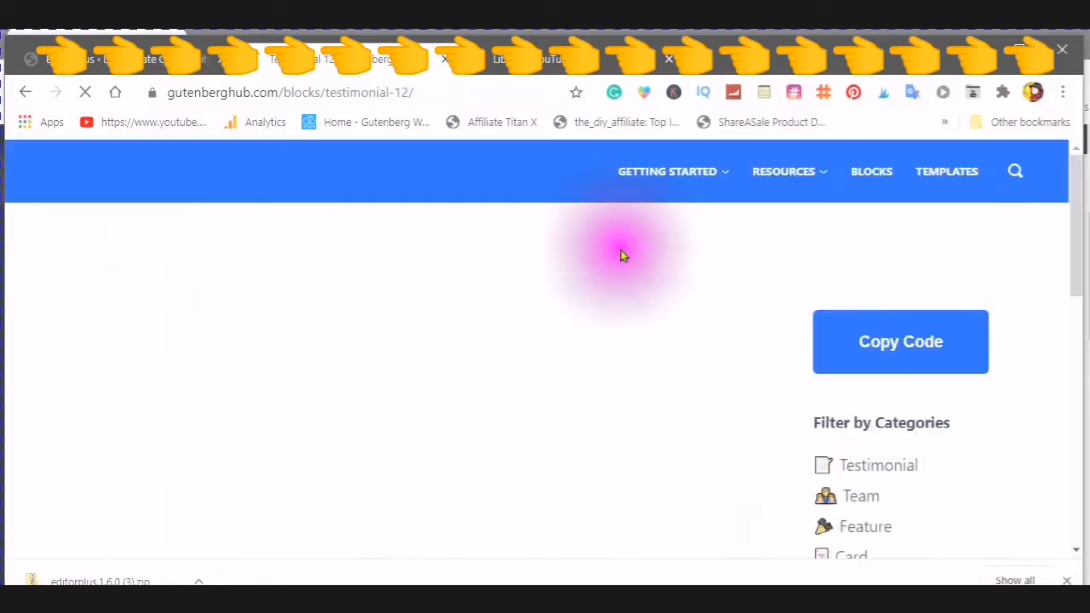
{"action": "left_click", "coordinate": [900, 341]}
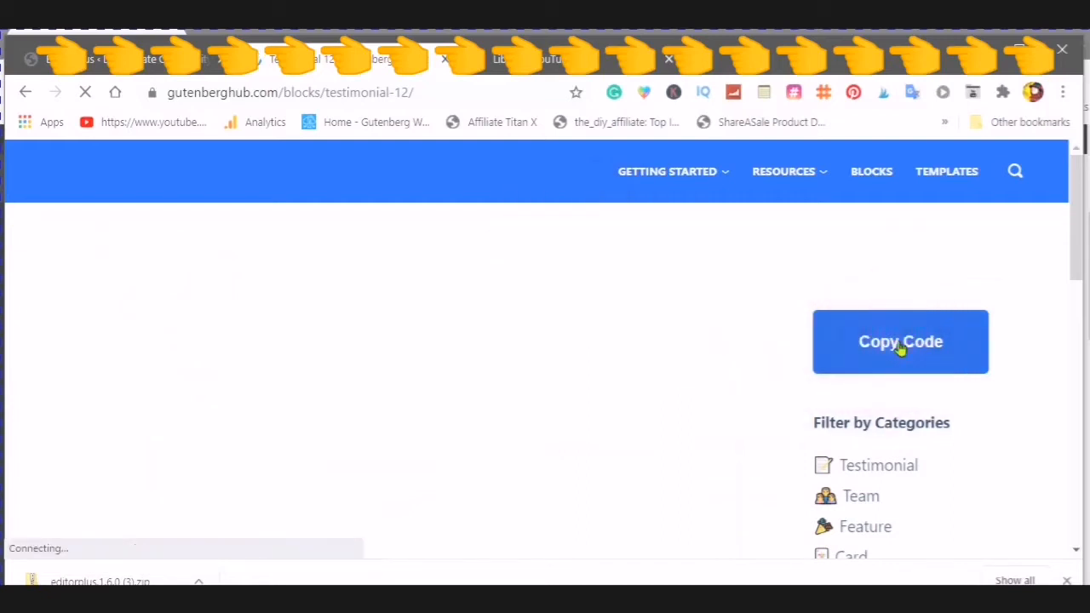
{"action": "left_click", "coordinate": [899, 340]}
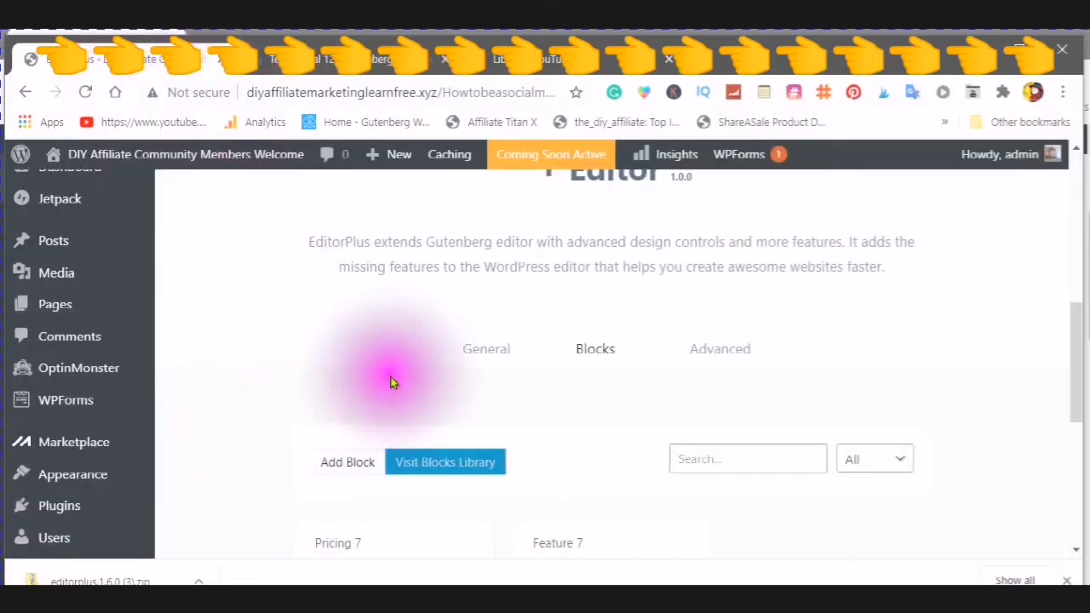
Paste the Testimonial 12 code into Add Block so it joins Pricing 7 and Feature 7 in saved blocks.
{"action": "scroll", "scroll_direction": "down", "scroll_amount": 3}
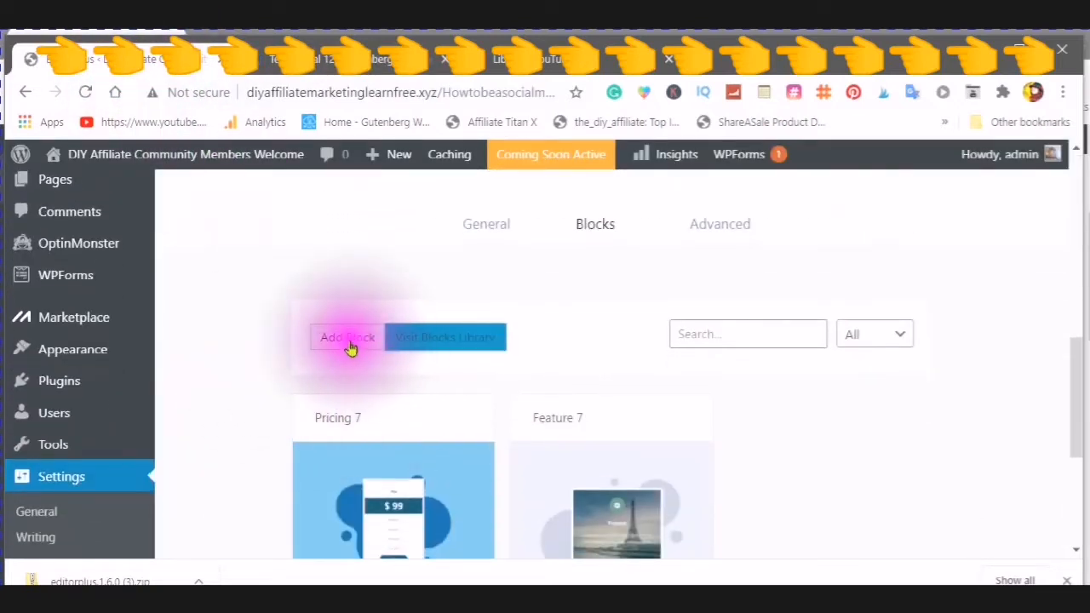
{"action": "left_click", "coordinate": [347, 337]}
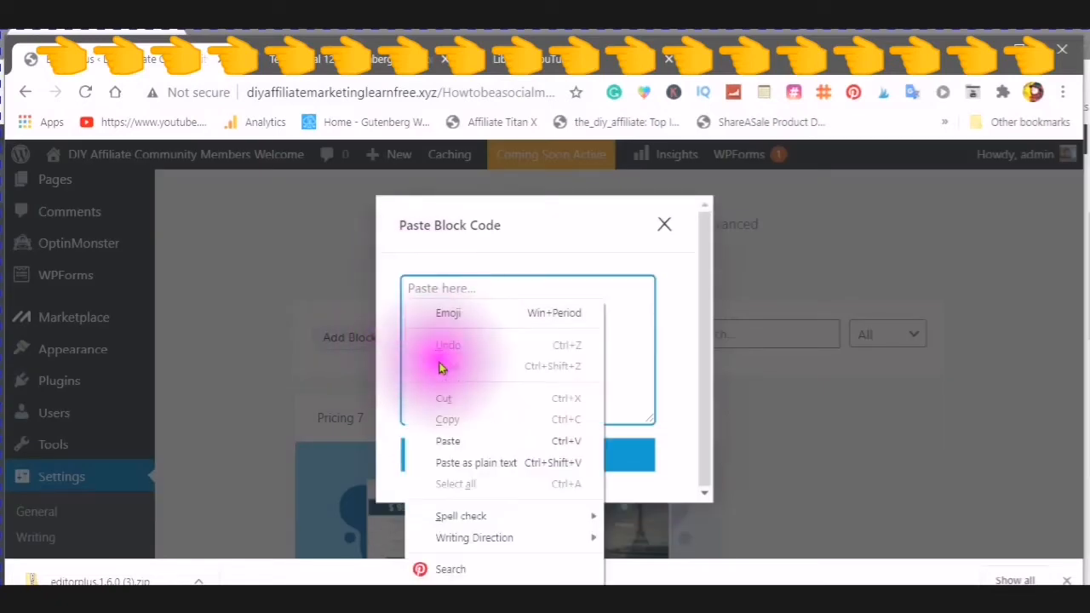
{"action": "left_click", "coordinate": [447, 439]}
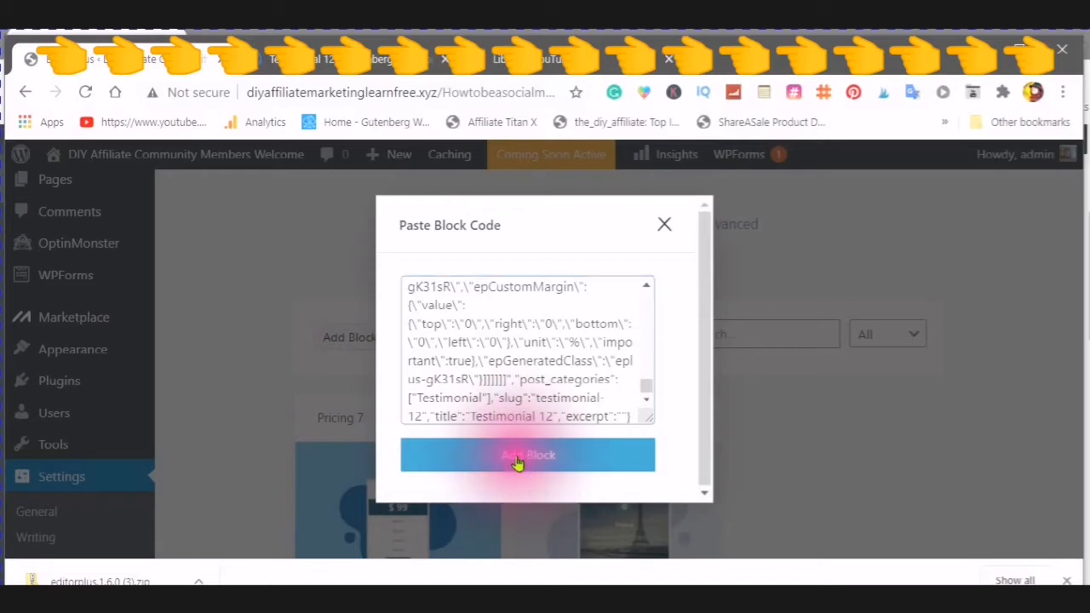
{"action": "left_click", "coordinate": [528, 453]}
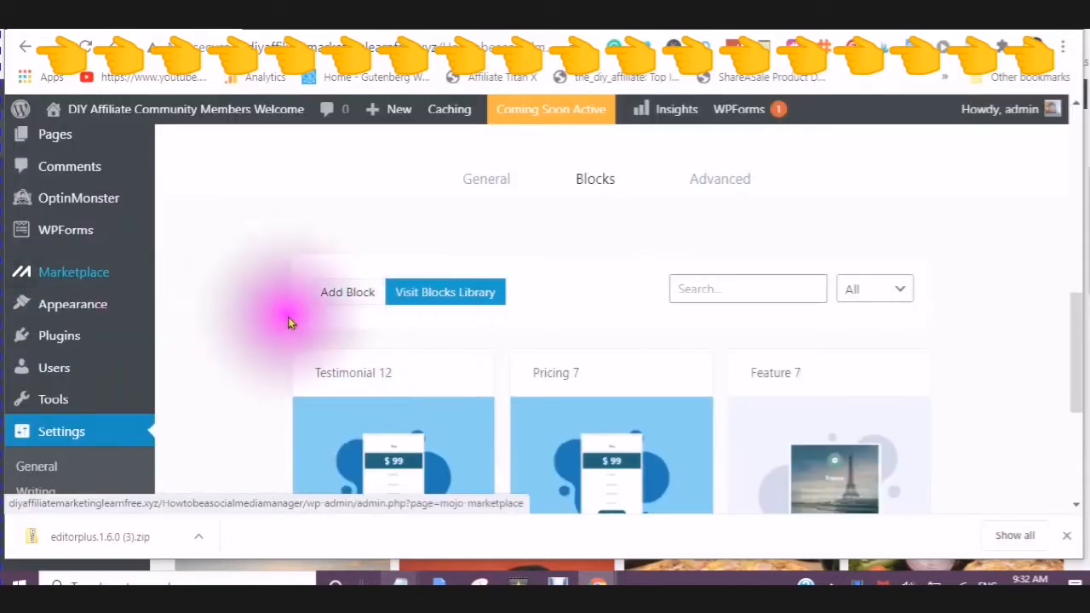
{"action": "scroll", "scroll_direction": "down", "scroll_amount": 3}
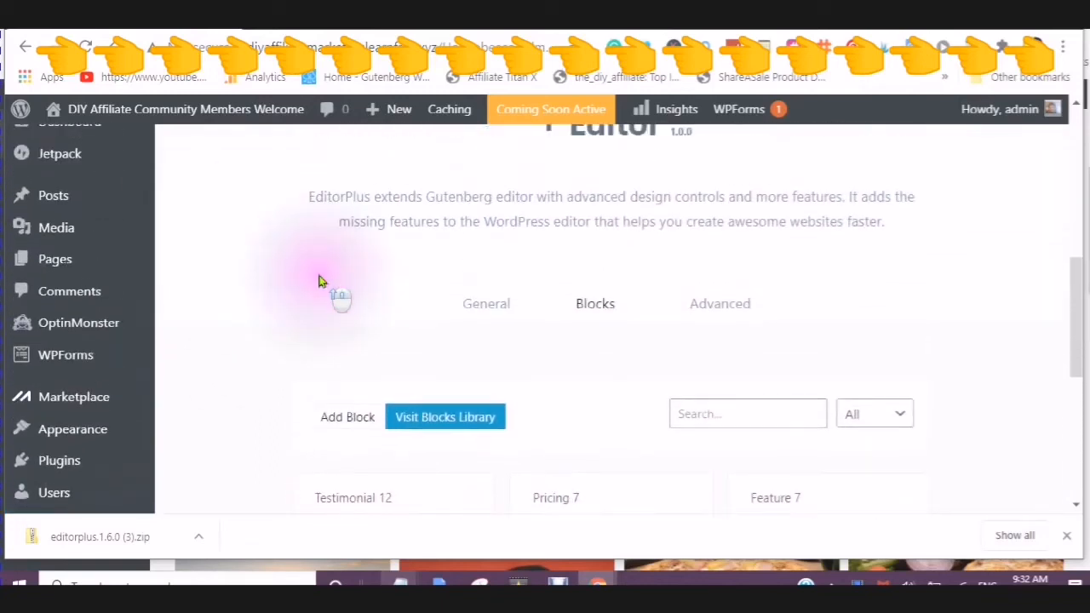
{"action": "scroll", "scroll_direction": "down", "scroll_amount": 3}
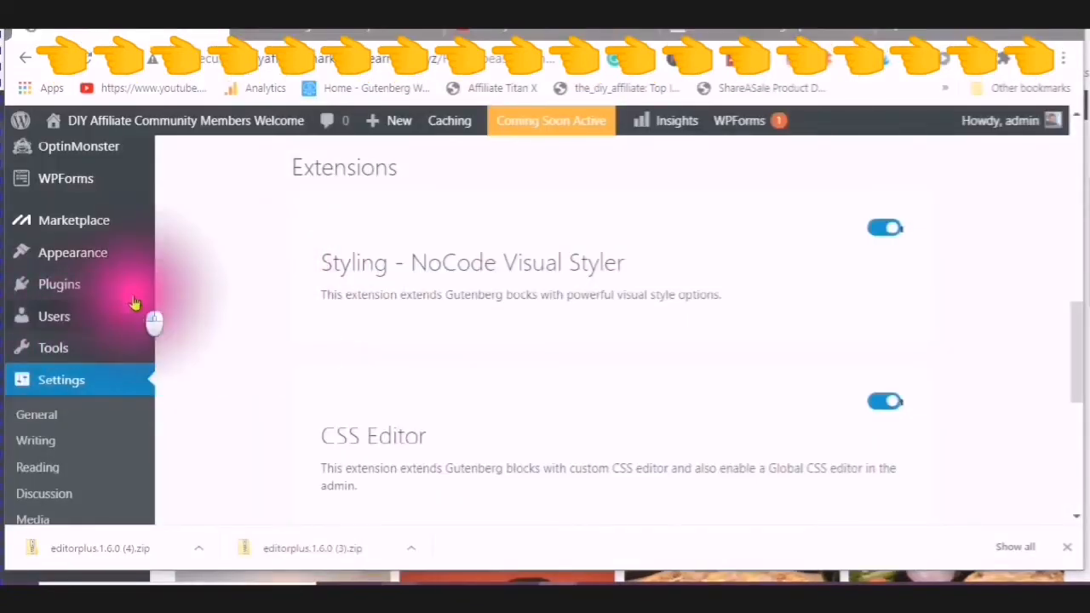
{"action": "mouse_move", "coordinate": [281, 281]}
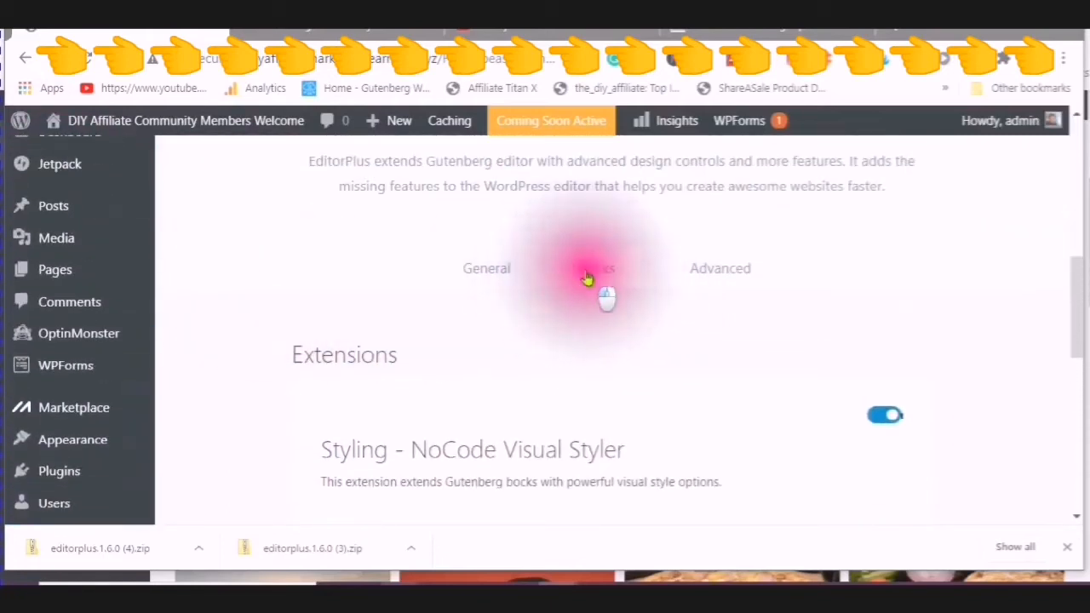
From the EditorPlus Blocks tab, go to the GutenbergHub Gutenberg Blocks Library page again.
{"action": "left_click", "coordinate": [596, 269]}
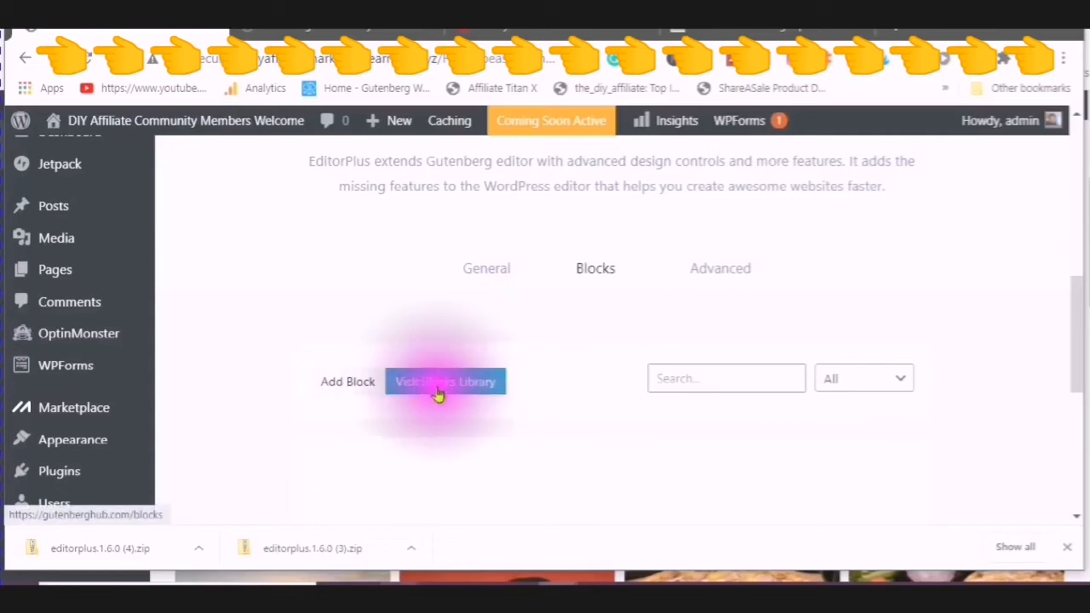
{"action": "left_click", "coordinate": [446, 382]}
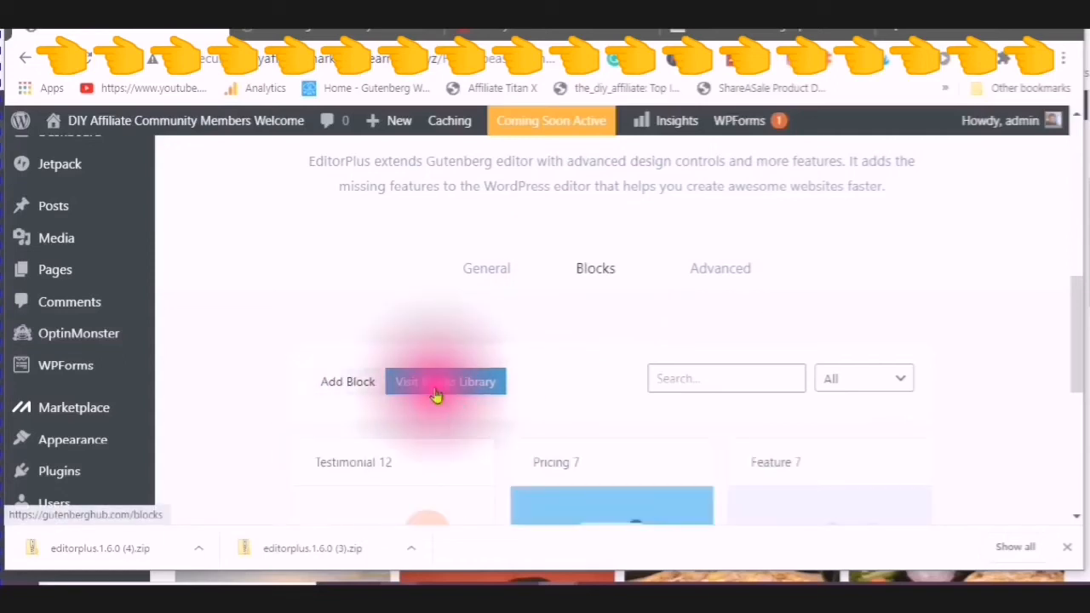
{"action": "left_click", "coordinate": [446, 381]}
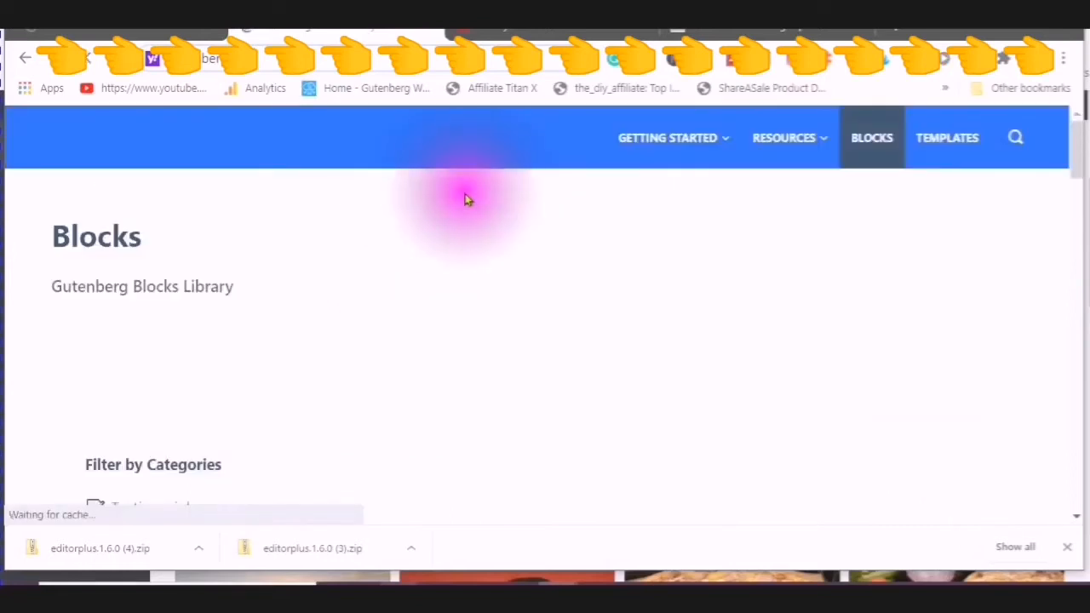
{"action": "mouse_move", "coordinate": [416, 201]}
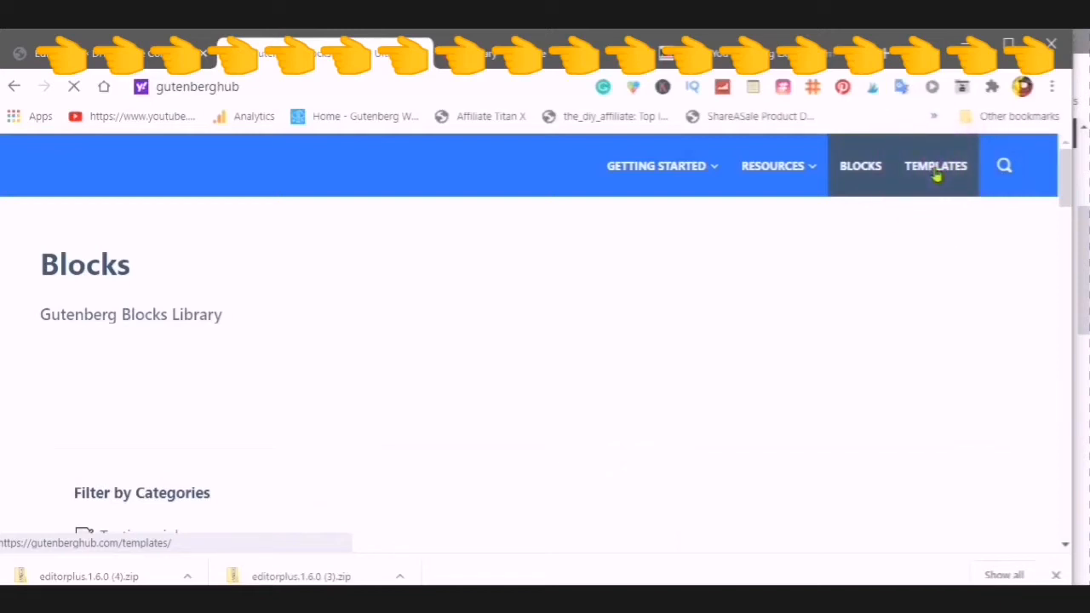
Switch to the GutenbergHub templates library and scan down the template listing.
{"action": "left_click", "coordinate": [935, 165]}
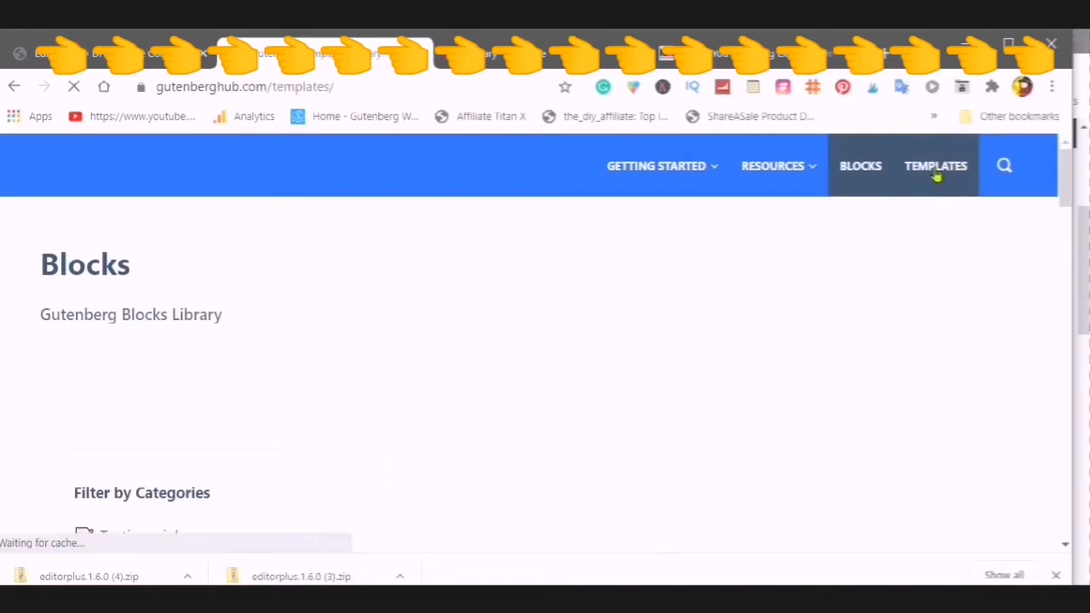
{"action": "left_click", "coordinate": [937, 165]}
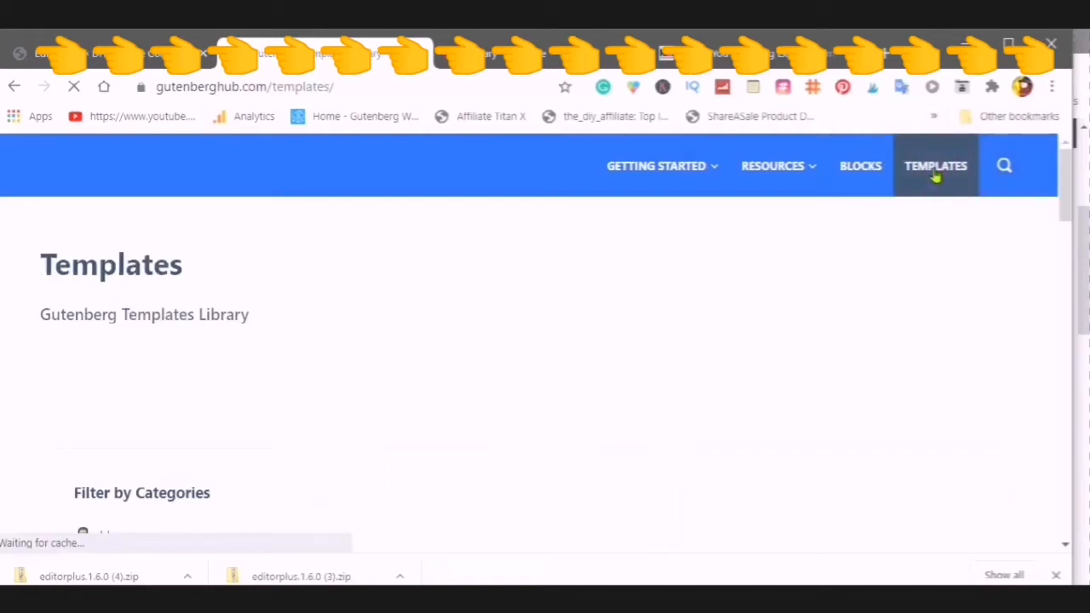
{"action": "left_click", "coordinate": [640, 259]}
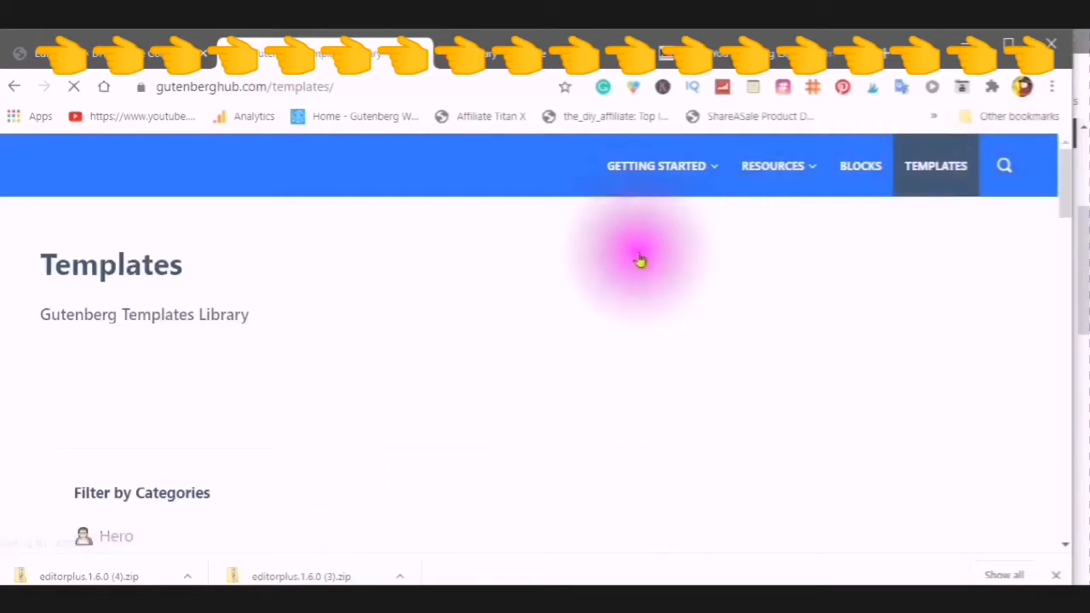
{"action": "scroll", "scroll_direction": "down", "scroll_amount": 3}
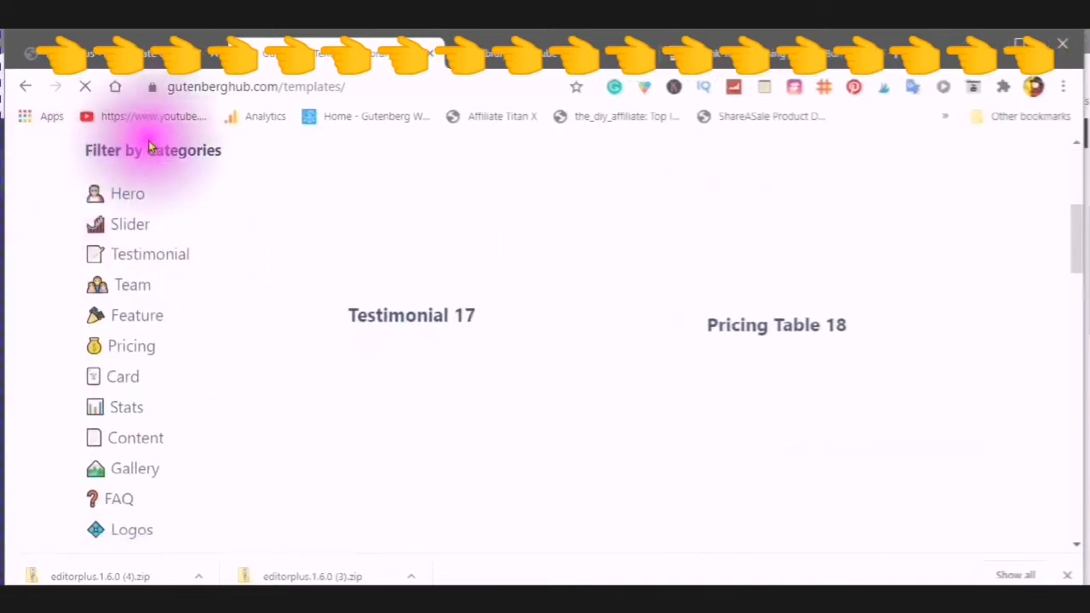
{"action": "mouse_move", "coordinate": [201, 196]}
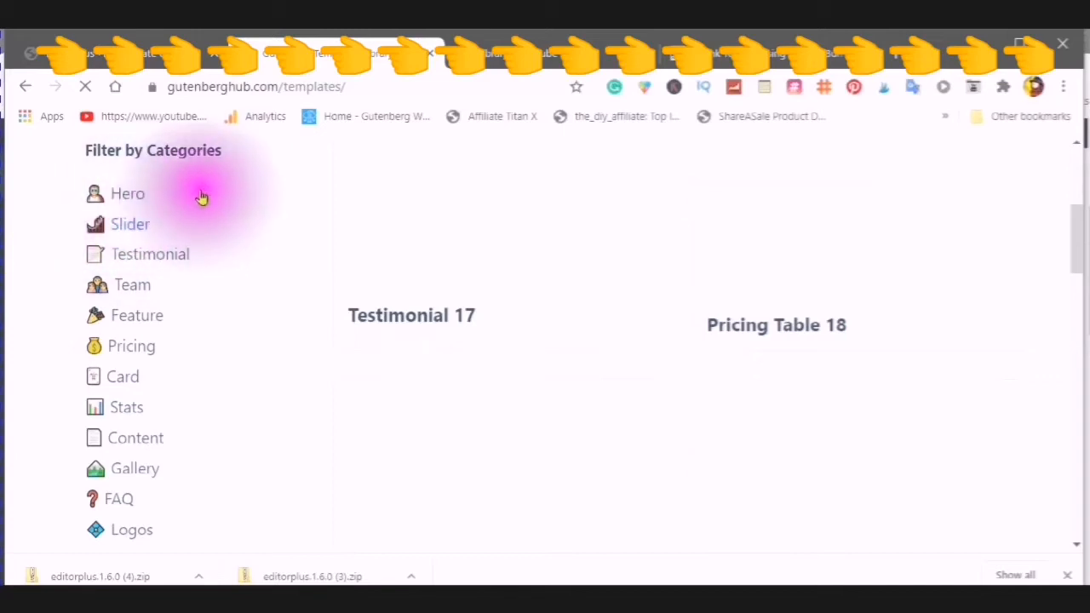
{"action": "scroll", "scroll_direction": "down", "scroll_amount": 3}
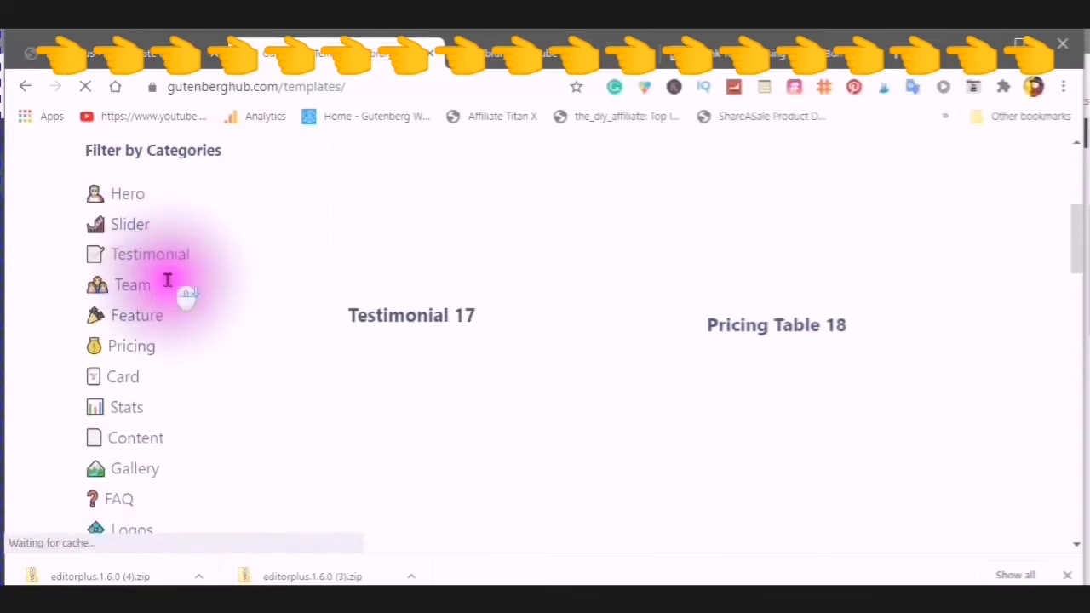
{"action": "scroll", "scroll_direction": "down", "scroll_amount": 3}
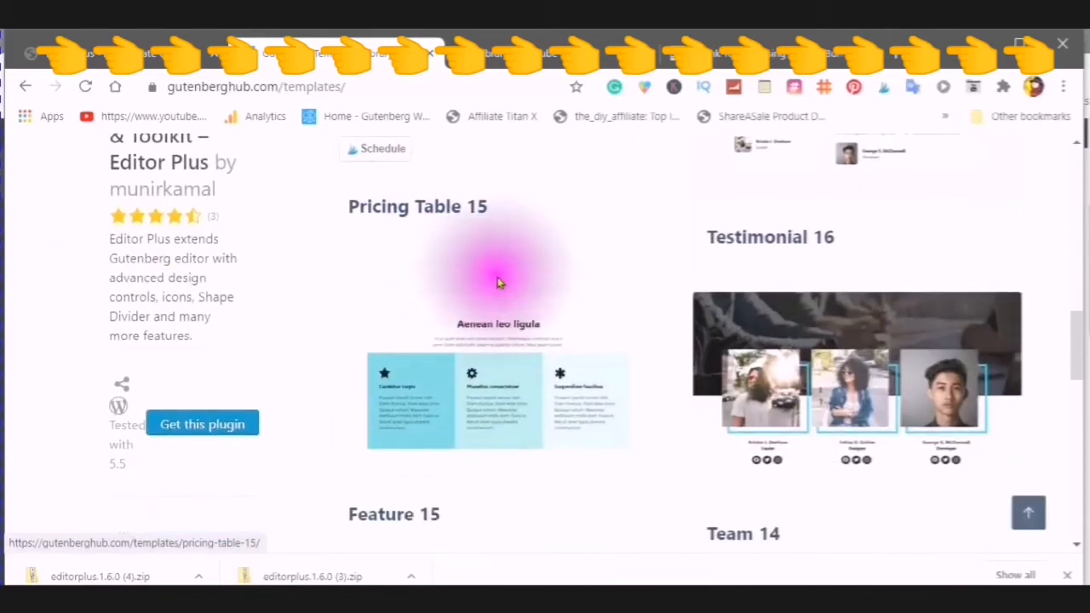
{"action": "scroll", "scroll_direction": "down", "scroll_amount": 3}
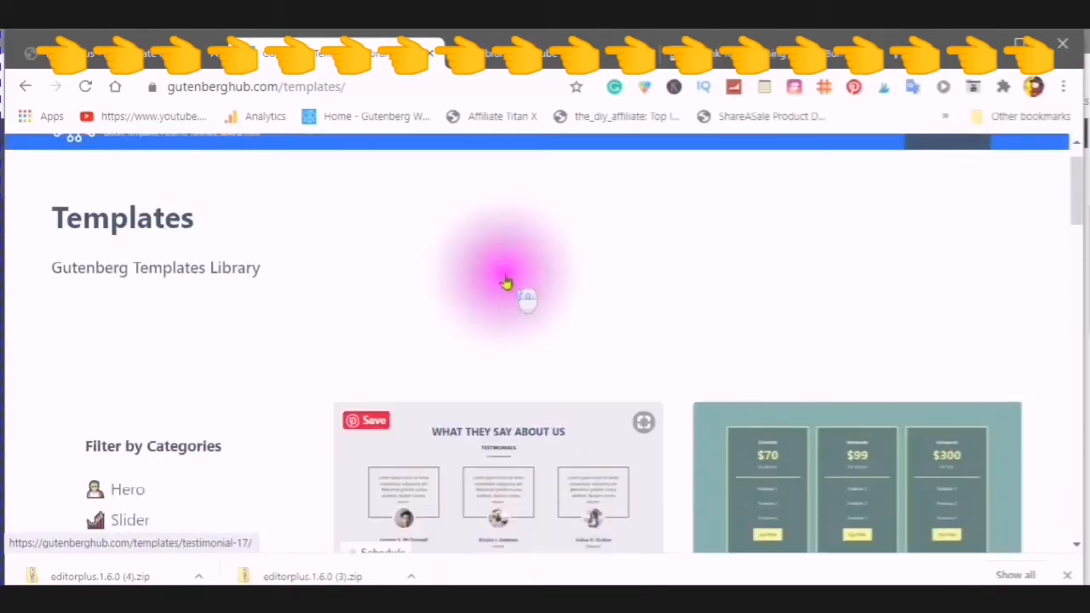
{"action": "scroll", "scroll_direction": "down", "scroll_amount": 3}
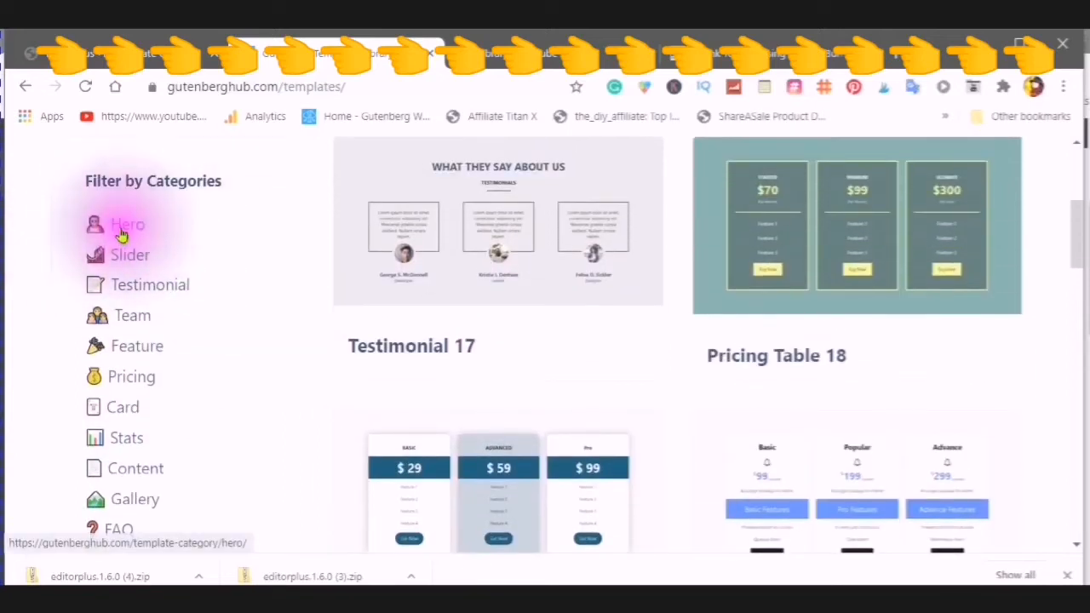
Filter the templates to the Hero and then Feature categories and look through them.
{"action": "left_click", "coordinate": [128, 225]}
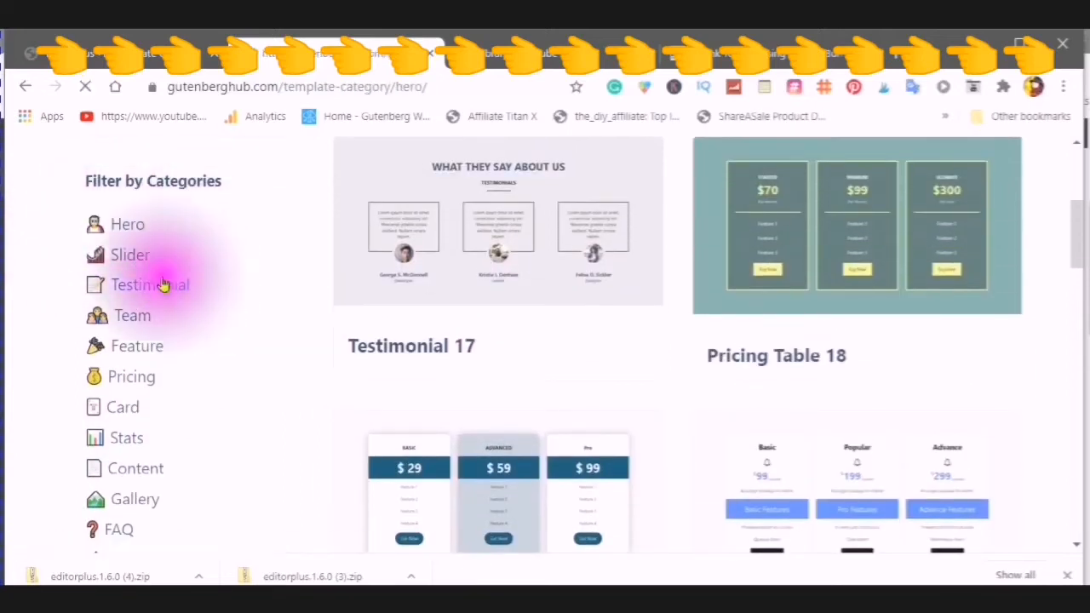
{"action": "left_click", "coordinate": [128, 225]}
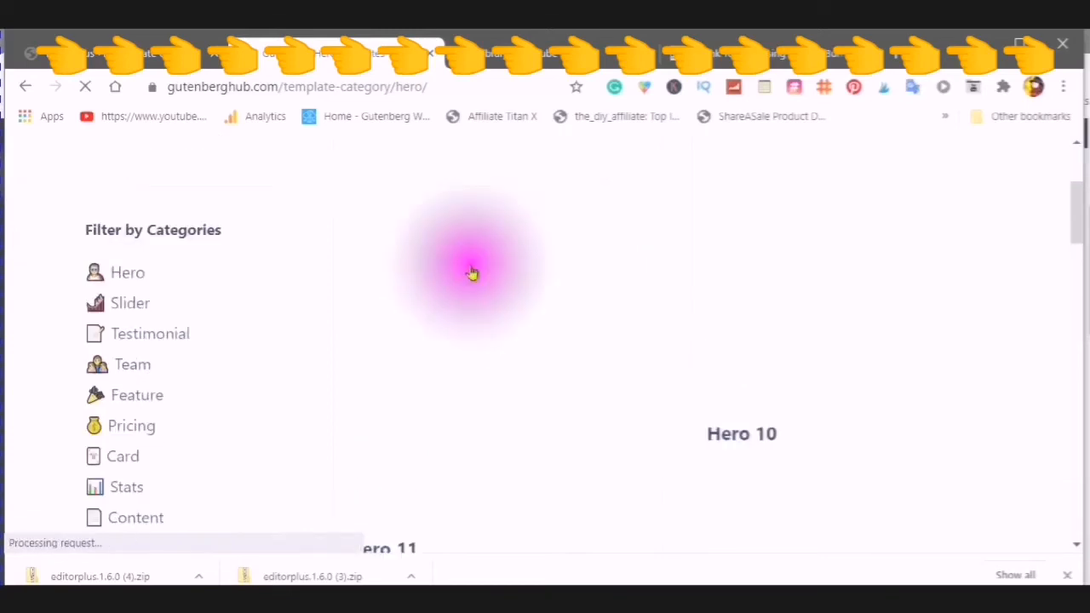
{"action": "scroll", "scroll_direction": "down", "scroll_amount": 3}
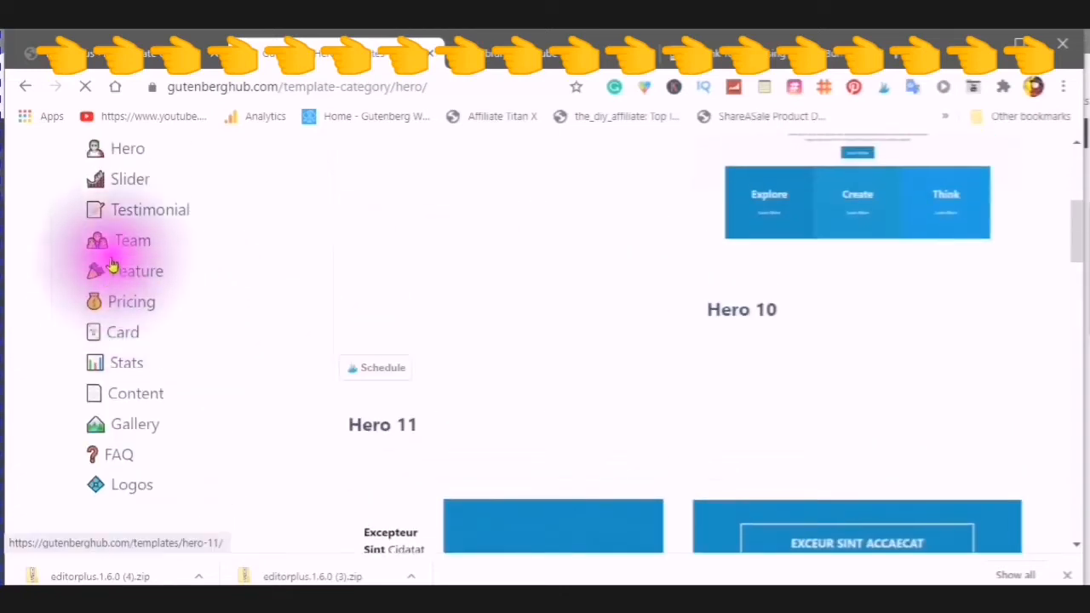
{"action": "left_click", "coordinate": [137, 271]}
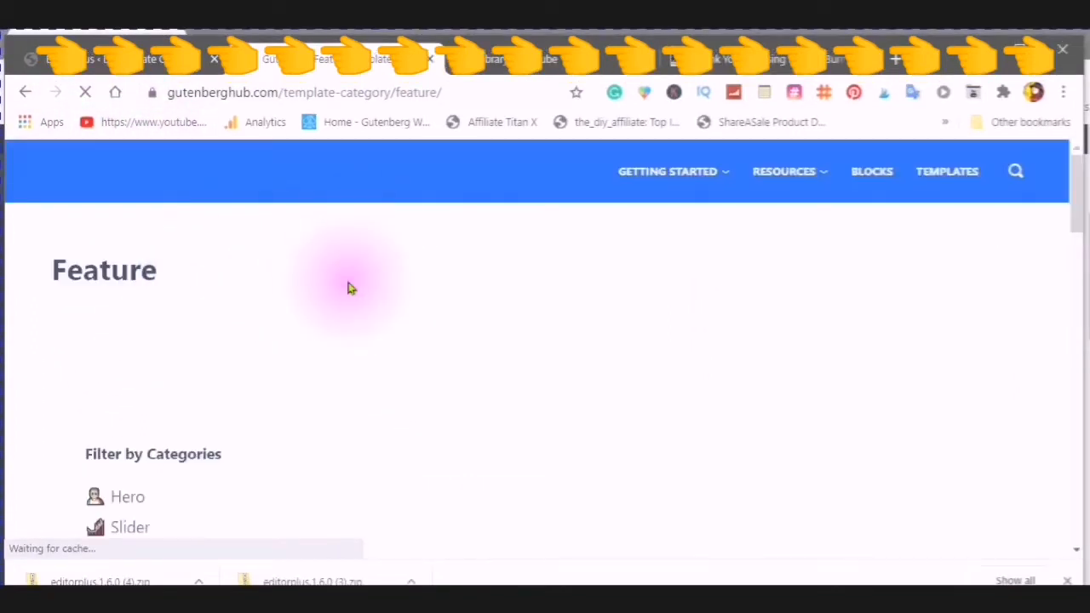
{"action": "scroll", "scroll_direction": "down", "scroll_amount": 3}
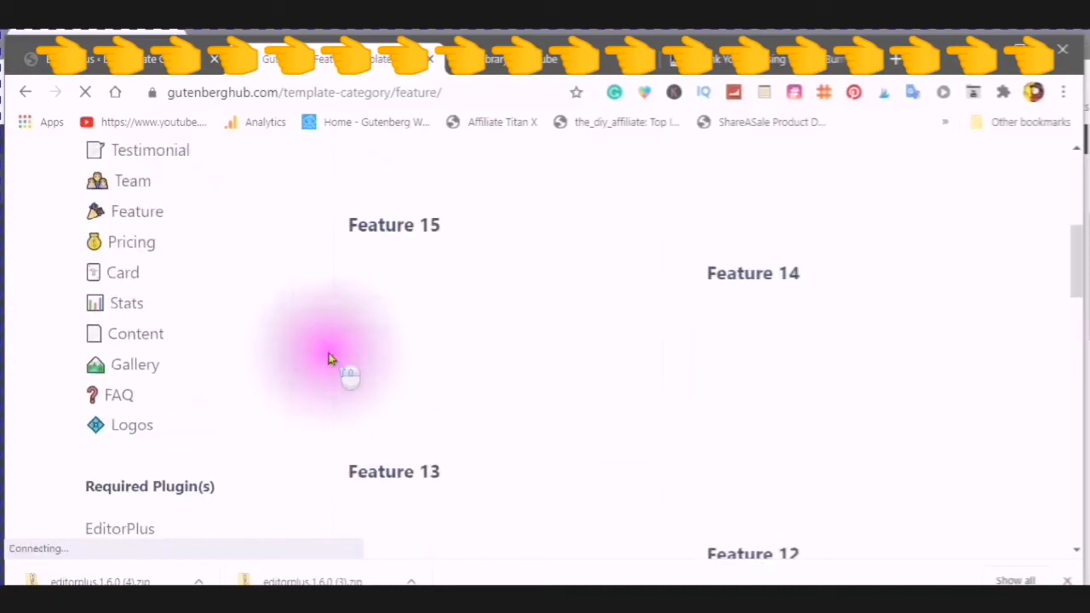
{"action": "scroll", "scroll_direction": "down", "scroll_amount": 3}
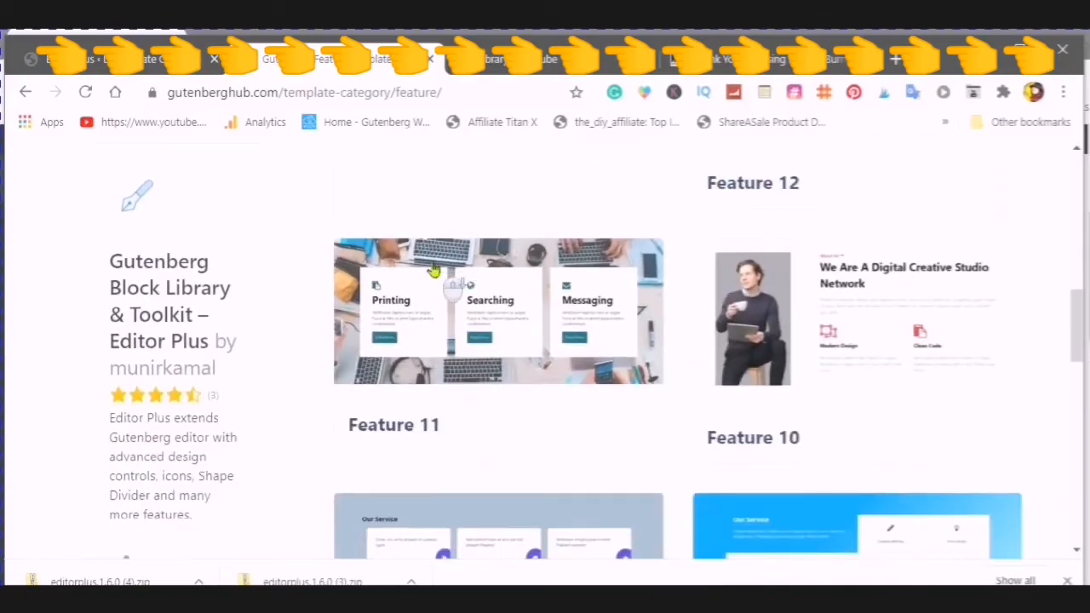
{"action": "scroll", "scroll_direction": "down", "scroll_amount": 3}
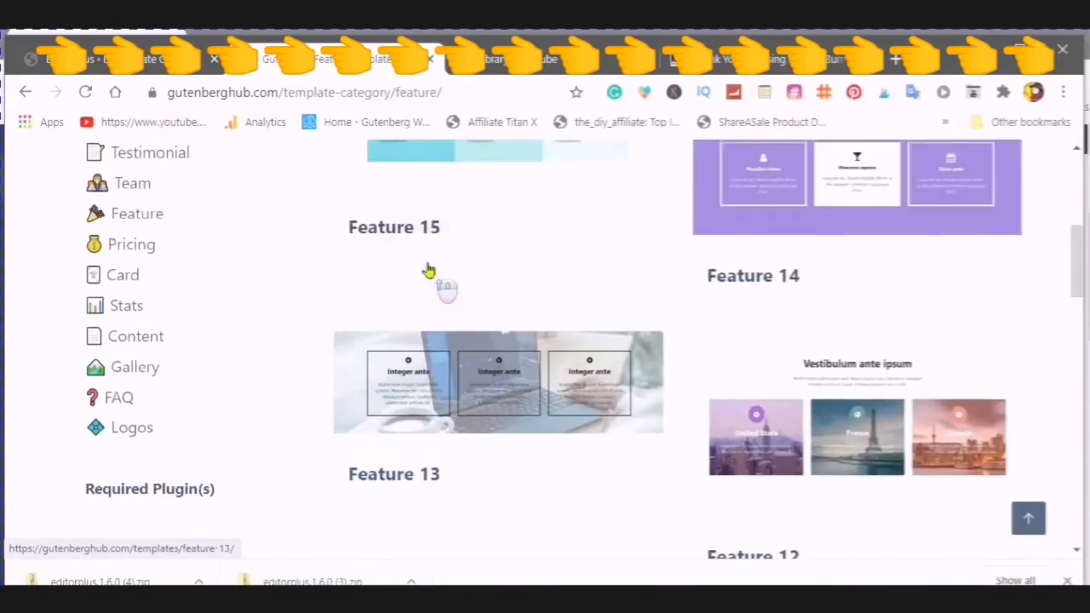
{"action": "scroll", "scroll_direction": "down", "scroll_amount": 3}
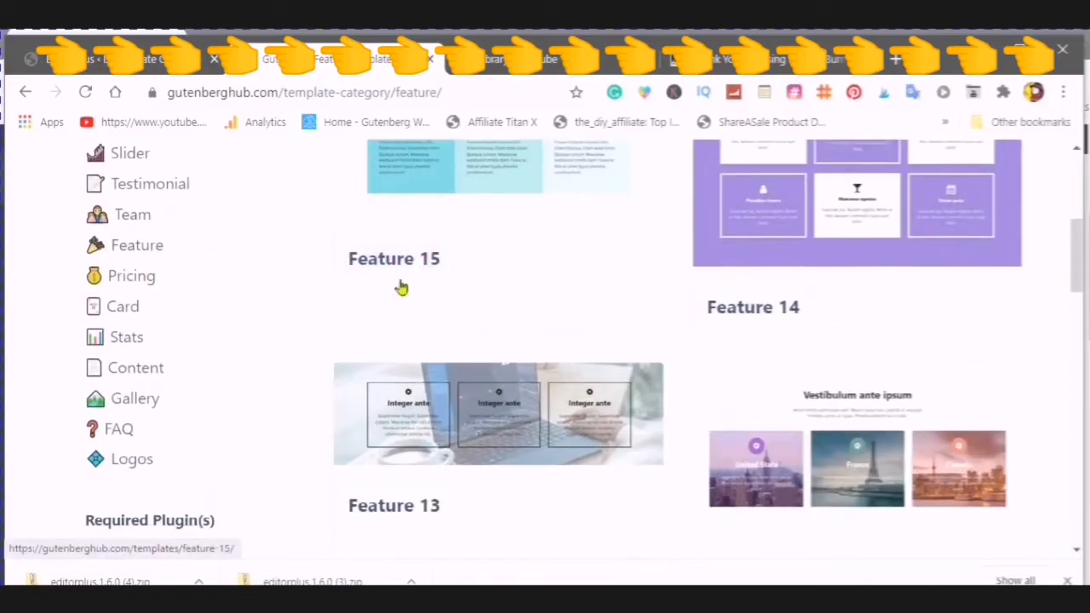
{"action": "scroll", "scroll_direction": "down", "scroll_amount": 3}
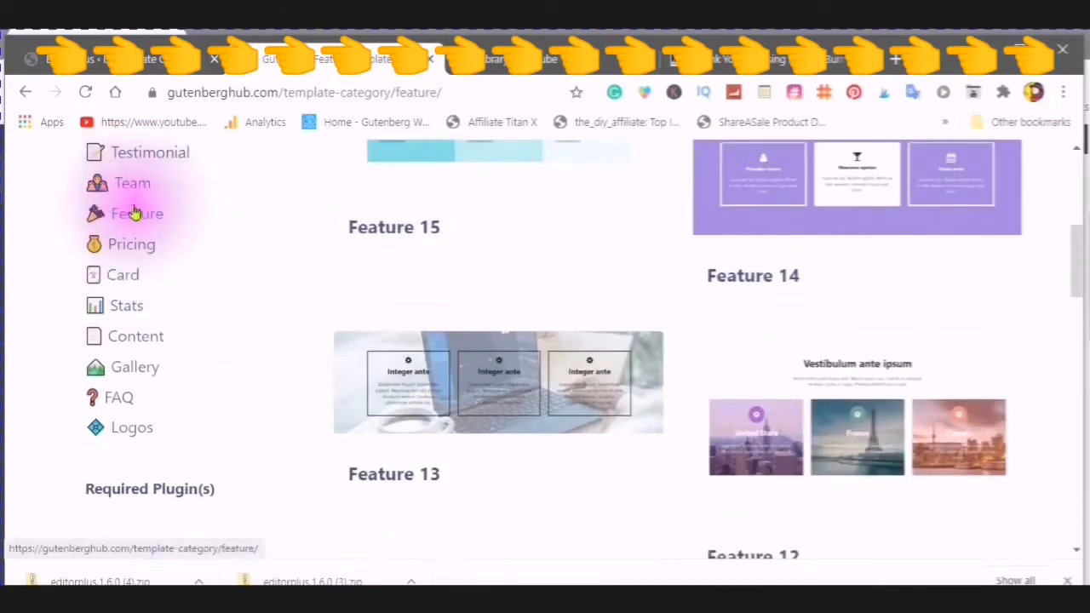
Filter to Testimonial, then Stats templates and browse down to the four-box Stats layout.
{"action": "left_click", "coordinate": [150, 151]}
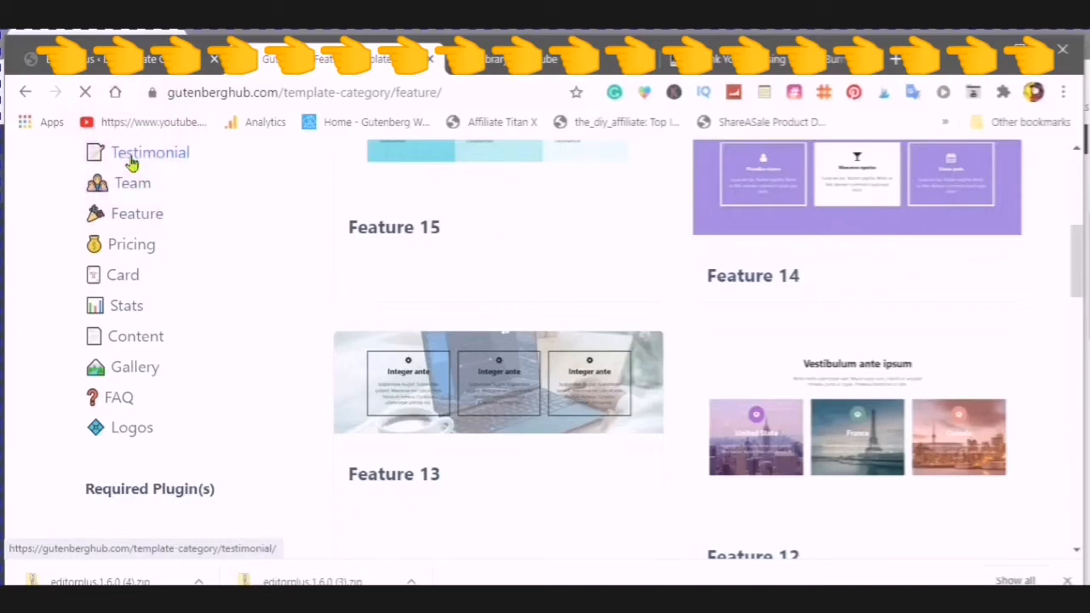
{"action": "left_click", "coordinate": [150, 152]}
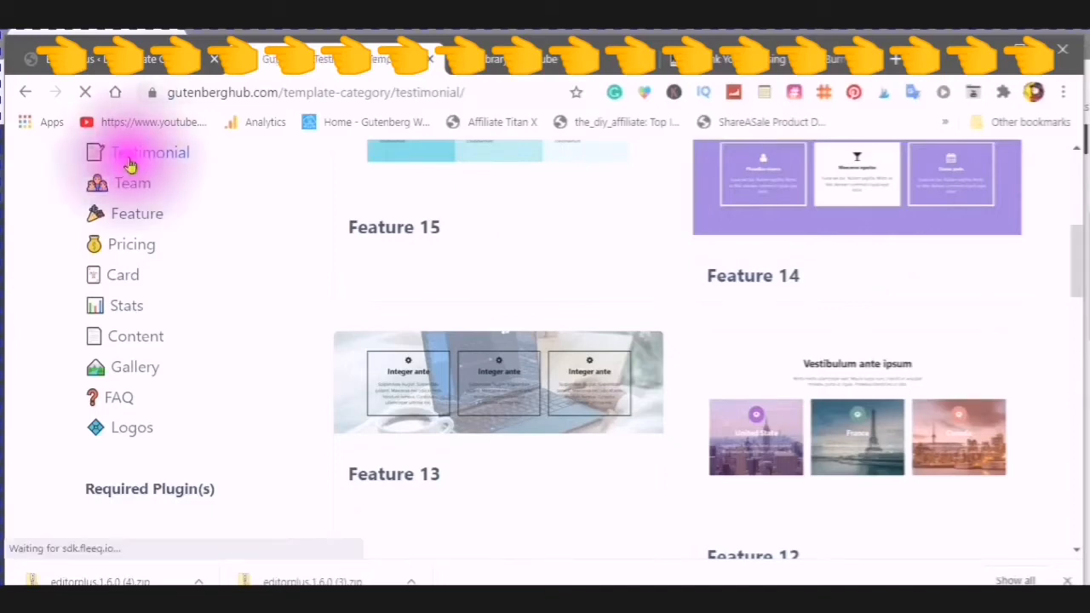
{"action": "left_click", "coordinate": [150, 154]}
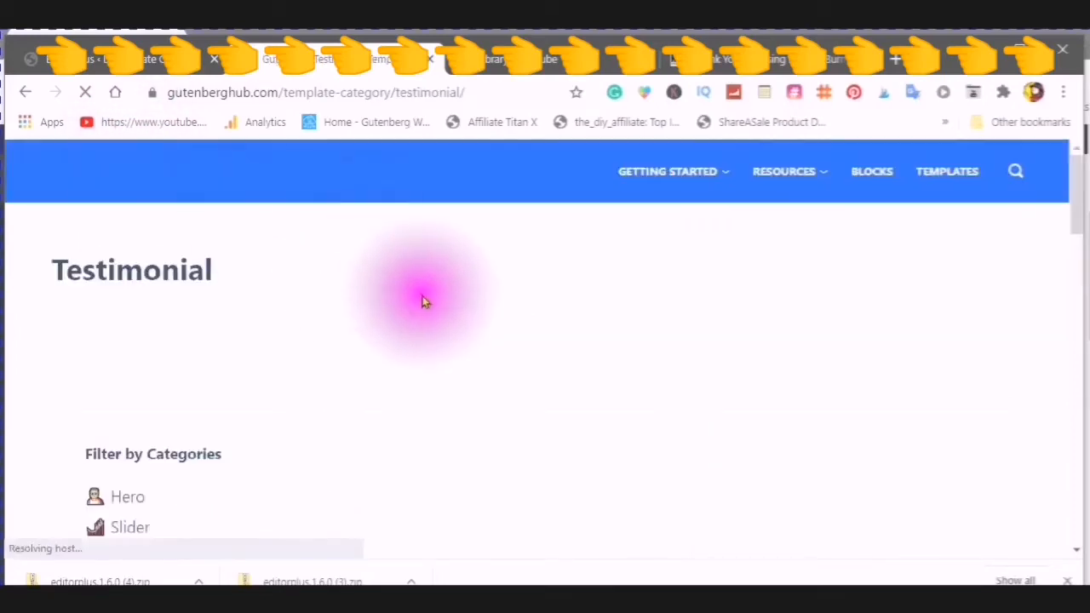
{"action": "scroll", "scroll_direction": "down", "scroll_amount": 3}
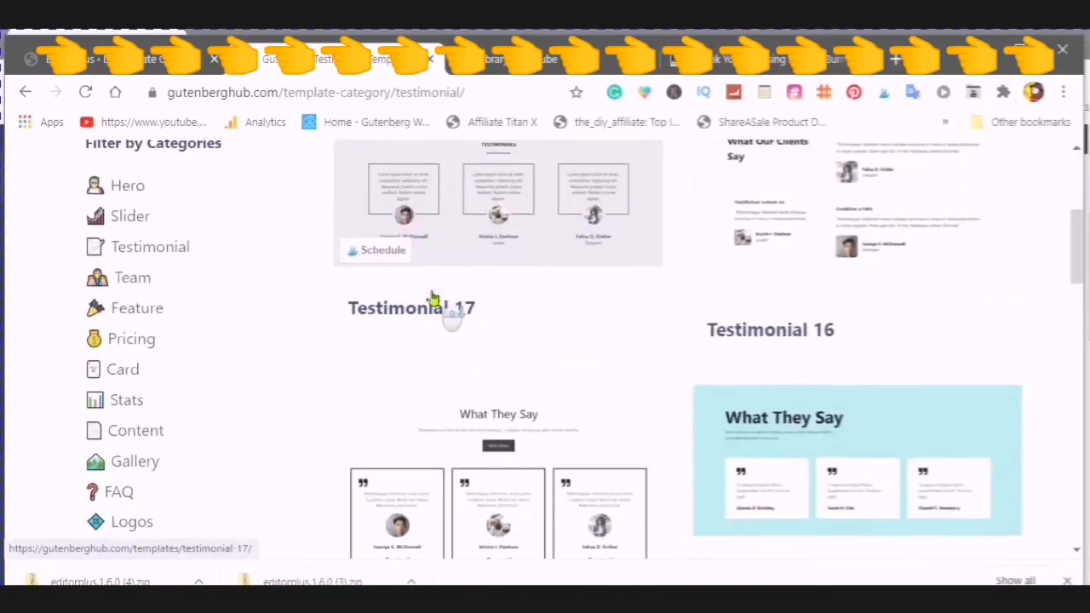
{"action": "scroll", "scroll_direction": "down", "scroll_amount": 3}
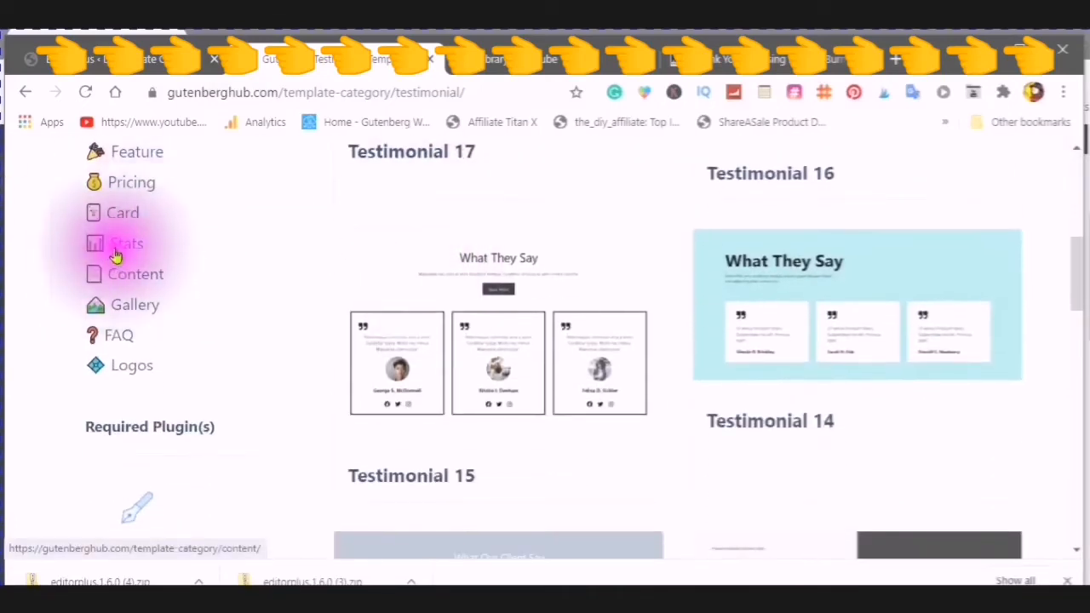
{"action": "left_click", "coordinate": [126, 244]}
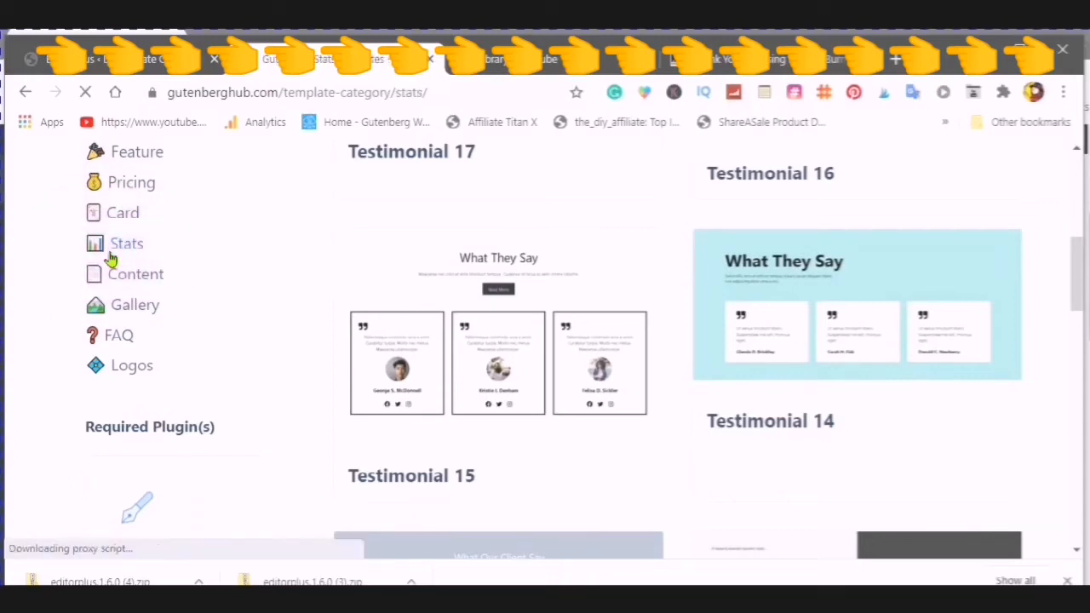
{"action": "left_click", "coordinate": [126, 242]}
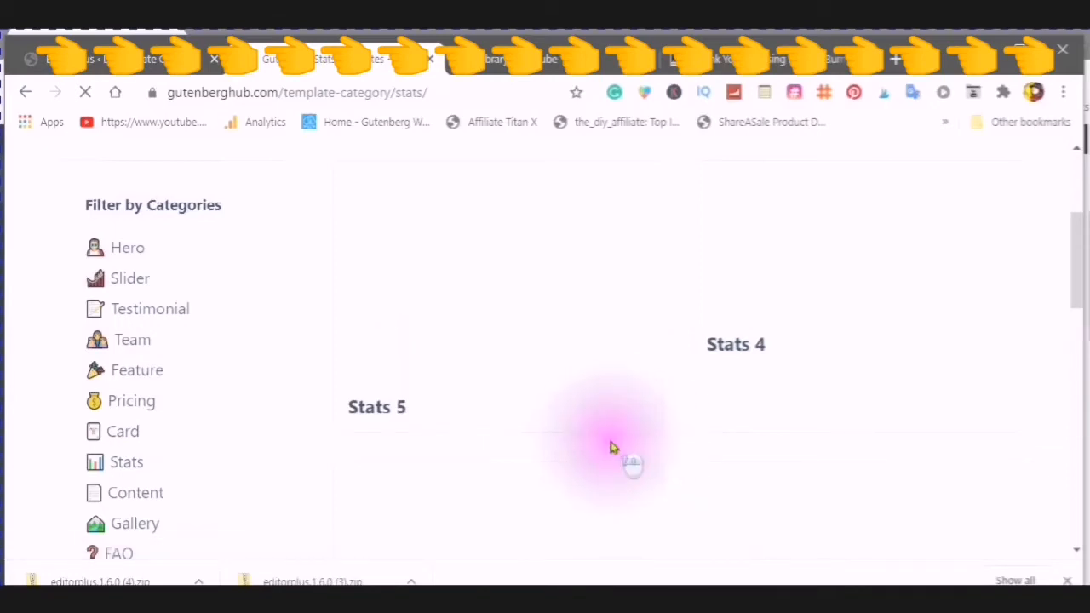
{"action": "scroll", "scroll_direction": "down", "scroll_amount": 3}
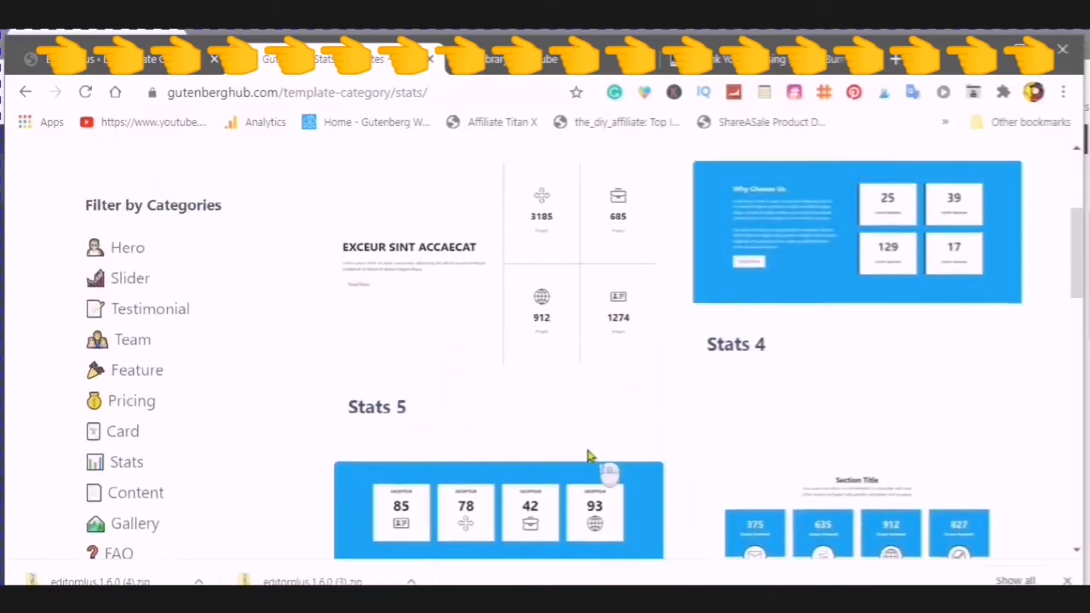
{"action": "scroll", "scroll_direction": "down", "scroll_amount": 3}
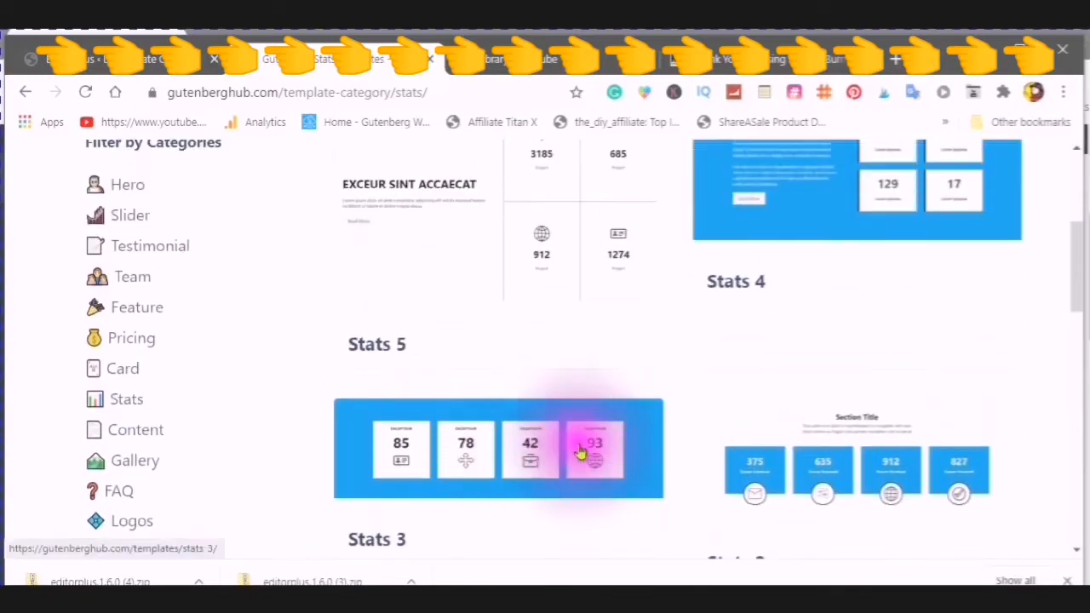
{"action": "scroll", "scroll_direction": "down", "scroll_amount": 3}
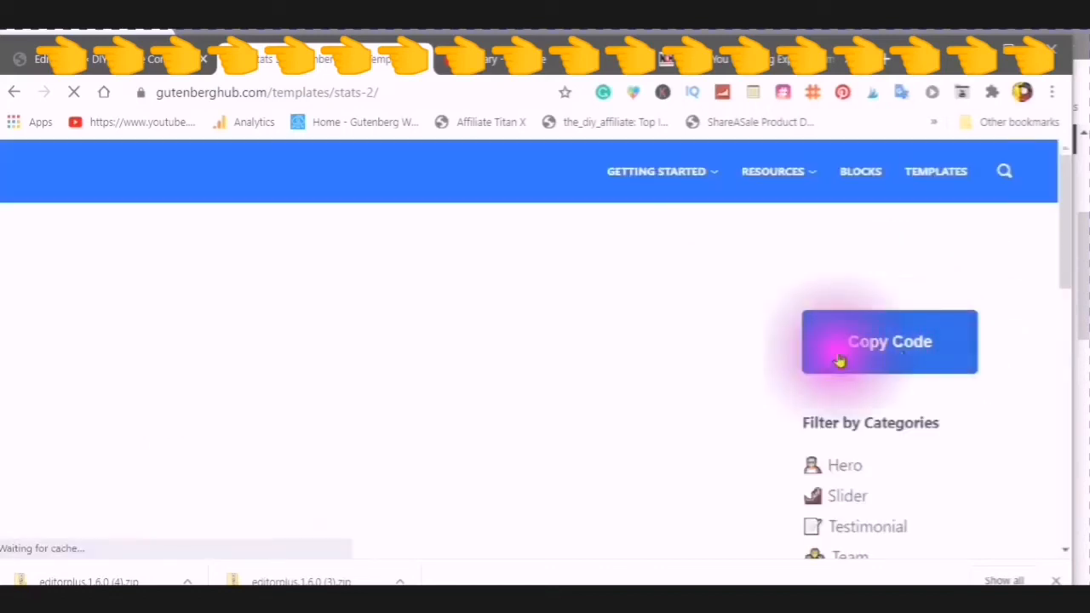
Copy the Stats template's block code from its GutenbergHub page.
{"action": "left_click", "coordinate": [889, 340]}
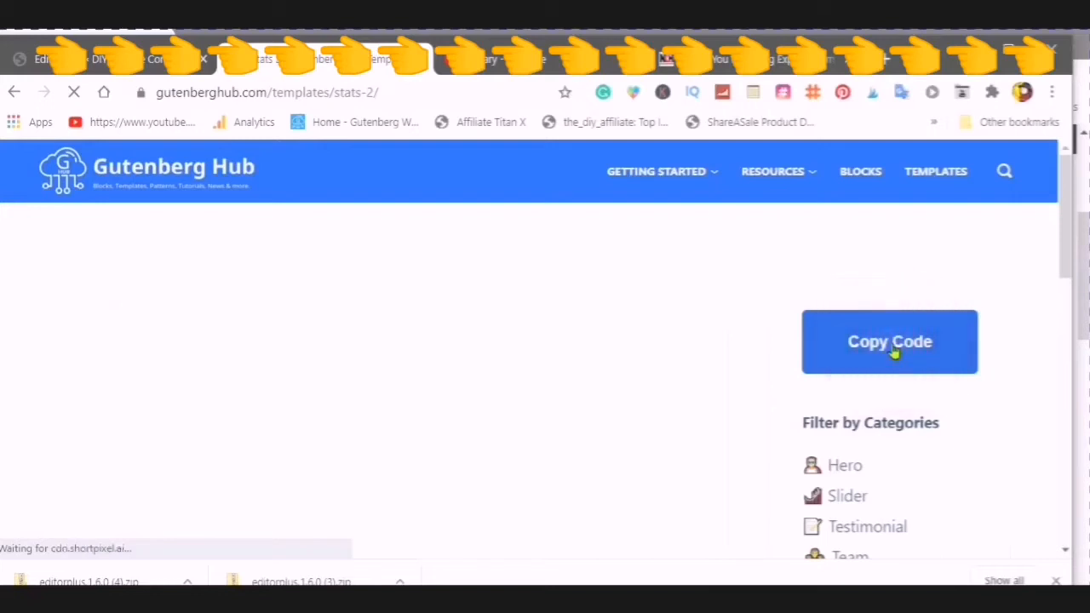
{"action": "left_click", "coordinate": [889, 340]}
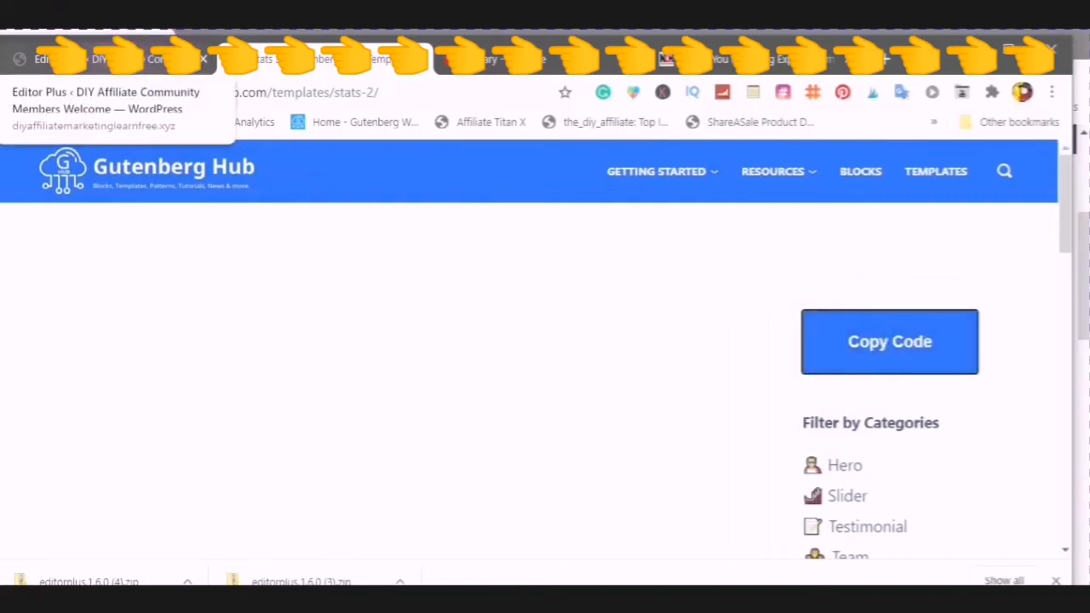
Switch to the WordPress site and create a new empty post.
{"action": "left_click", "coordinate": [378, 154]}
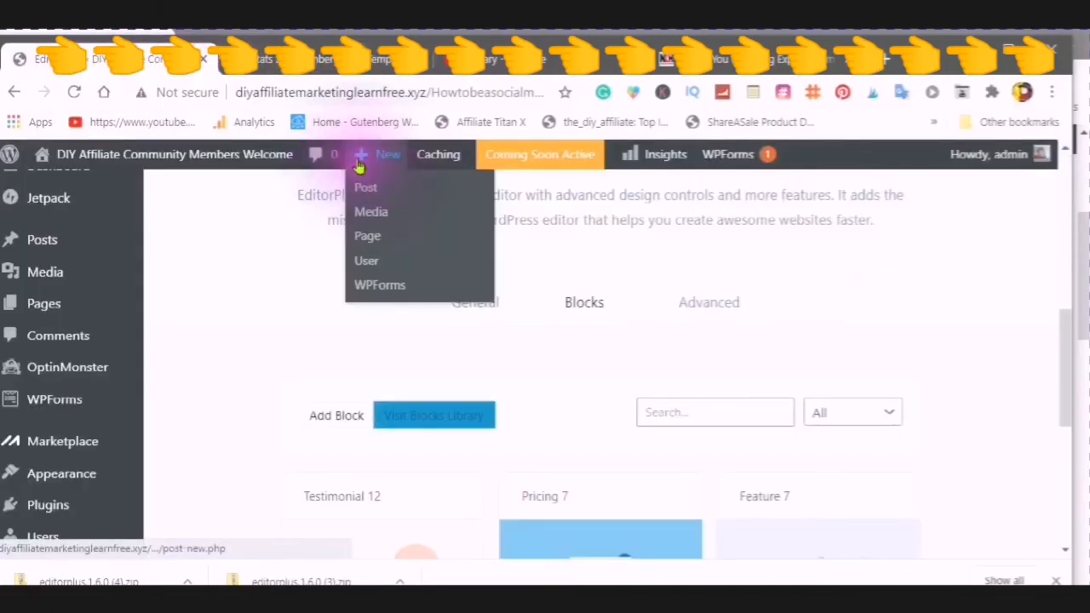
{"action": "mouse_move", "coordinate": [372, 186]}
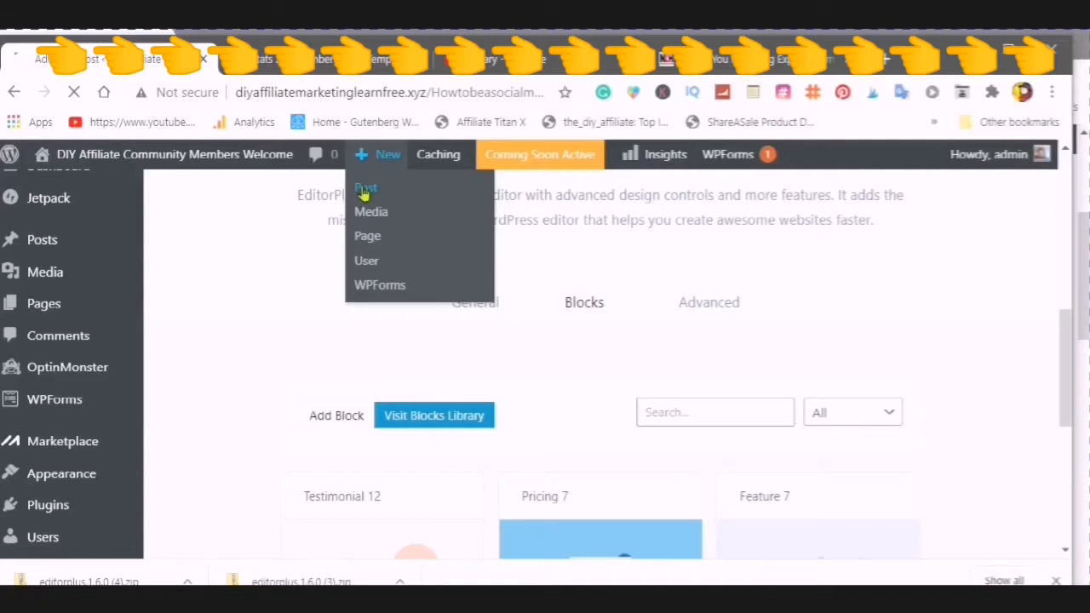
{"action": "left_click", "coordinate": [364, 188]}
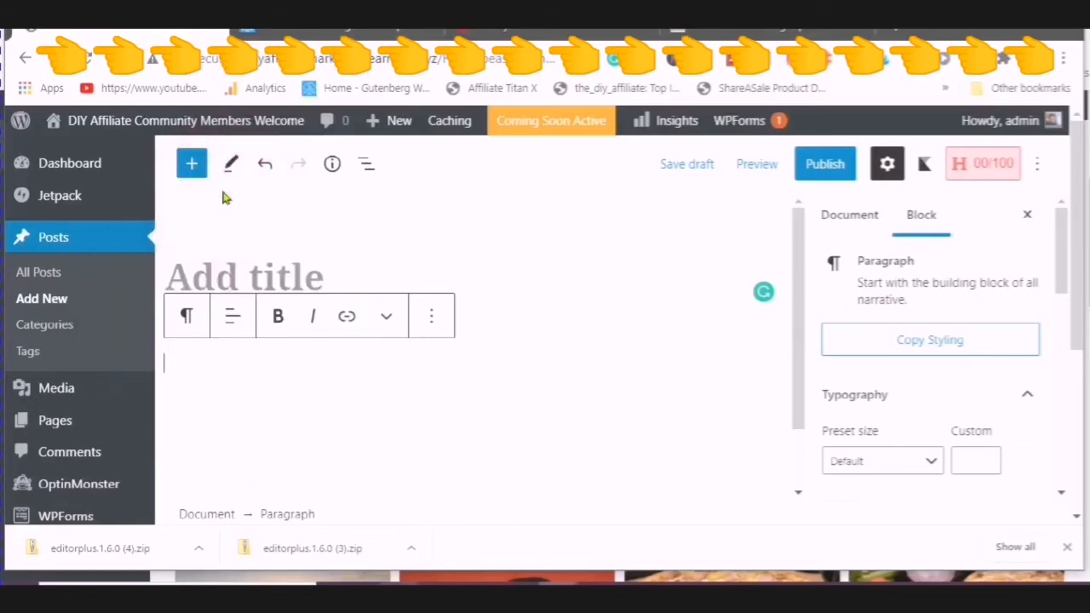
{"action": "mouse_move", "coordinate": [223, 190]}
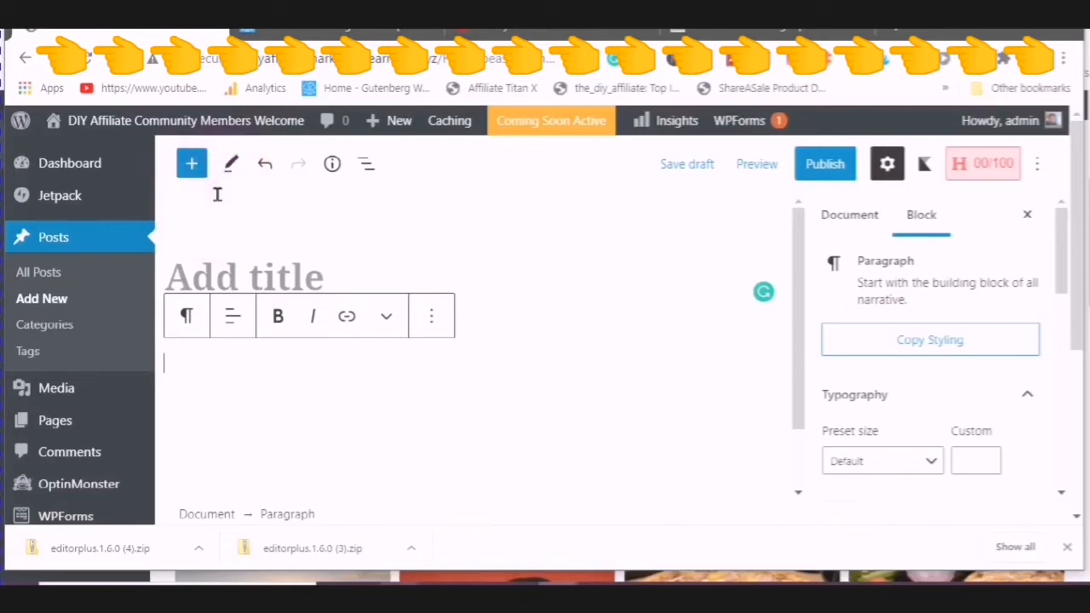
{"action": "mouse_move", "coordinate": [213, 199]}
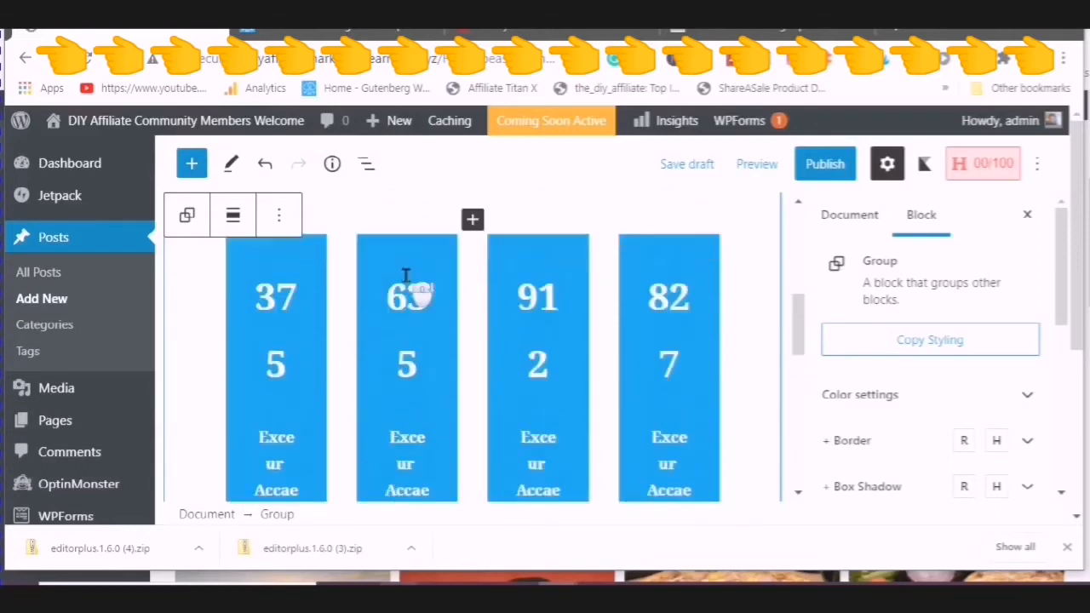
Scroll through the pasted stats template rendered as four blue number boxes.
{"action": "scroll", "scroll_direction": "down", "scroll_amount": 3}
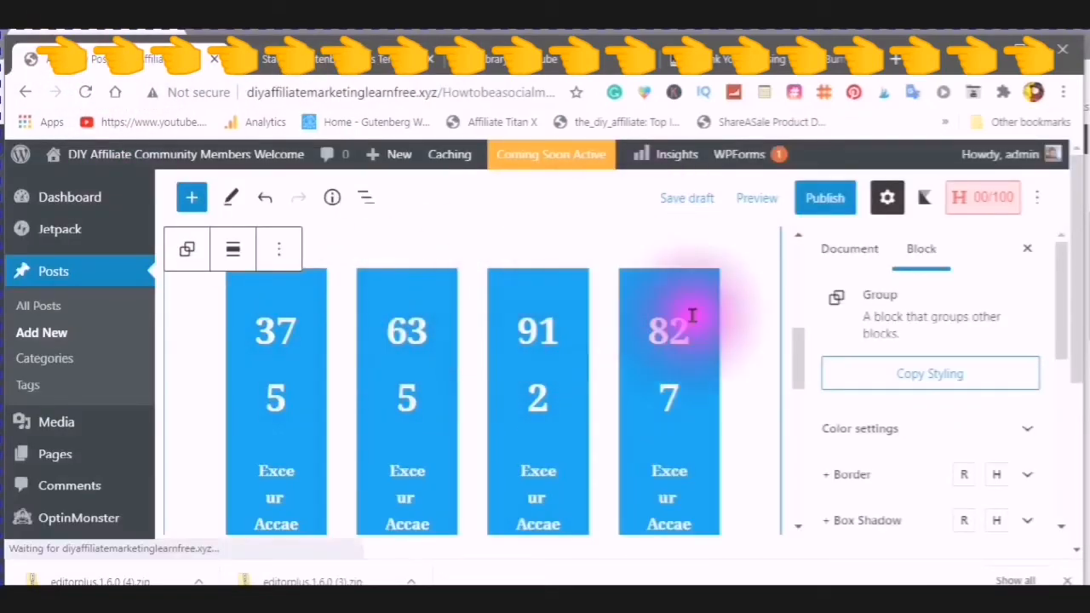
{"action": "scroll", "scroll_direction": "down", "scroll_amount": 3}
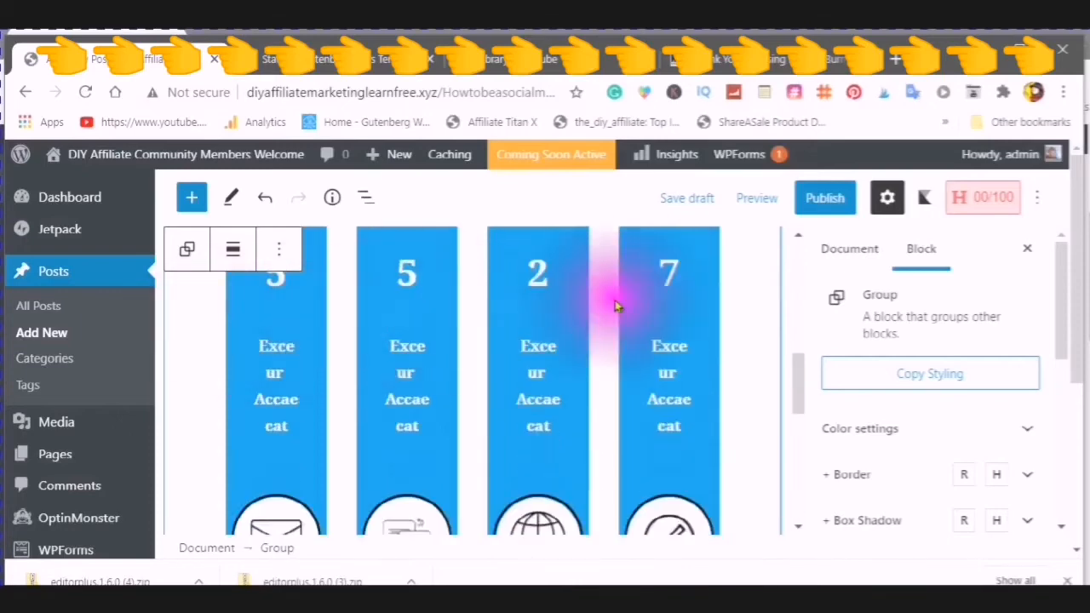
{"action": "scroll", "scroll_direction": "down", "scroll_amount": 3}
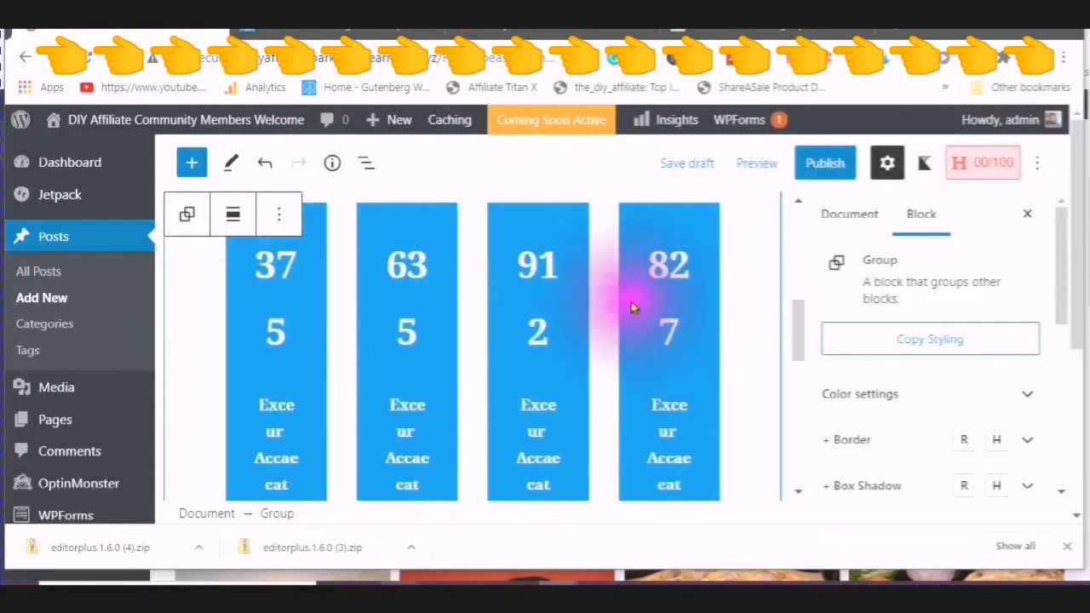
{"action": "scroll", "scroll_direction": "down", "scroll_amount": 3}
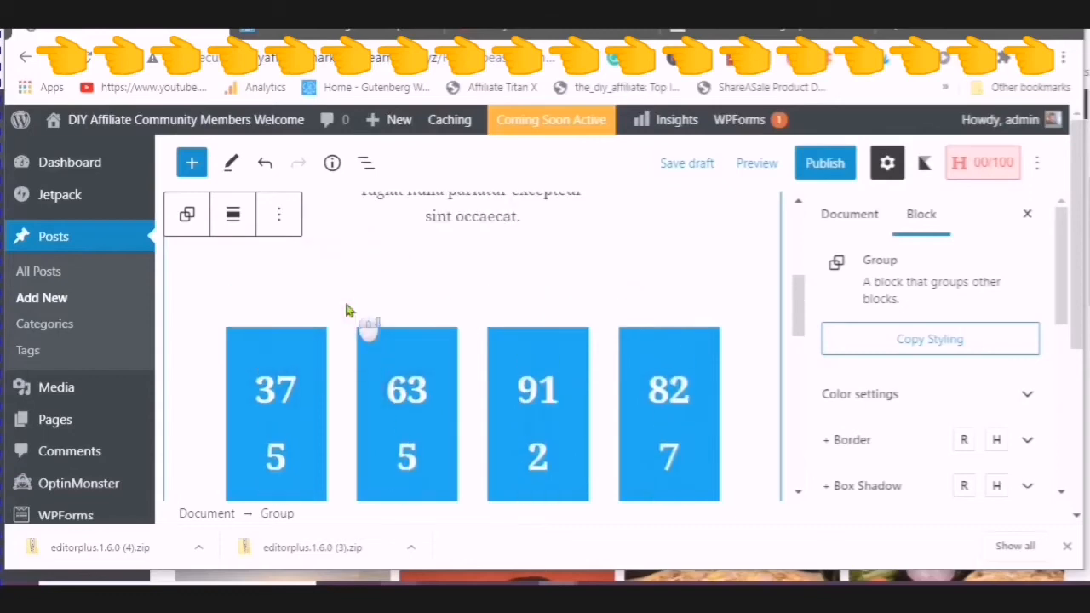
{"action": "scroll", "scroll_direction": "down", "scroll_amount": 3}
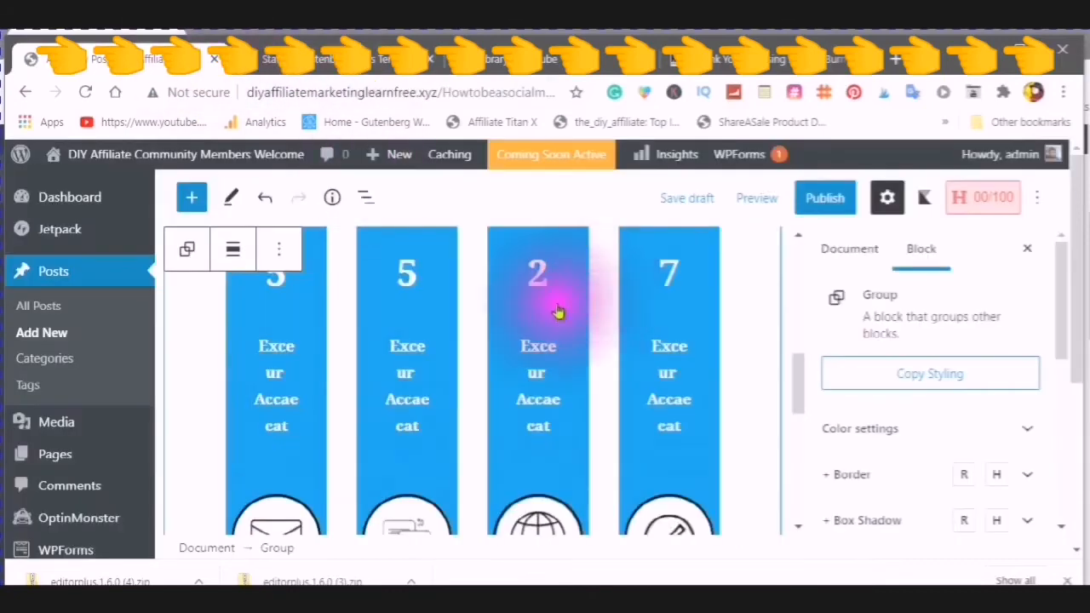
{"action": "scroll", "scroll_direction": "down", "scroll_amount": 3}
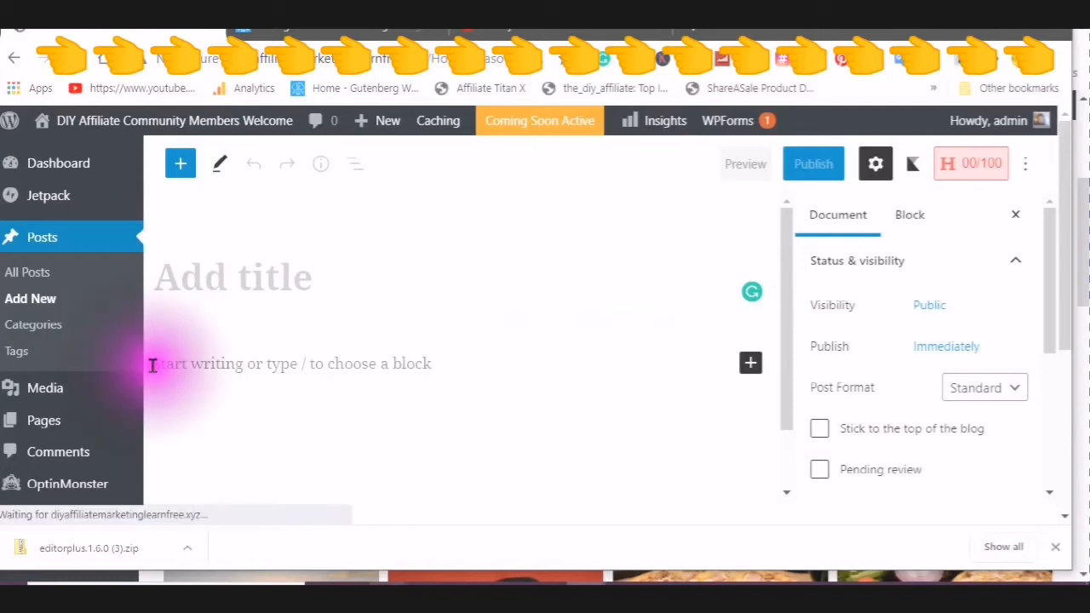
Paste the copied stats block into the empty paragraph via the context menu.
{"action": "right_click", "coordinate": [289, 364]}
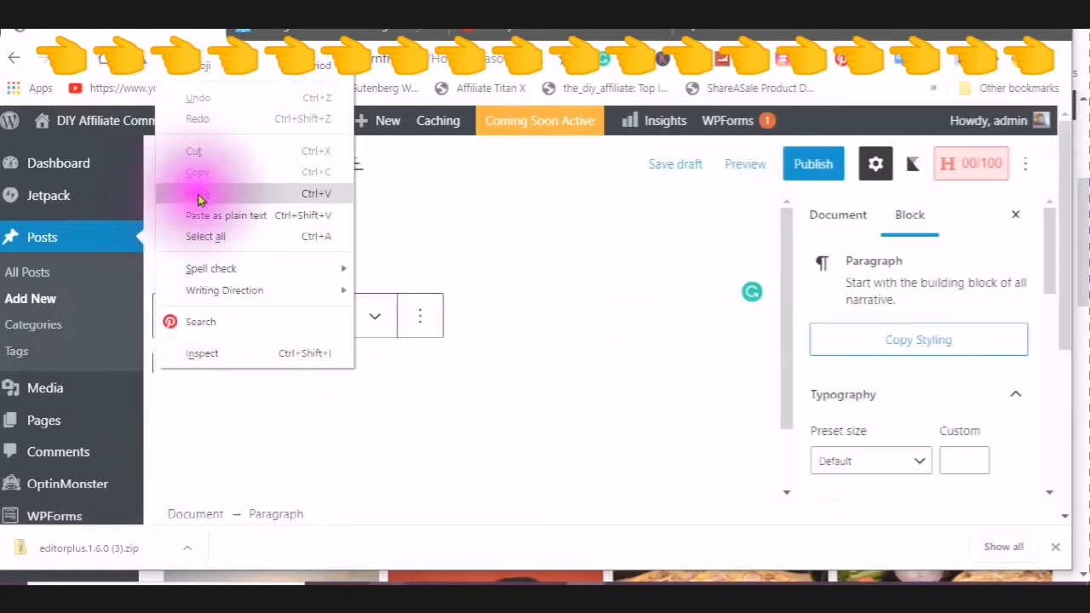
{"action": "left_click", "coordinate": [269, 419]}
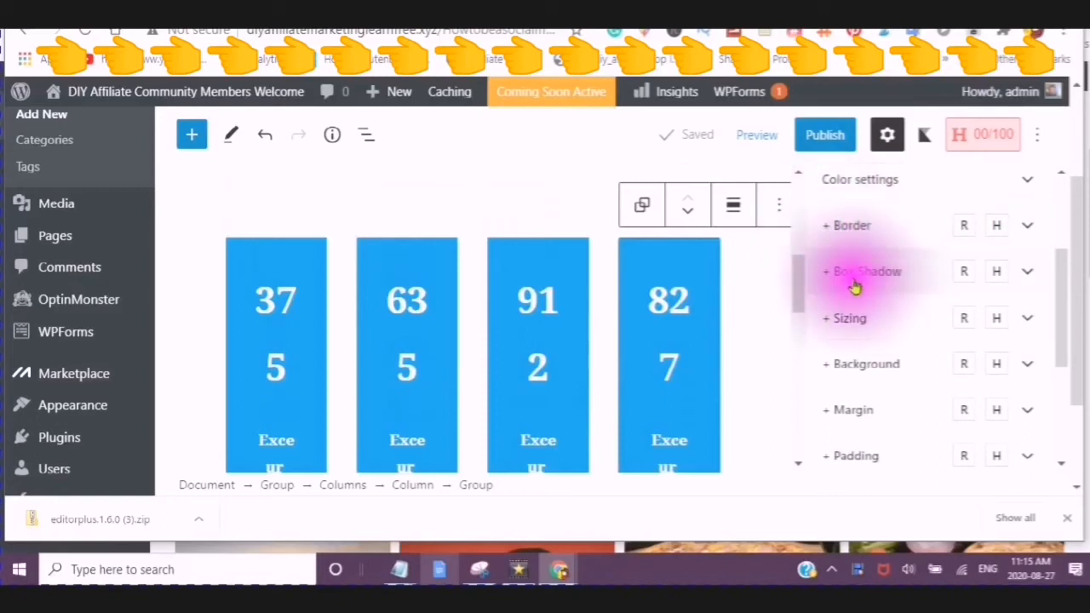
{"action": "mouse_move", "coordinate": [841, 333]}
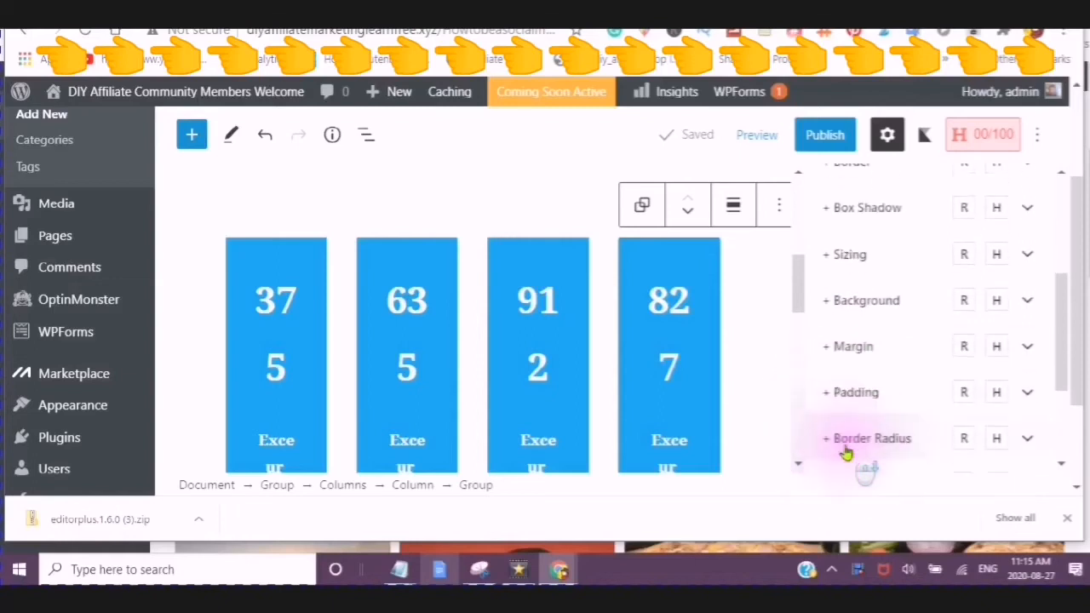
{"action": "scroll", "scroll_direction": "down", "scroll_amount": 3}
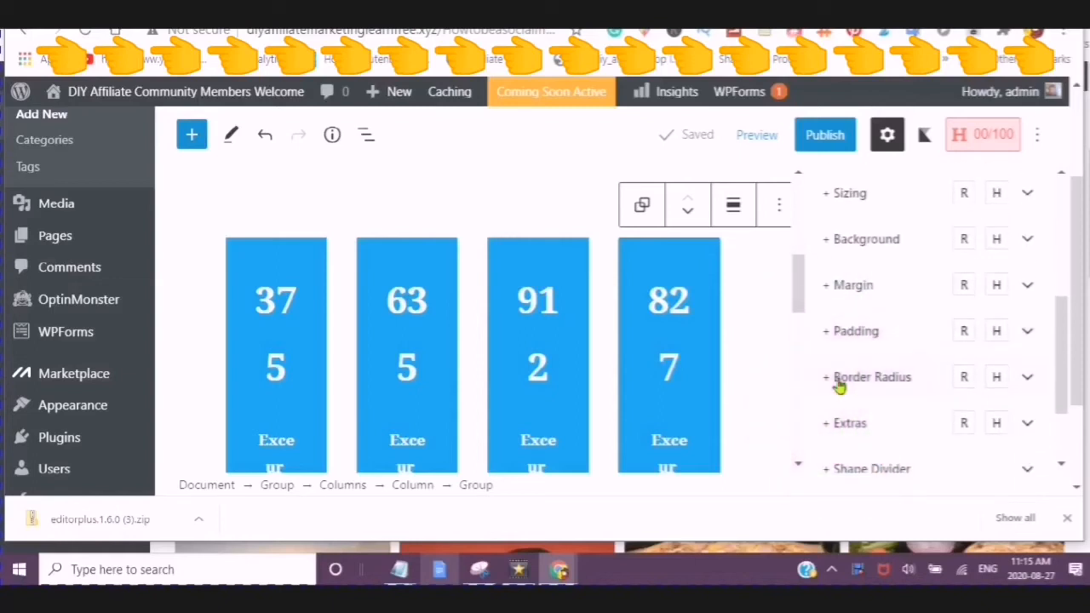
{"action": "mouse_move", "coordinate": [831, 429]}
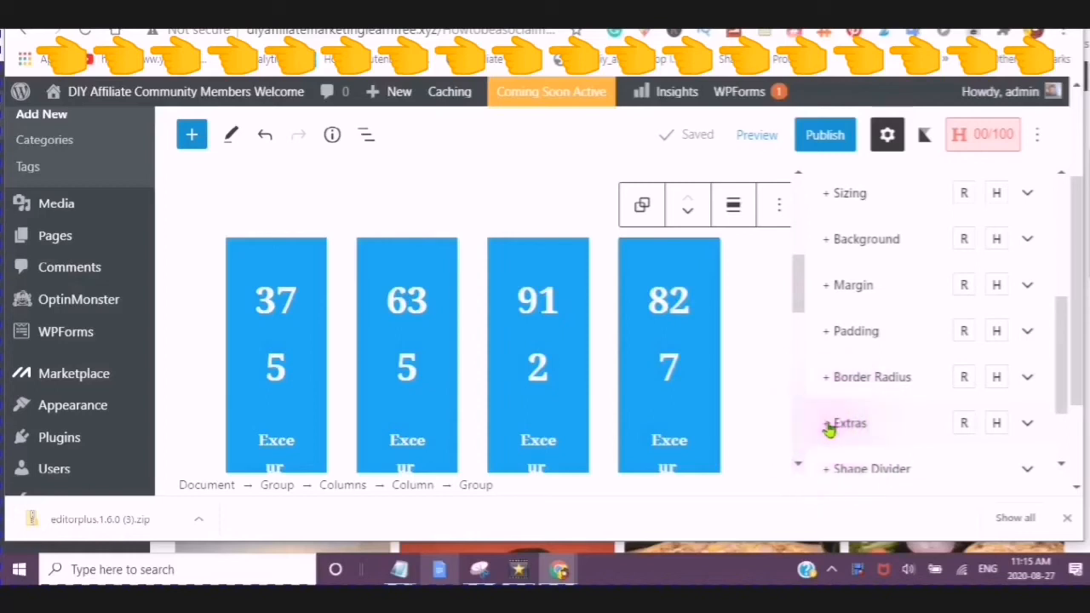
{"action": "scroll", "scroll_direction": "down", "scroll_amount": 3}
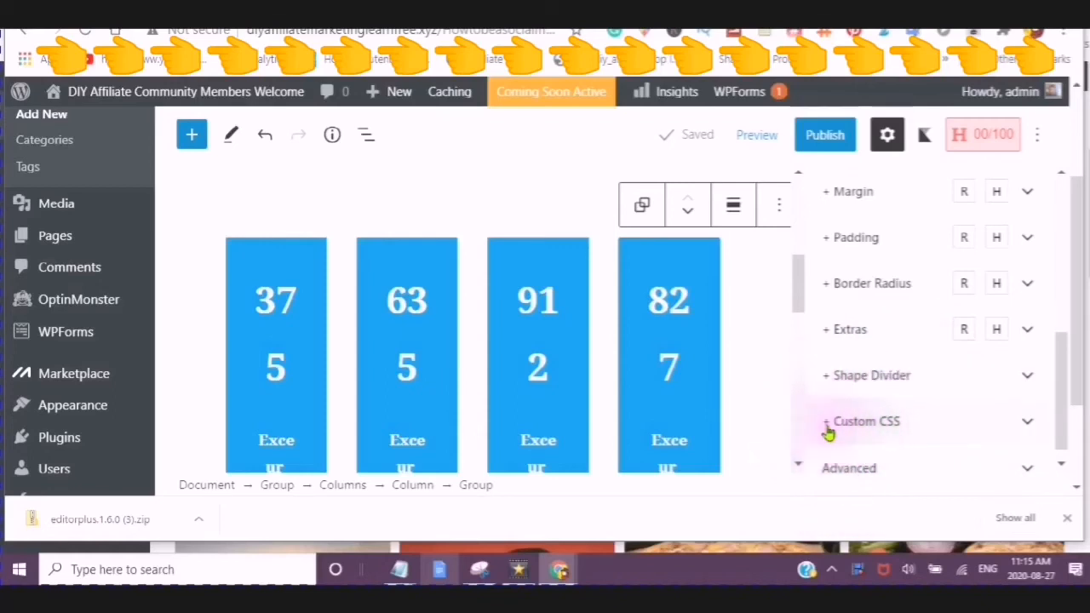
Try several widths for the fourth stats box with the slider, ending at 105 pixels.
{"action": "left_click", "coordinate": [866, 421]}
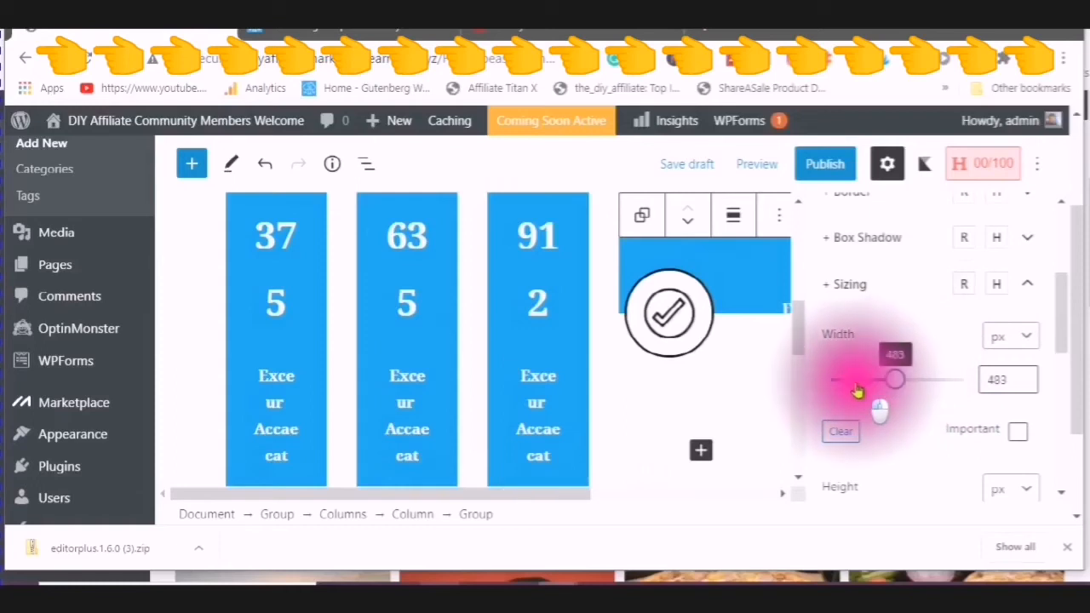
{"action": "left_click_drag", "start_coordinate": [894, 378], "coordinate": [833, 378]}
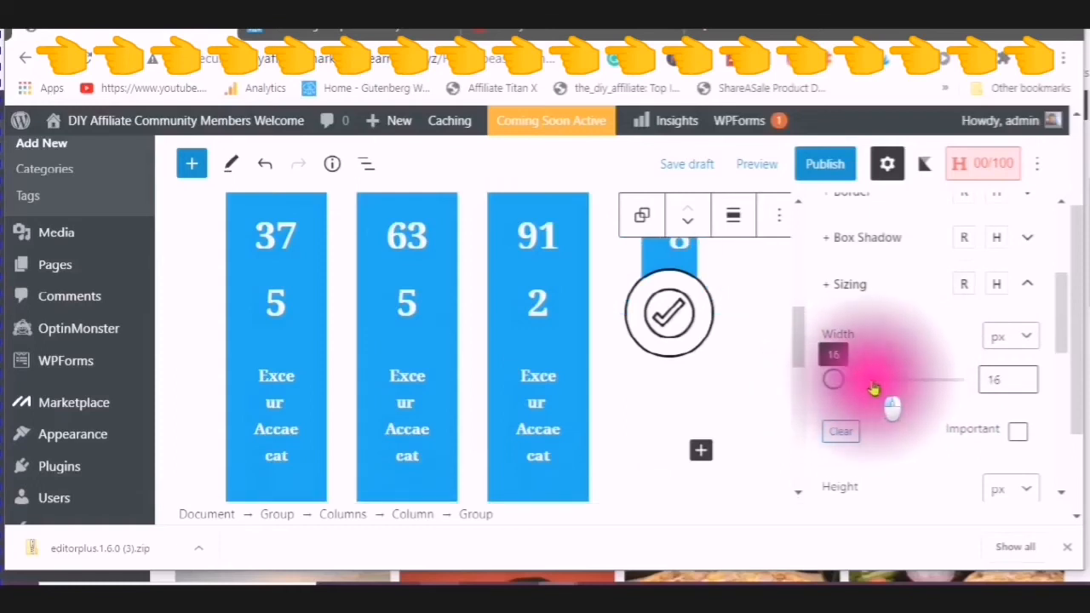
{"action": "left_click_drag", "start_coordinate": [833, 378], "coordinate": [860, 383]}
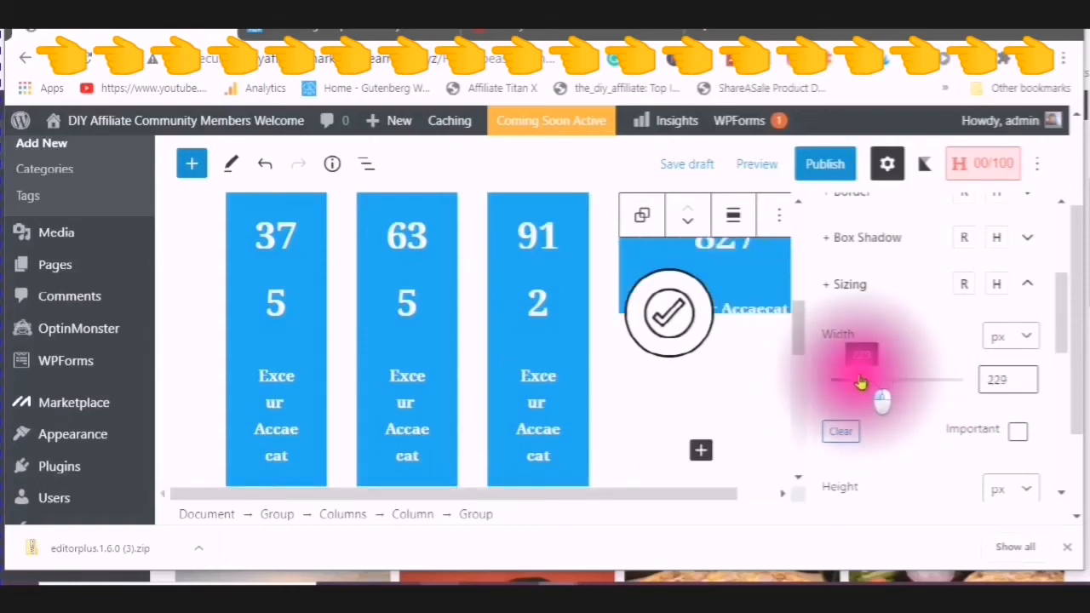
{"action": "left_click_drag", "start_coordinate": [882, 385], "coordinate": [855, 385]}
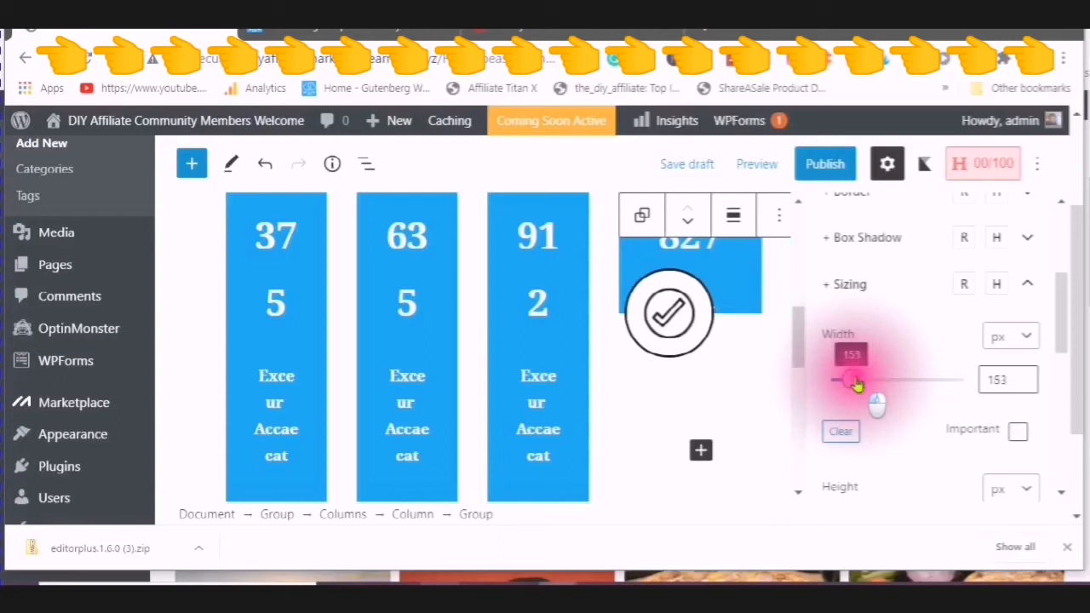
{"action": "left_click_drag", "start_coordinate": [855, 378], "coordinate": [838, 378]}
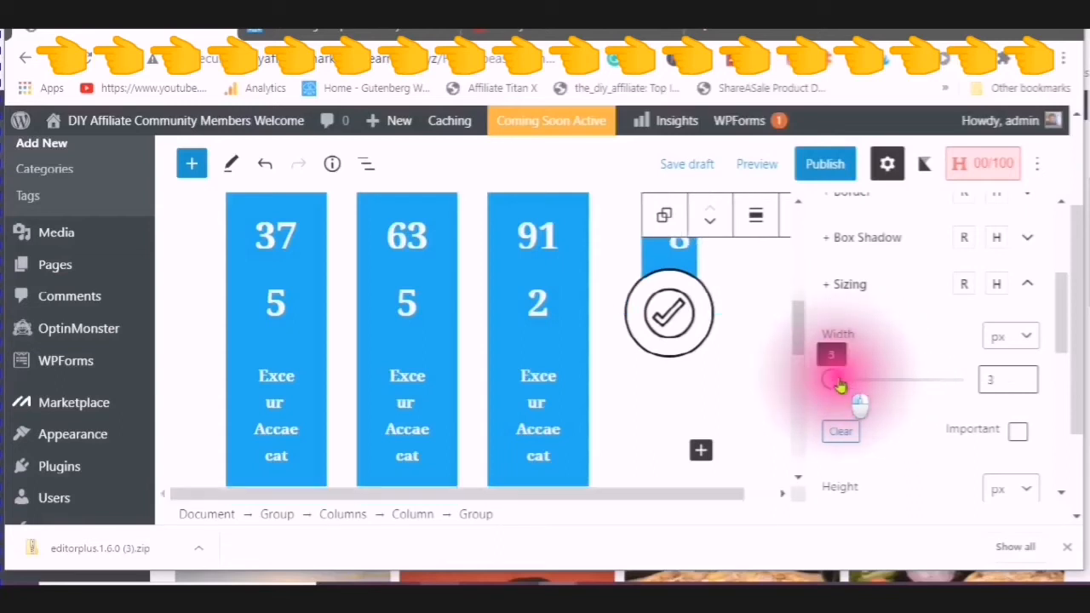
{"action": "left_click_drag", "start_coordinate": [838, 378], "coordinate": [861, 381]}
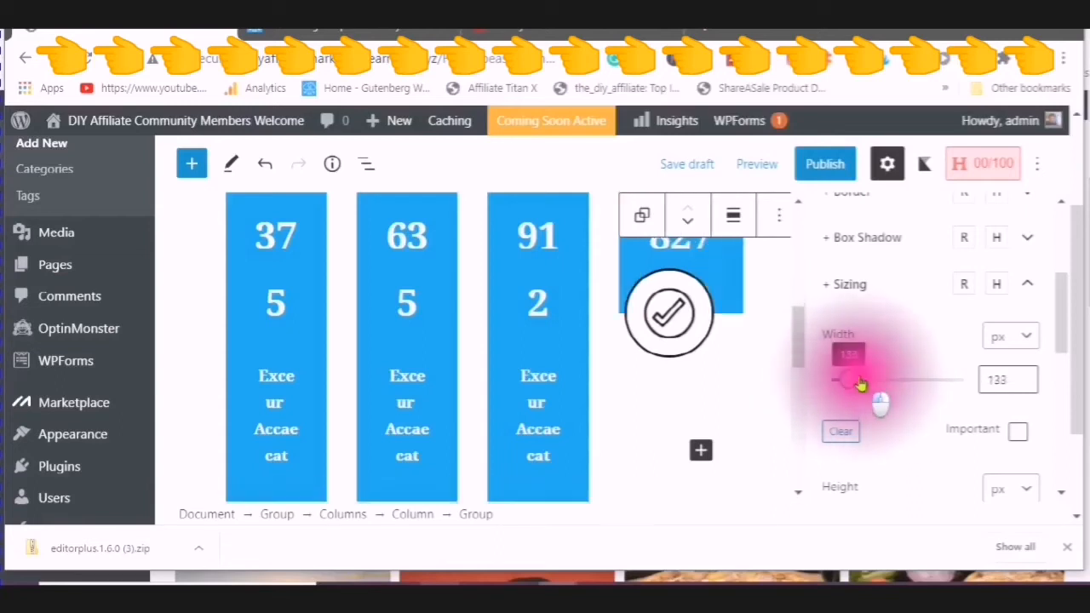
{"action": "left_click_drag", "start_coordinate": [860, 378], "coordinate": [843, 378]}
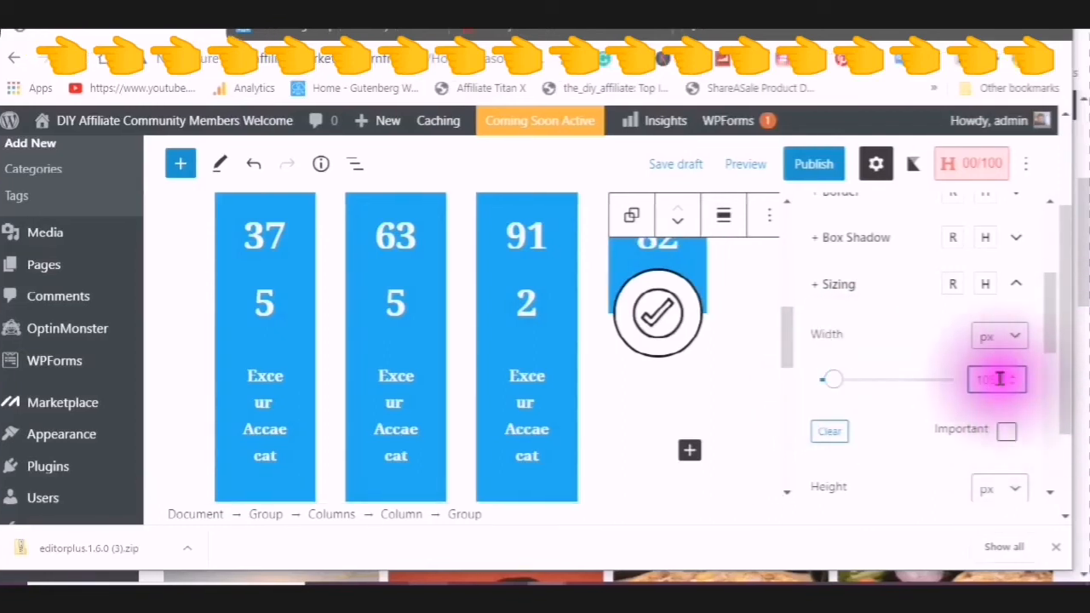
{"action": "type", "text": "105"}
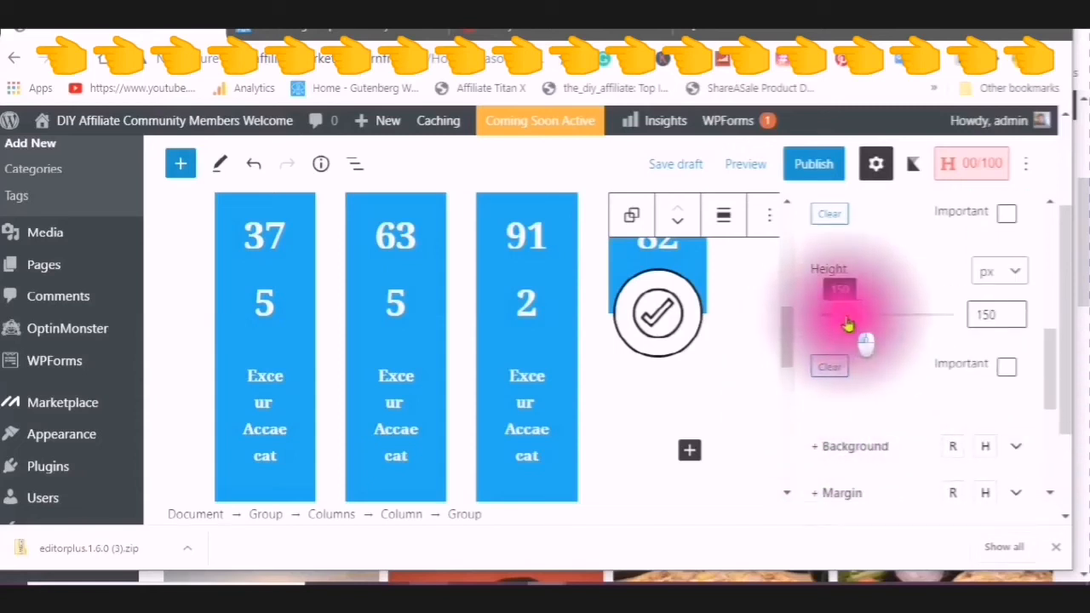
Try several heights for the fourth stats box, around 448 pixels, and settle on one.
{"action": "left_click_drag", "start_coordinate": [848, 315], "coordinate": [883, 320]}
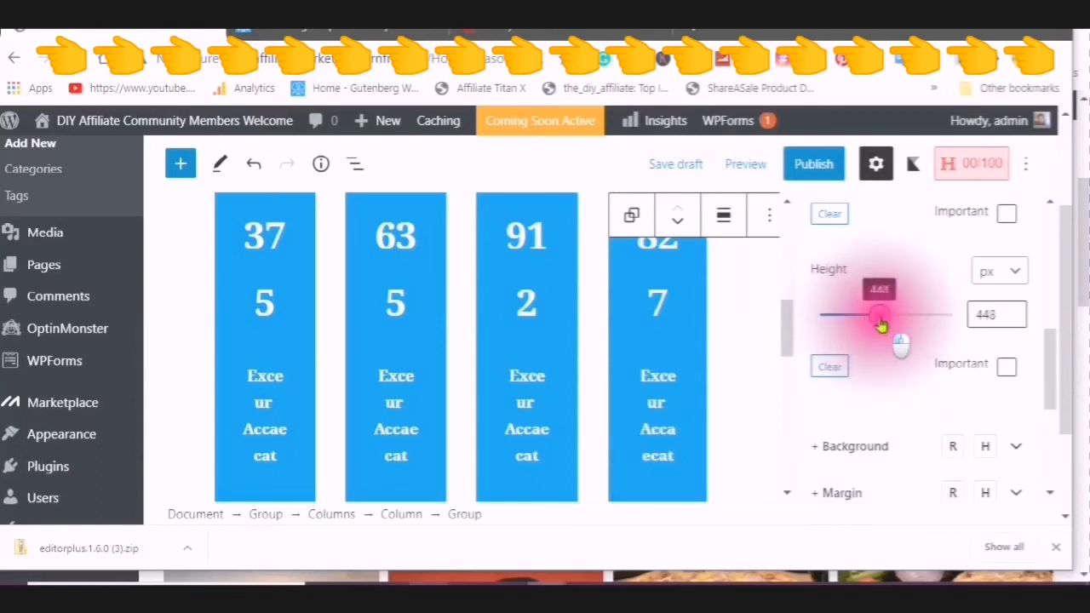
{"action": "left_click_drag", "start_coordinate": [882, 316], "coordinate": [831, 315]}
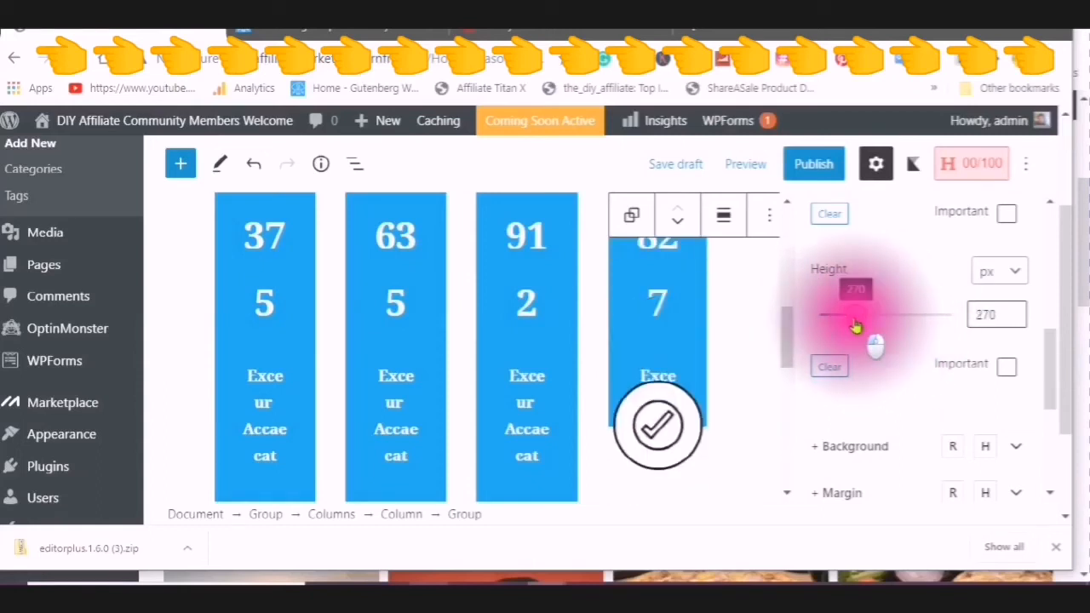
{"action": "left_click_drag", "start_coordinate": [855, 315], "coordinate": [889, 315]}
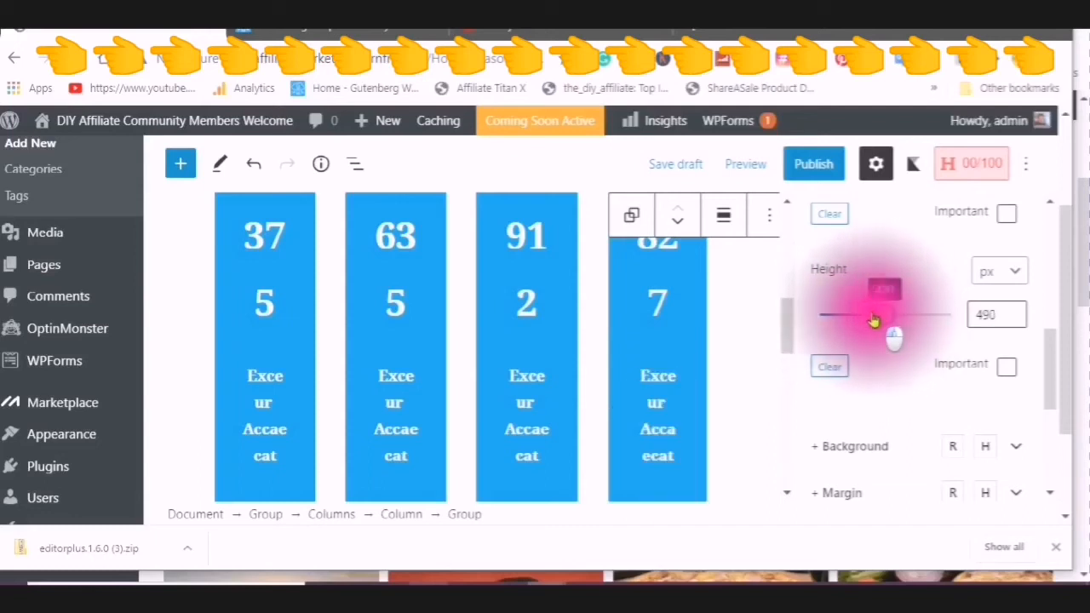
{"action": "left_click_drag", "start_coordinate": [894, 313], "coordinate": [843, 314]}
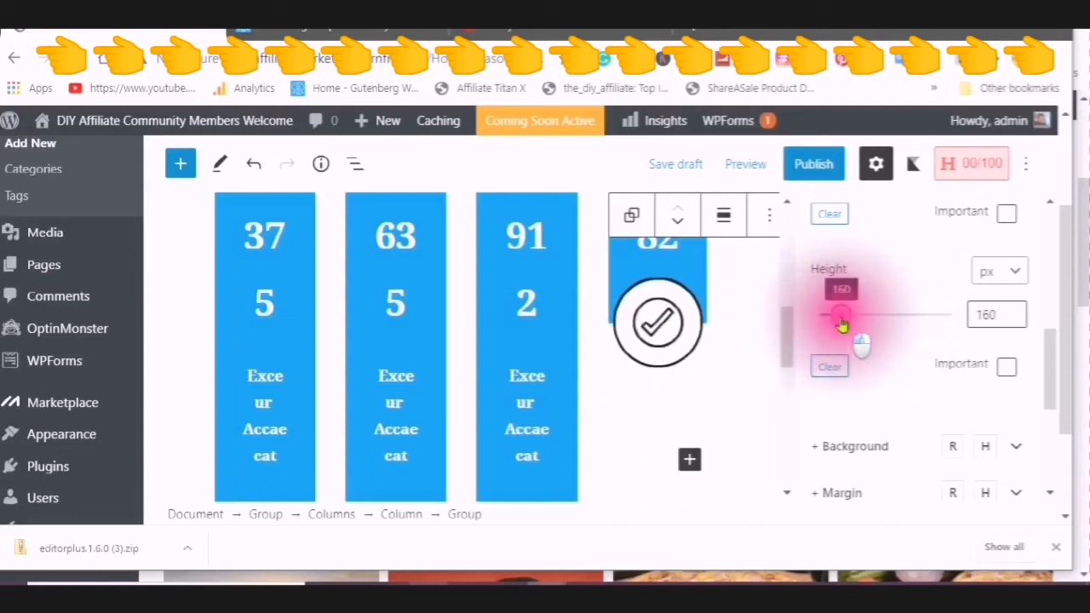
{"action": "left_click_drag", "start_coordinate": [843, 315], "coordinate": [860, 315]}
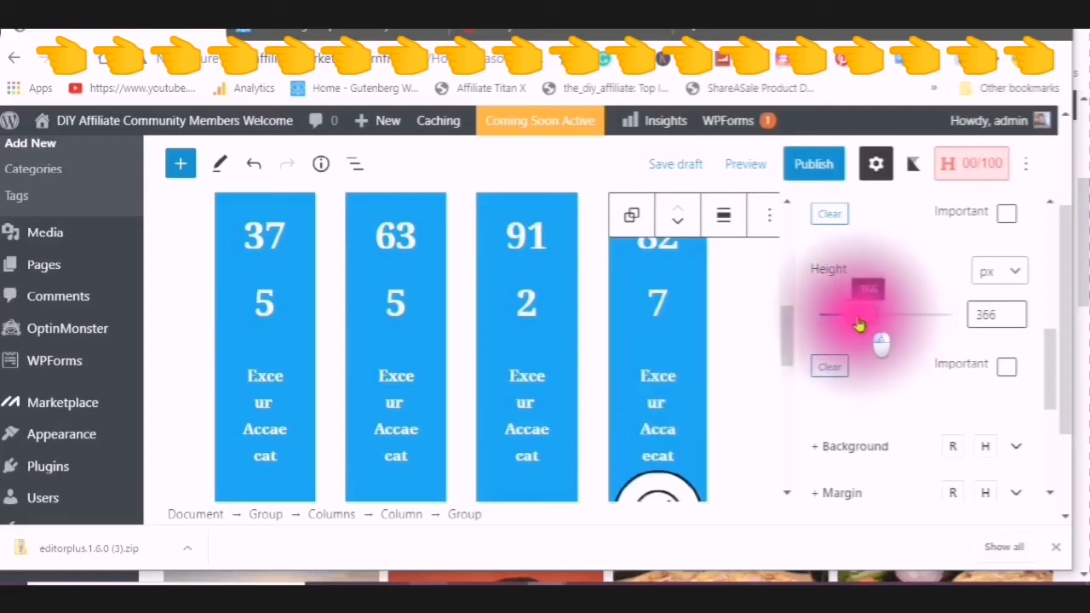
{"action": "left_click_drag", "start_coordinate": [861, 313], "coordinate": [848, 313]}
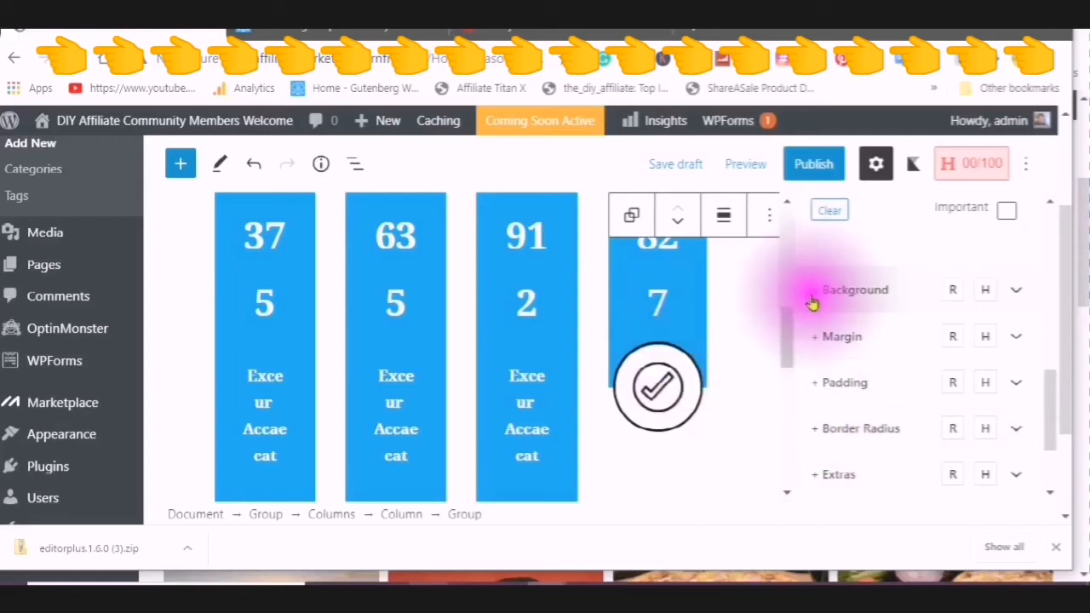
Look at a Solid background colour and the Extras display options for the fourth box.
{"action": "left_click", "coordinate": [855, 290]}
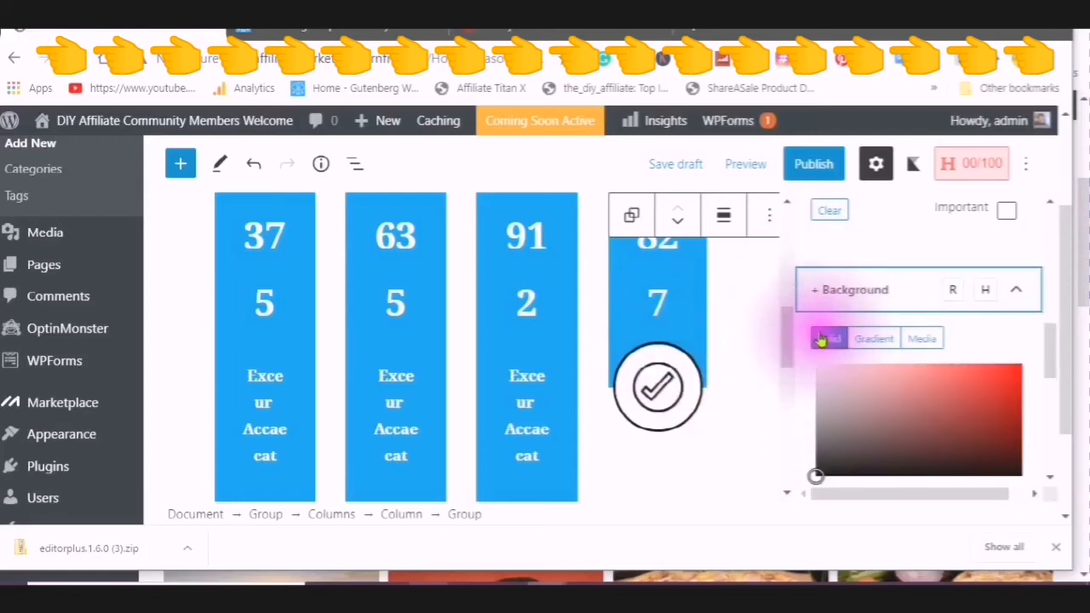
{"action": "left_click", "coordinate": [828, 337]}
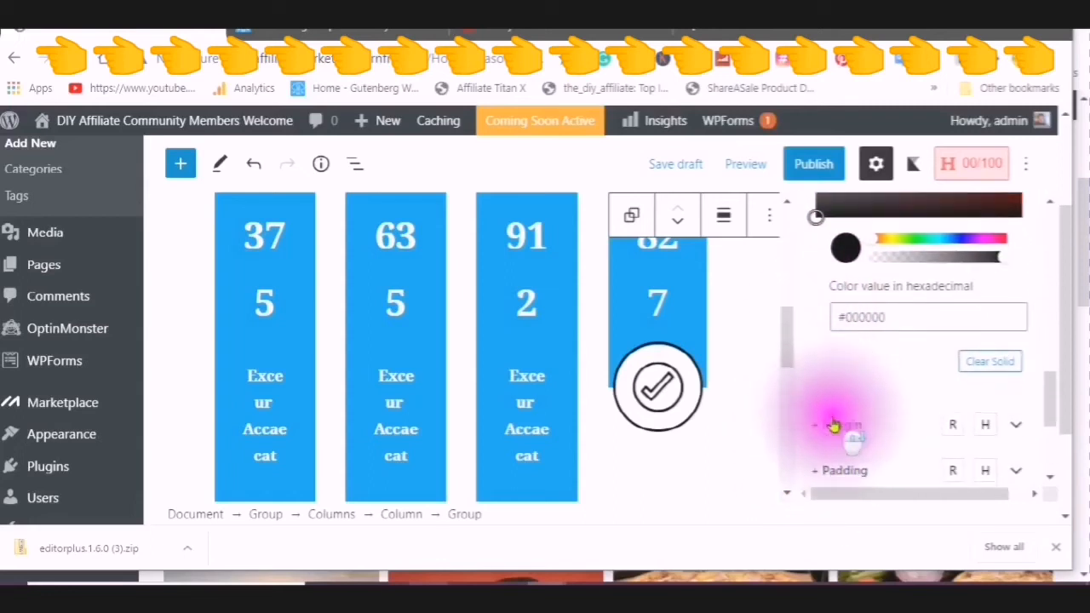
{"action": "scroll", "scroll_direction": "down", "scroll_amount": 3}
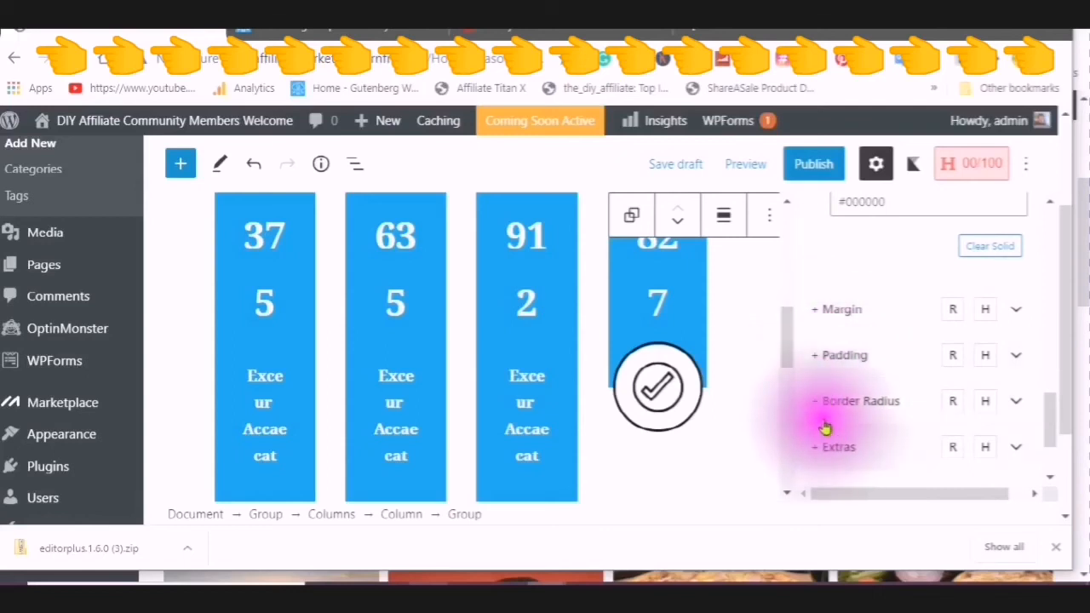
{"action": "scroll", "scroll_direction": "down", "scroll_amount": 3}
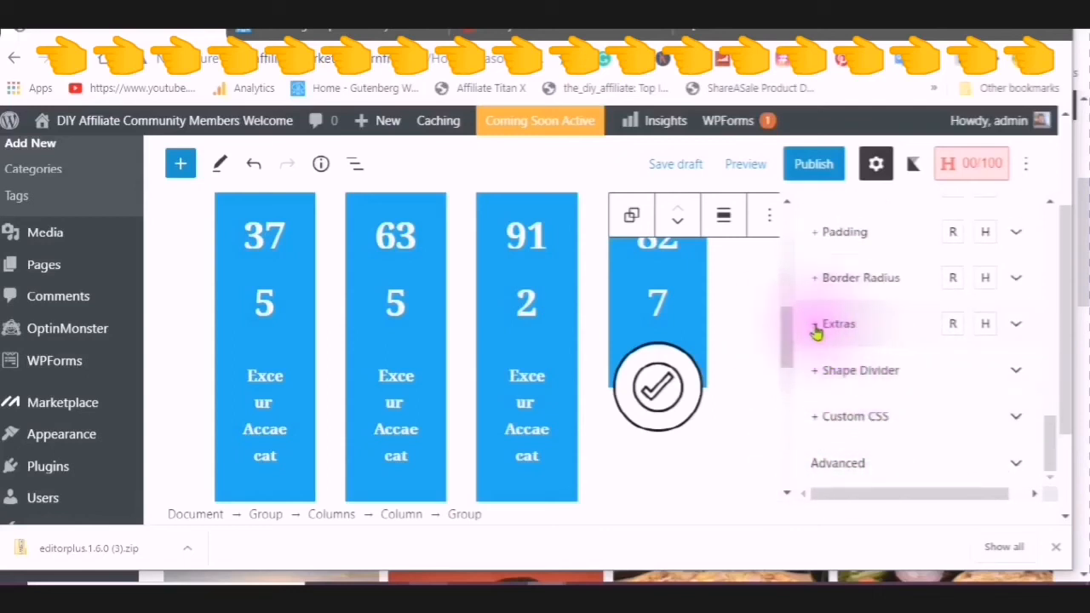
{"action": "left_click", "coordinate": [838, 324]}
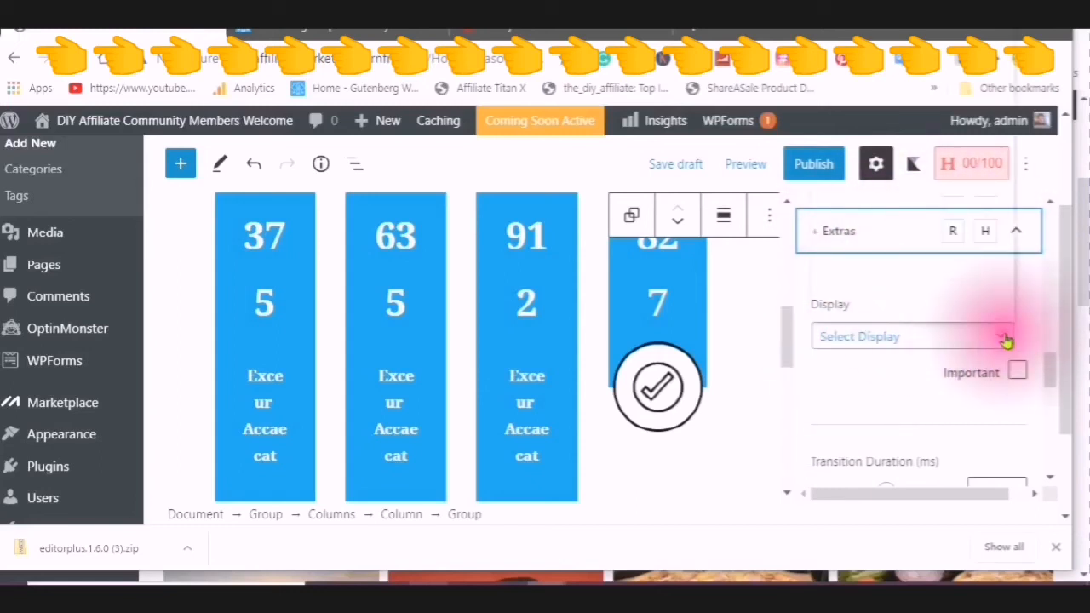
{"action": "left_click", "coordinate": [911, 336]}
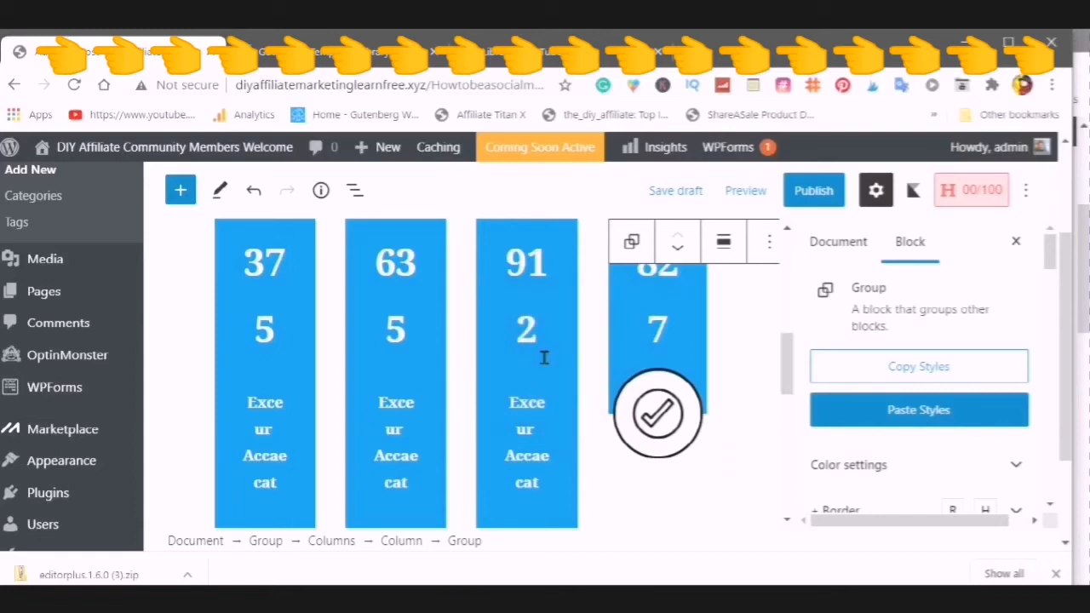
Copy the fourth box's styling and paste it onto the third, second and first boxes.
{"action": "left_click", "coordinate": [526, 330]}
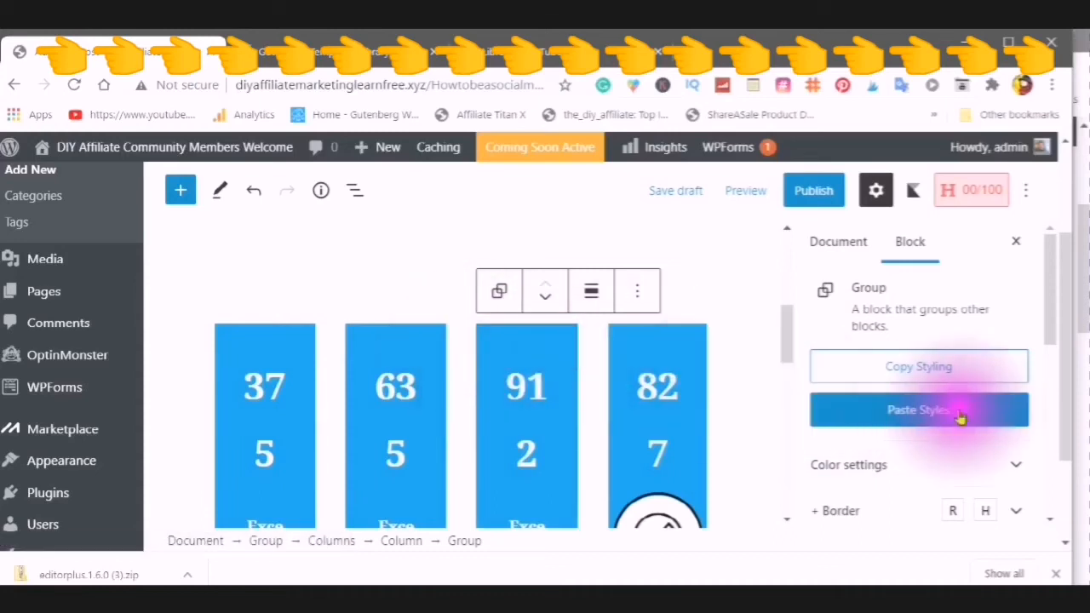
{"action": "left_click", "coordinate": [918, 409]}
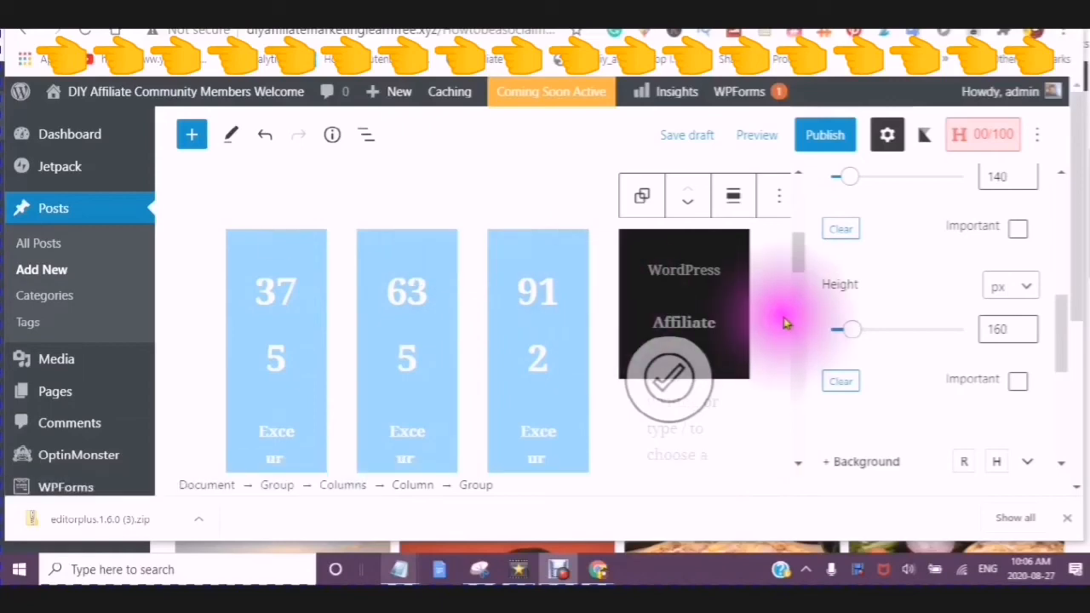
{"action": "scroll", "scroll_direction": "down", "scroll_amount": 3}
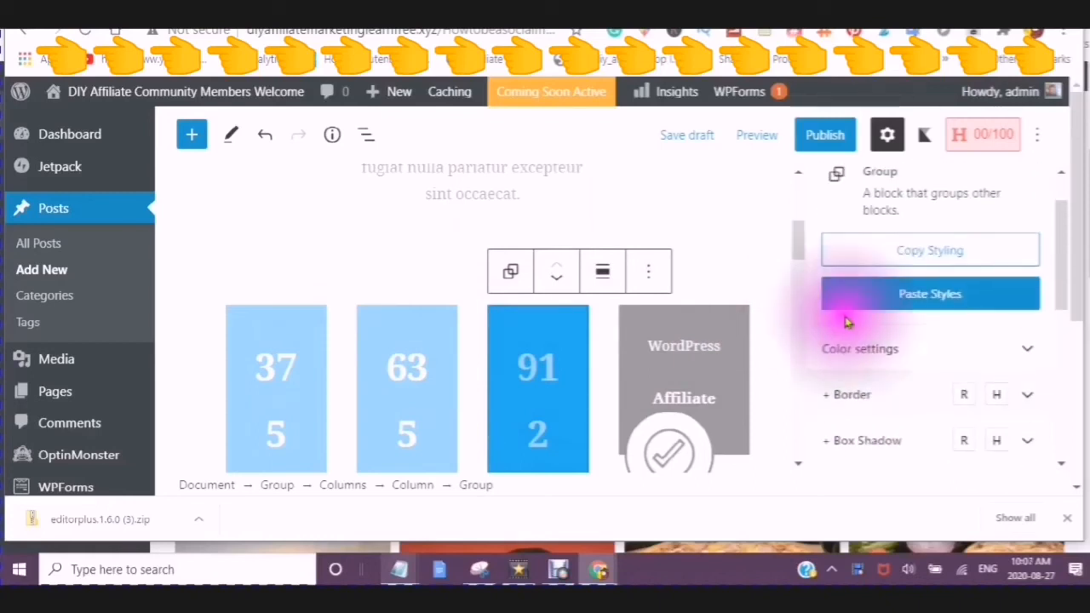
{"action": "left_click", "coordinate": [930, 293]}
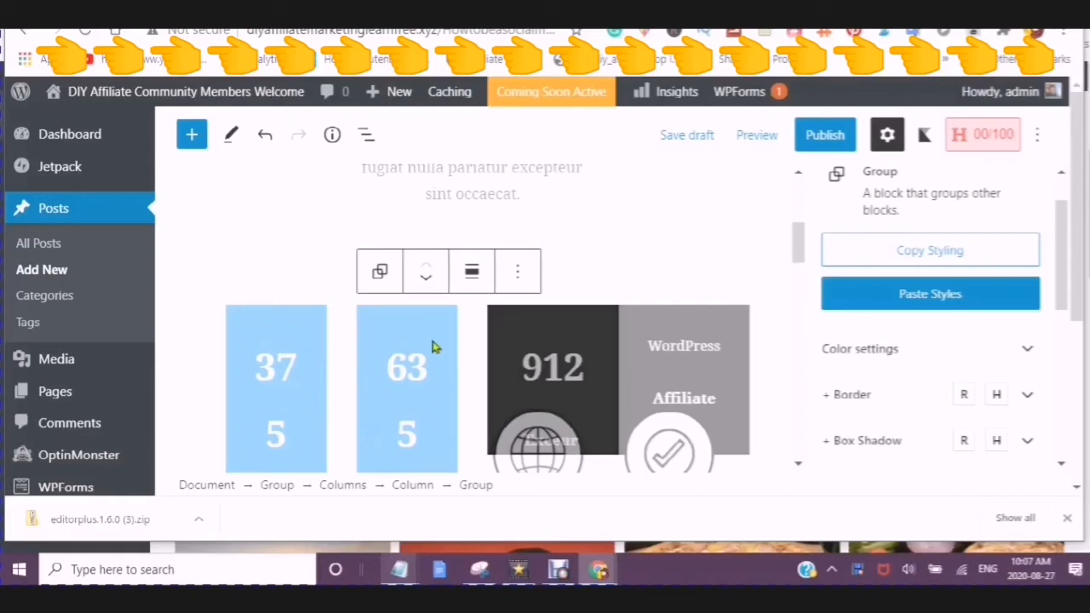
{"action": "left_click", "coordinate": [930, 293]}
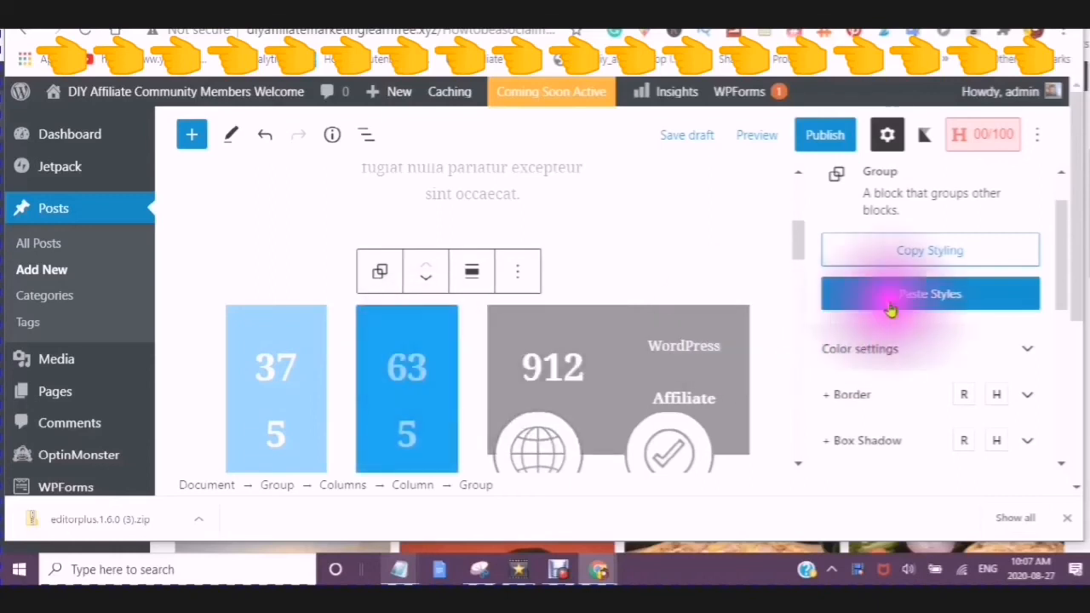
{"action": "left_click", "coordinate": [930, 293]}
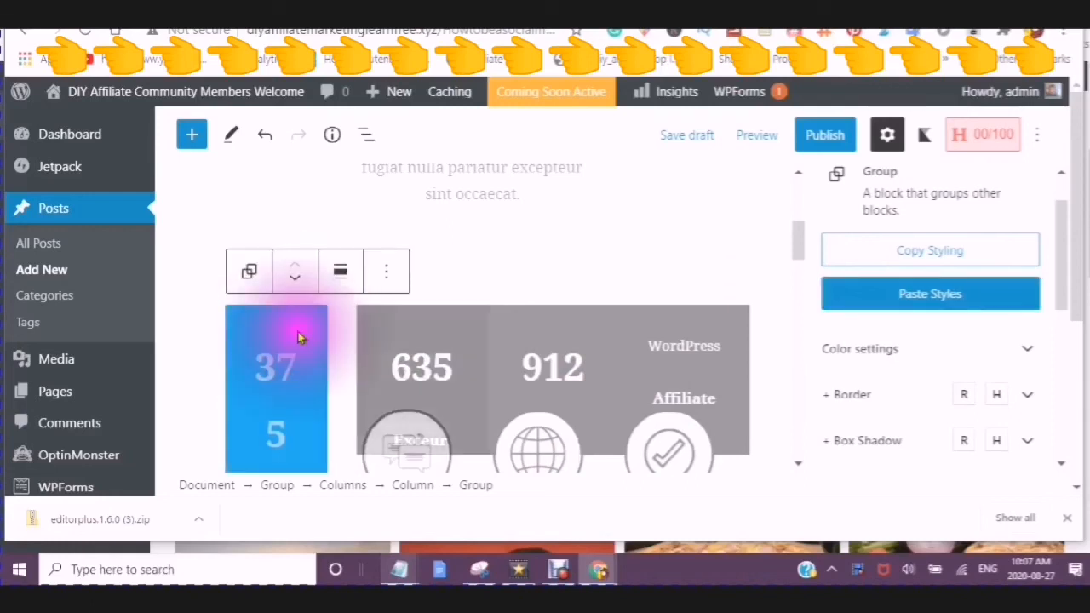
{"action": "left_click", "coordinate": [930, 293]}
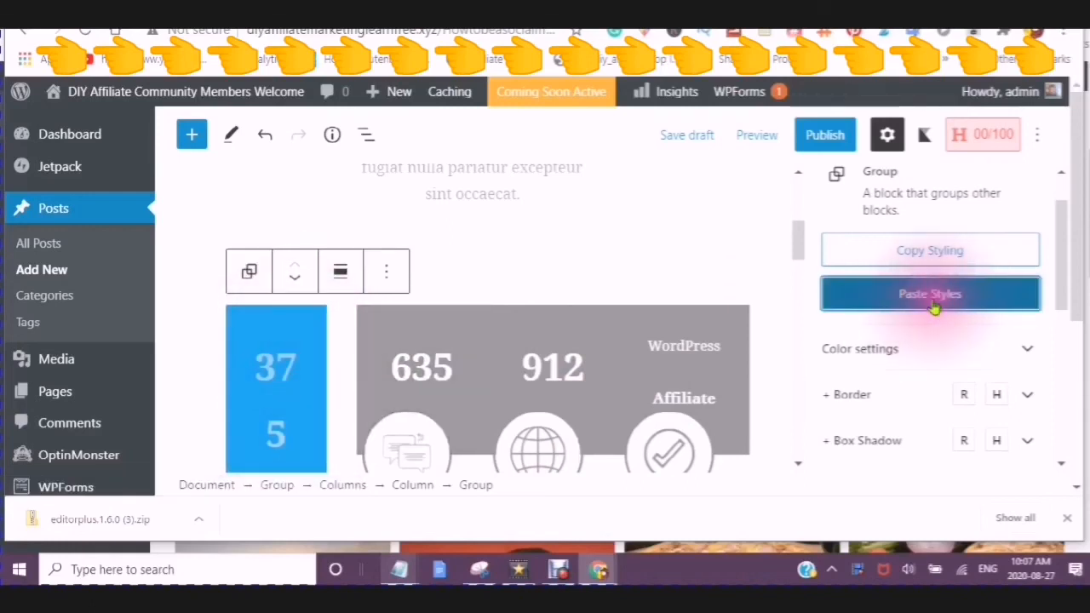
{"action": "left_click", "coordinate": [930, 293]}
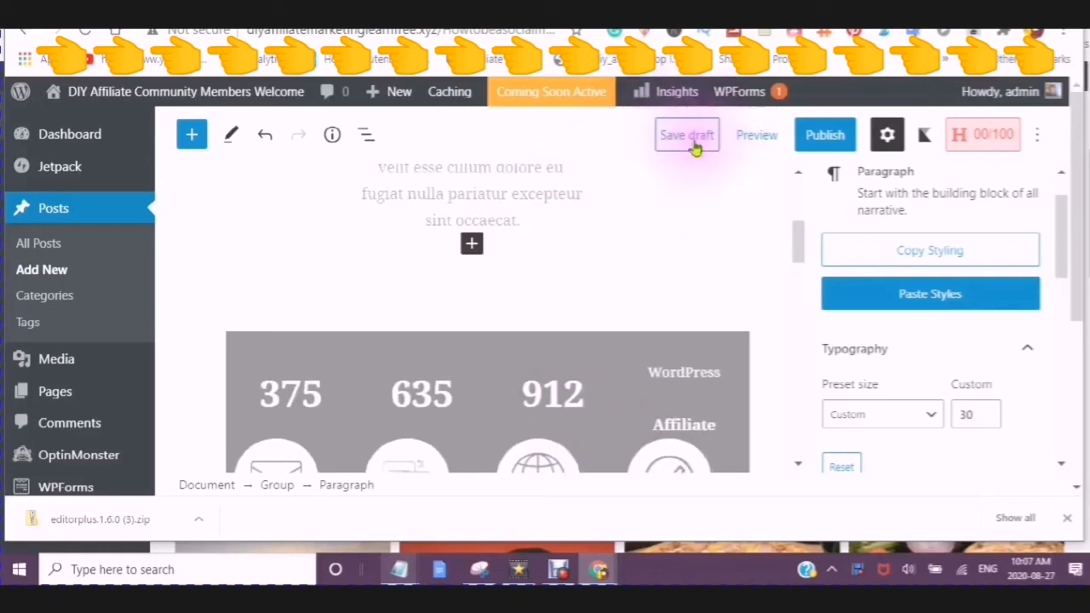
{"action": "mouse_move", "coordinate": [688, 134]}
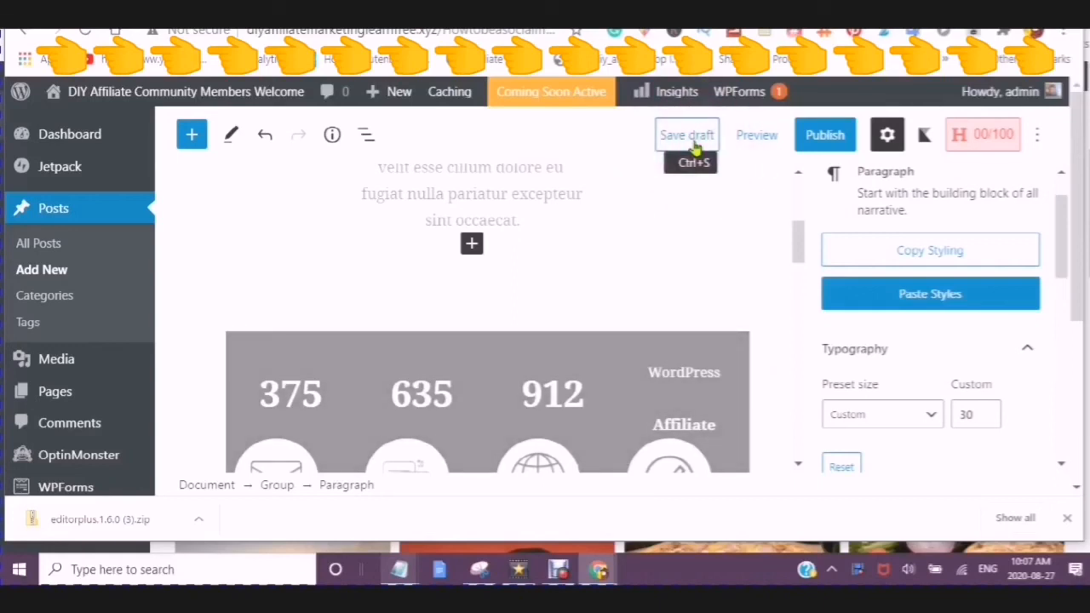
Save the post with its four matching stats boxes as a draft.
{"action": "left_click", "coordinate": [686, 135]}
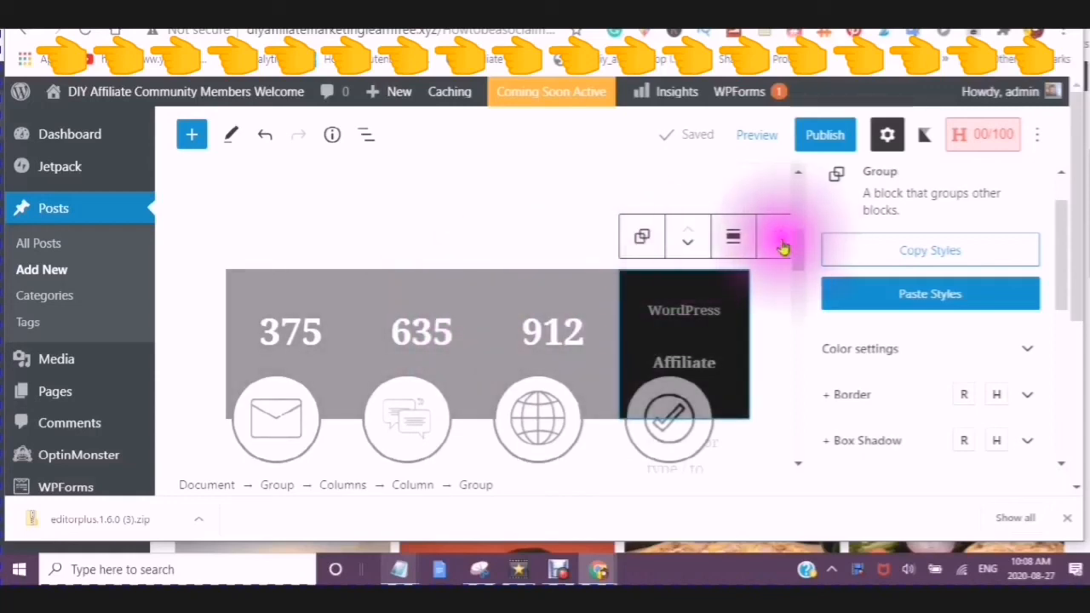
Add the stats box to Reusable blocks with the name 'front page'.
{"action": "left_click", "coordinate": [780, 235]}
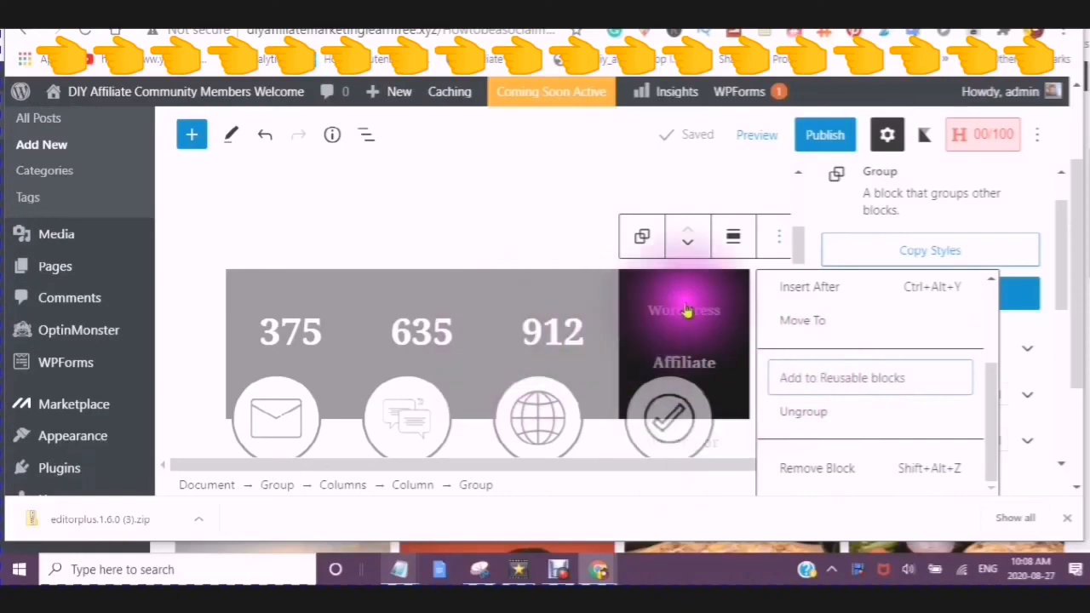
{"action": "left_click", "coordinate": [841, 378]}
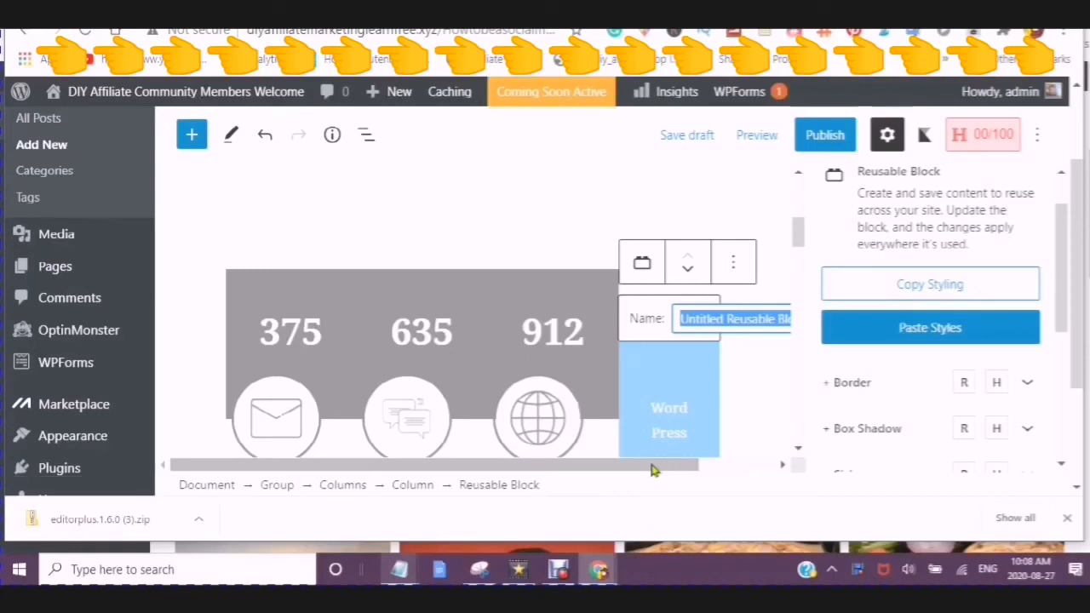
{"action": "type", "text": "front page bl"}
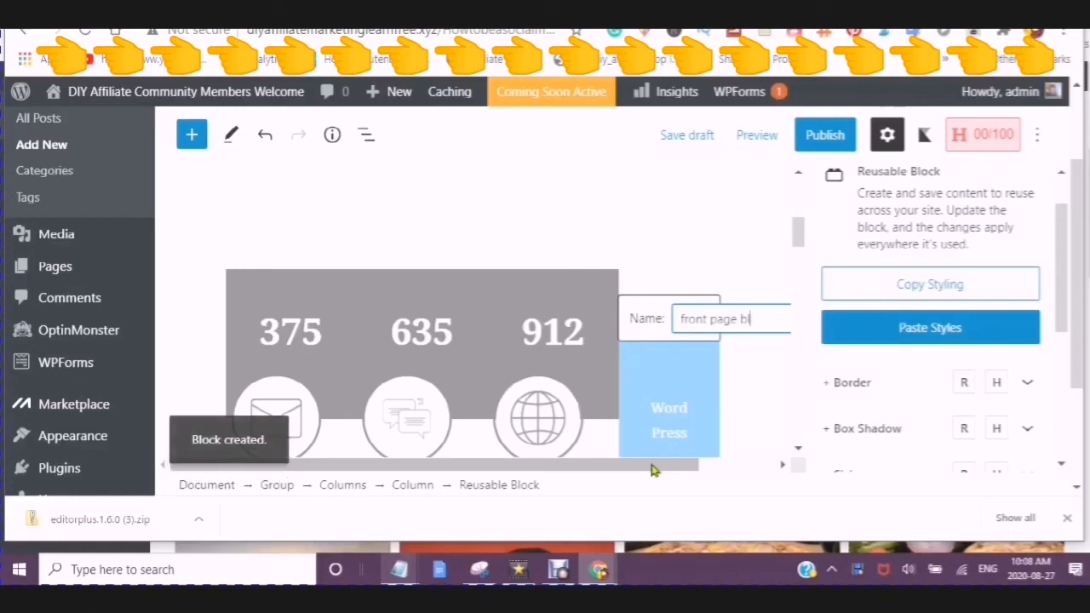
{"action": "type", "text": "ock"}
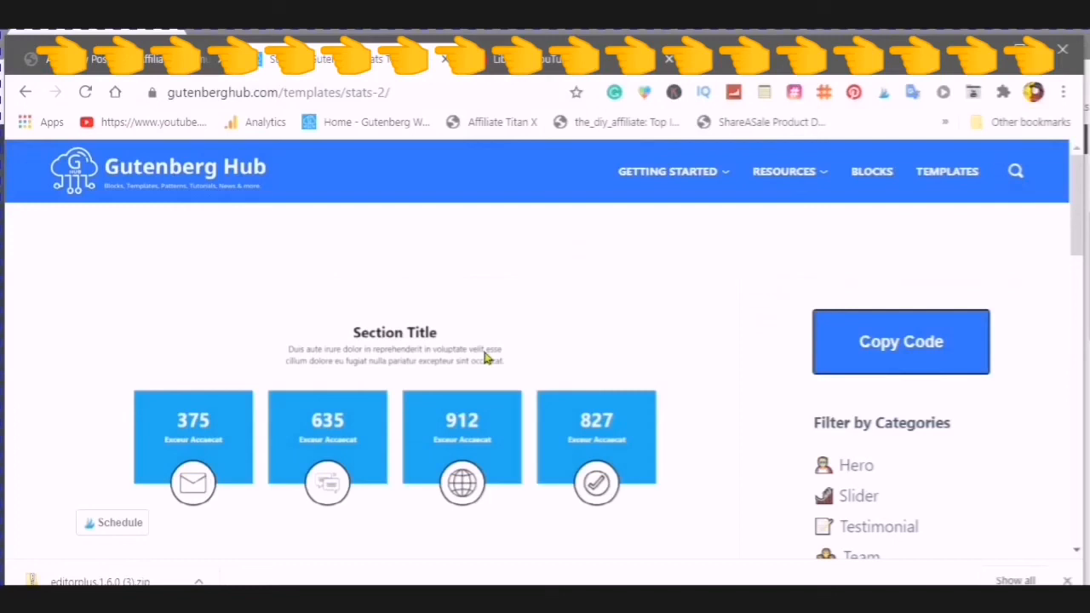
Scroll the Stats 2 template page to bring the four number boxes into view.
{"action": "scroll", "scroll_direction": "down", "scroll_amount": 3}
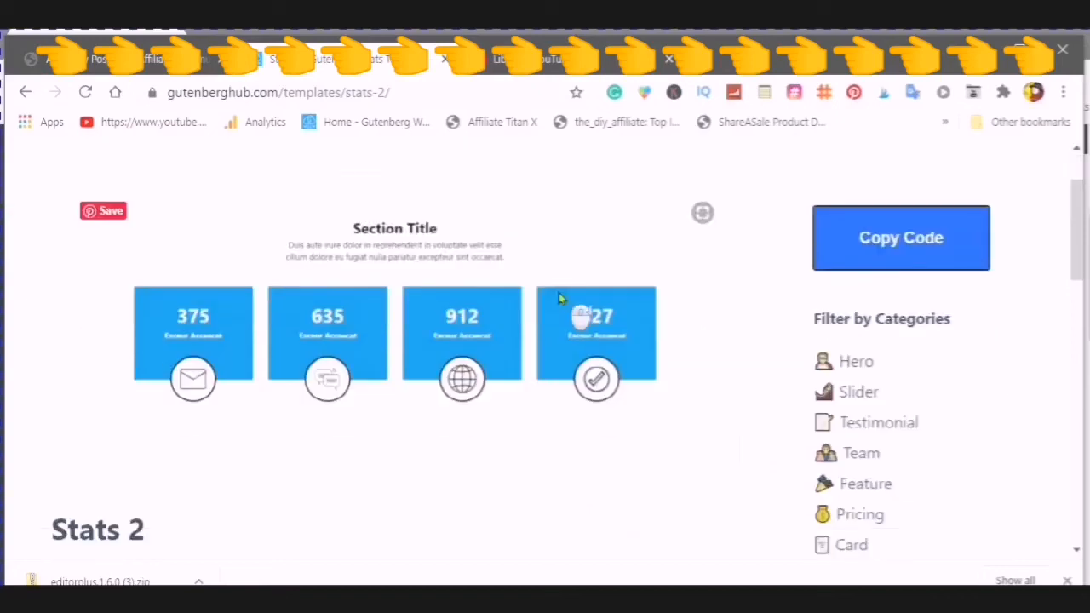
{"action": "scroll", "scroll_direction": "down", "scroll_amount": 3}
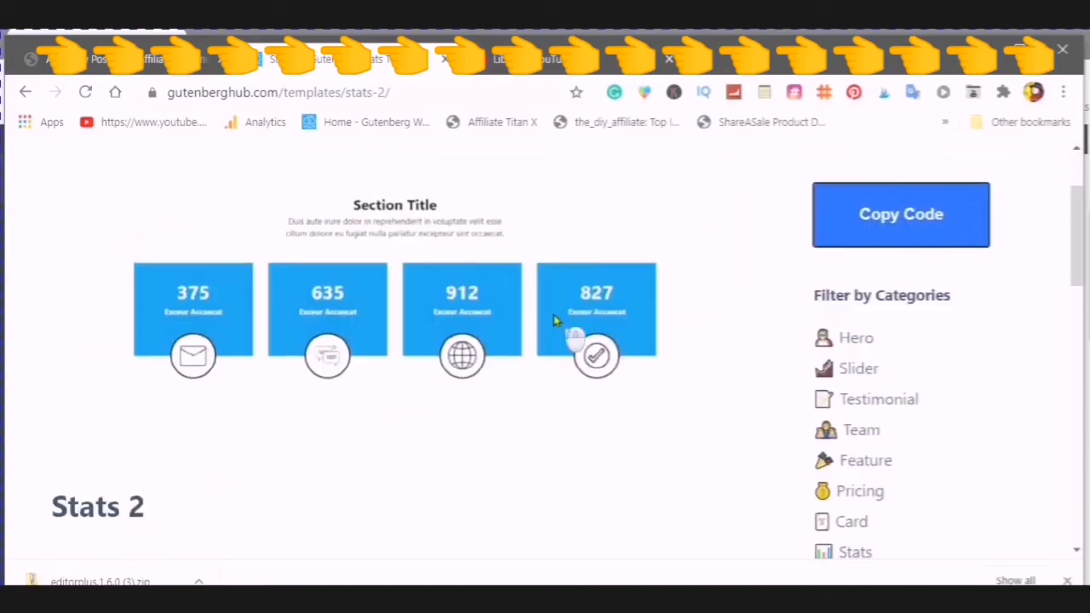